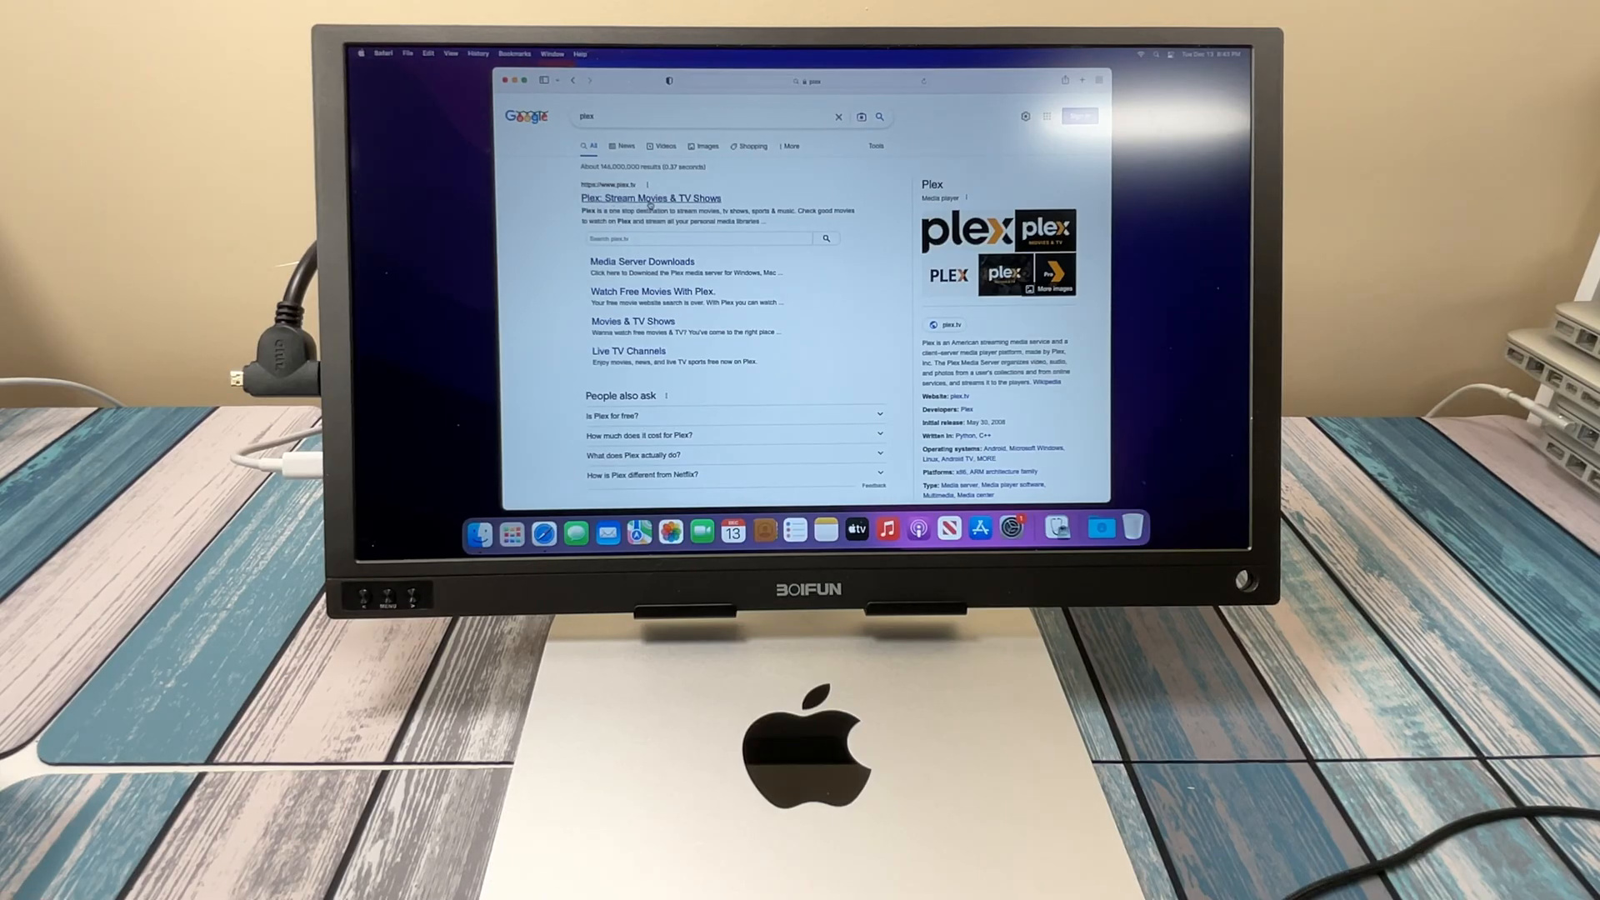
# - Download the Plex Media Server installer for Mac from plex.tv, allowing downloads from the site
pyautogui.click(650, 198)
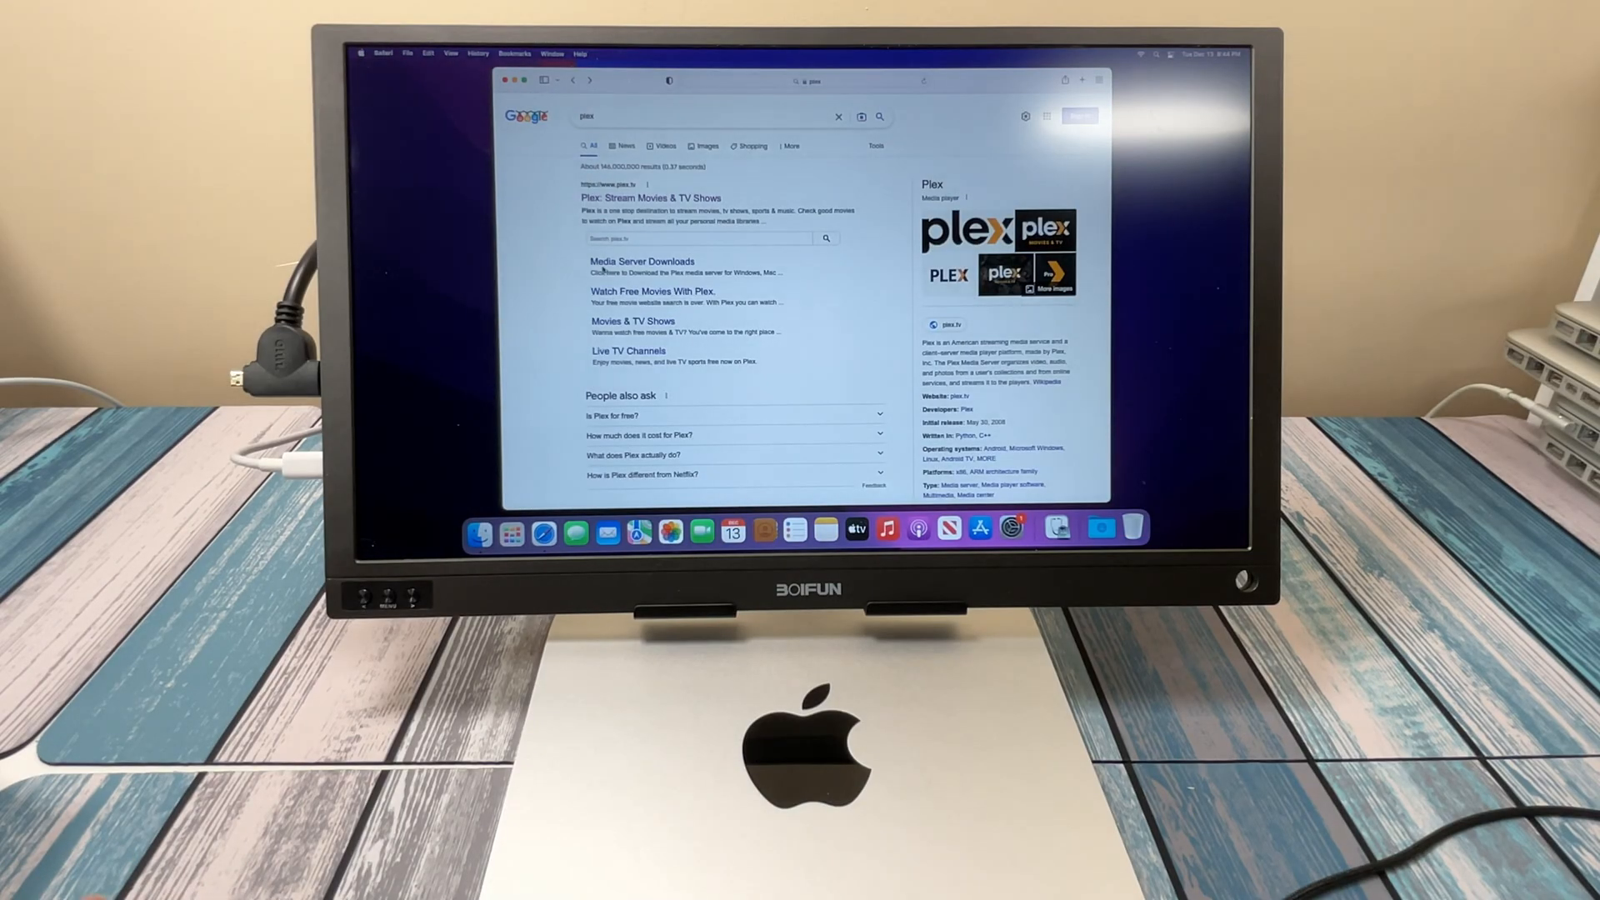
pyautogui.click(640, 261)
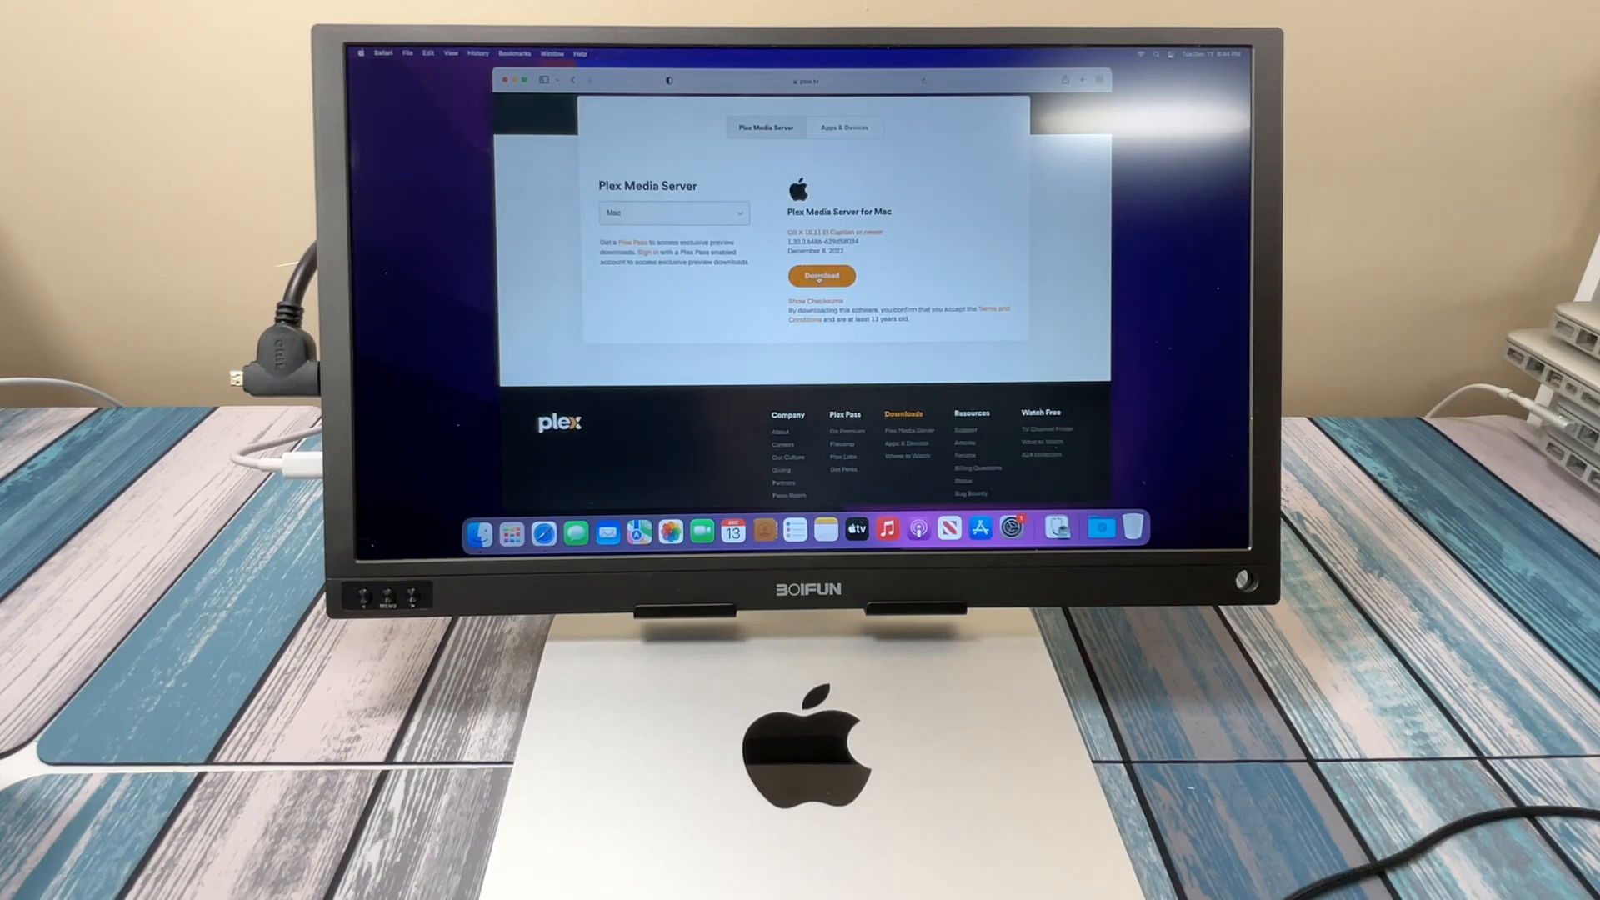
pyautogui.click(820, 275)
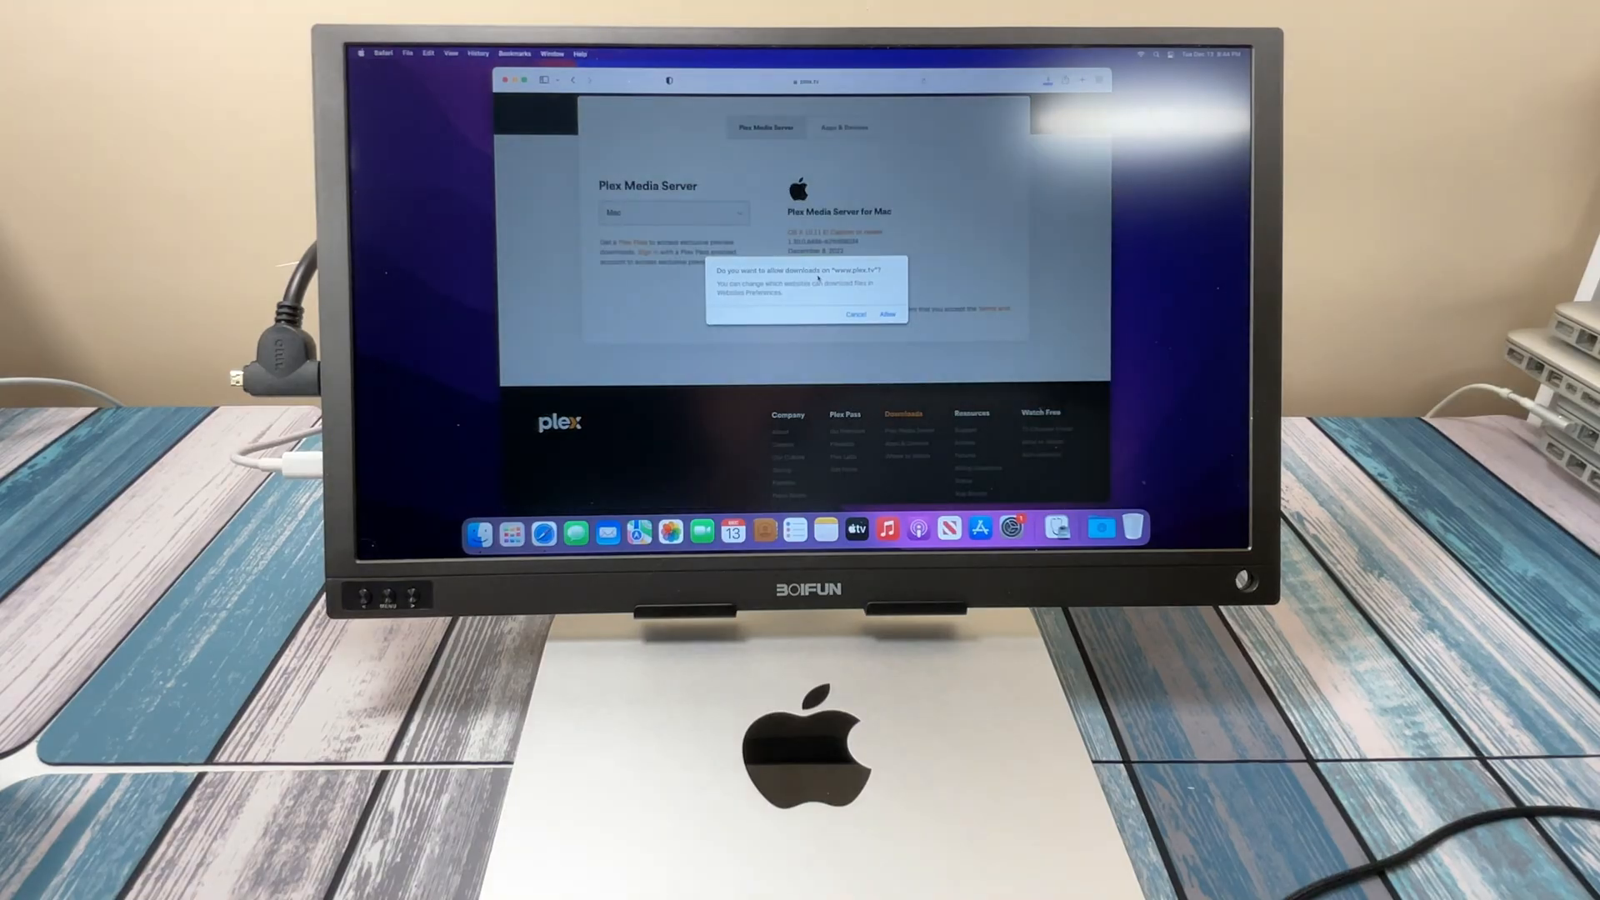
pyautogui.click(885, 315)
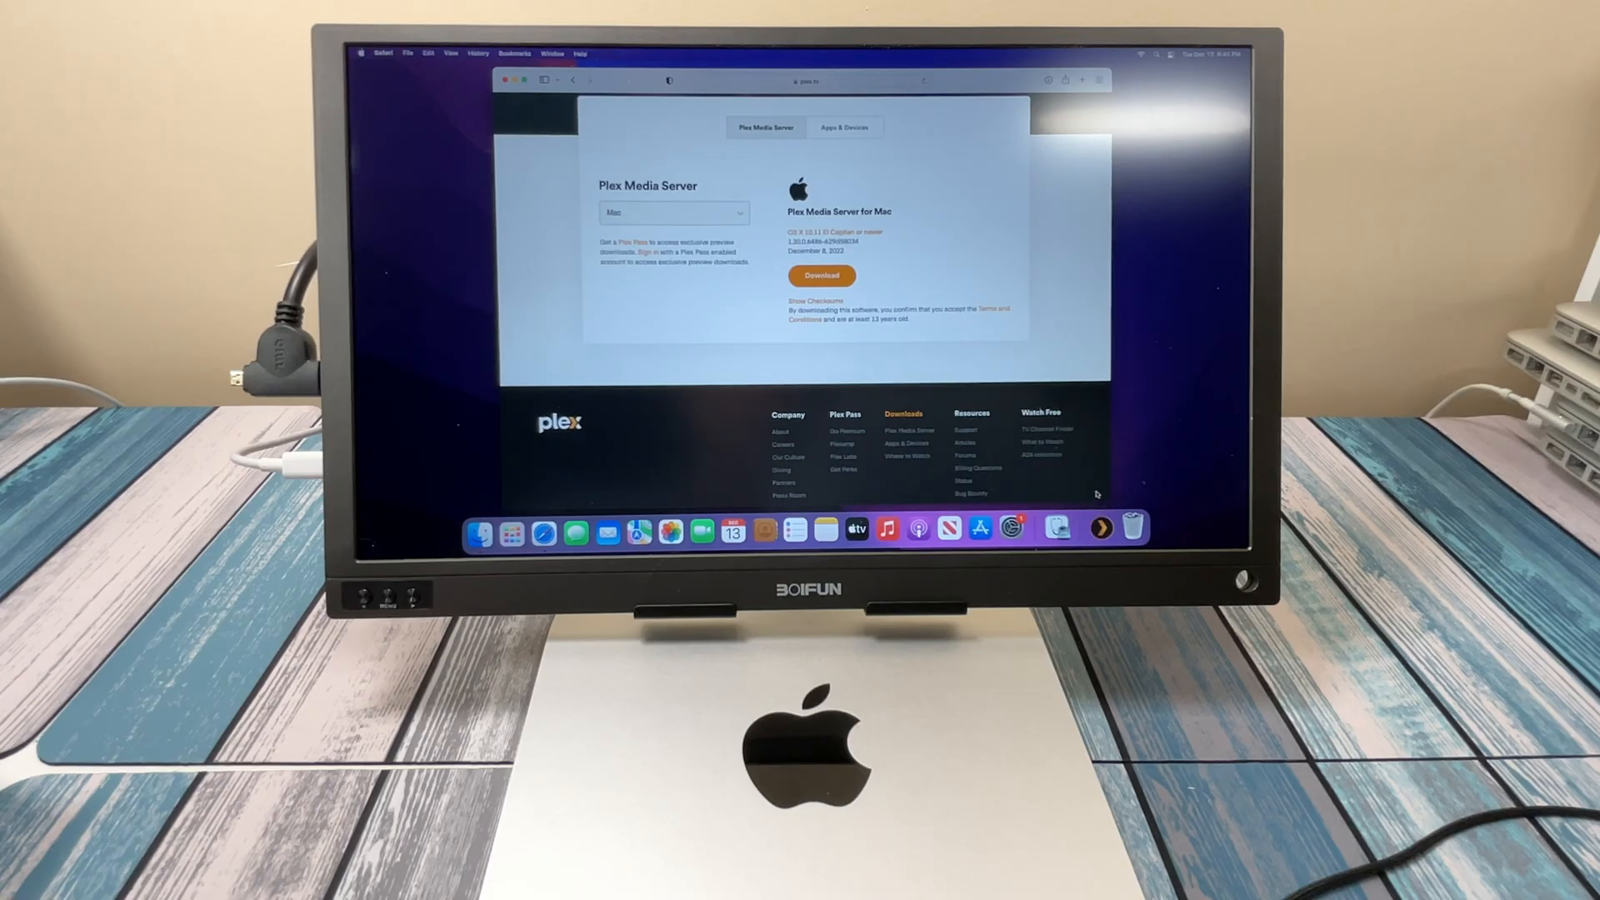
# - Run the downloaded installer, confirm opening it, and move Plex Media Server into Applications
pyautogui.click(822, 275)
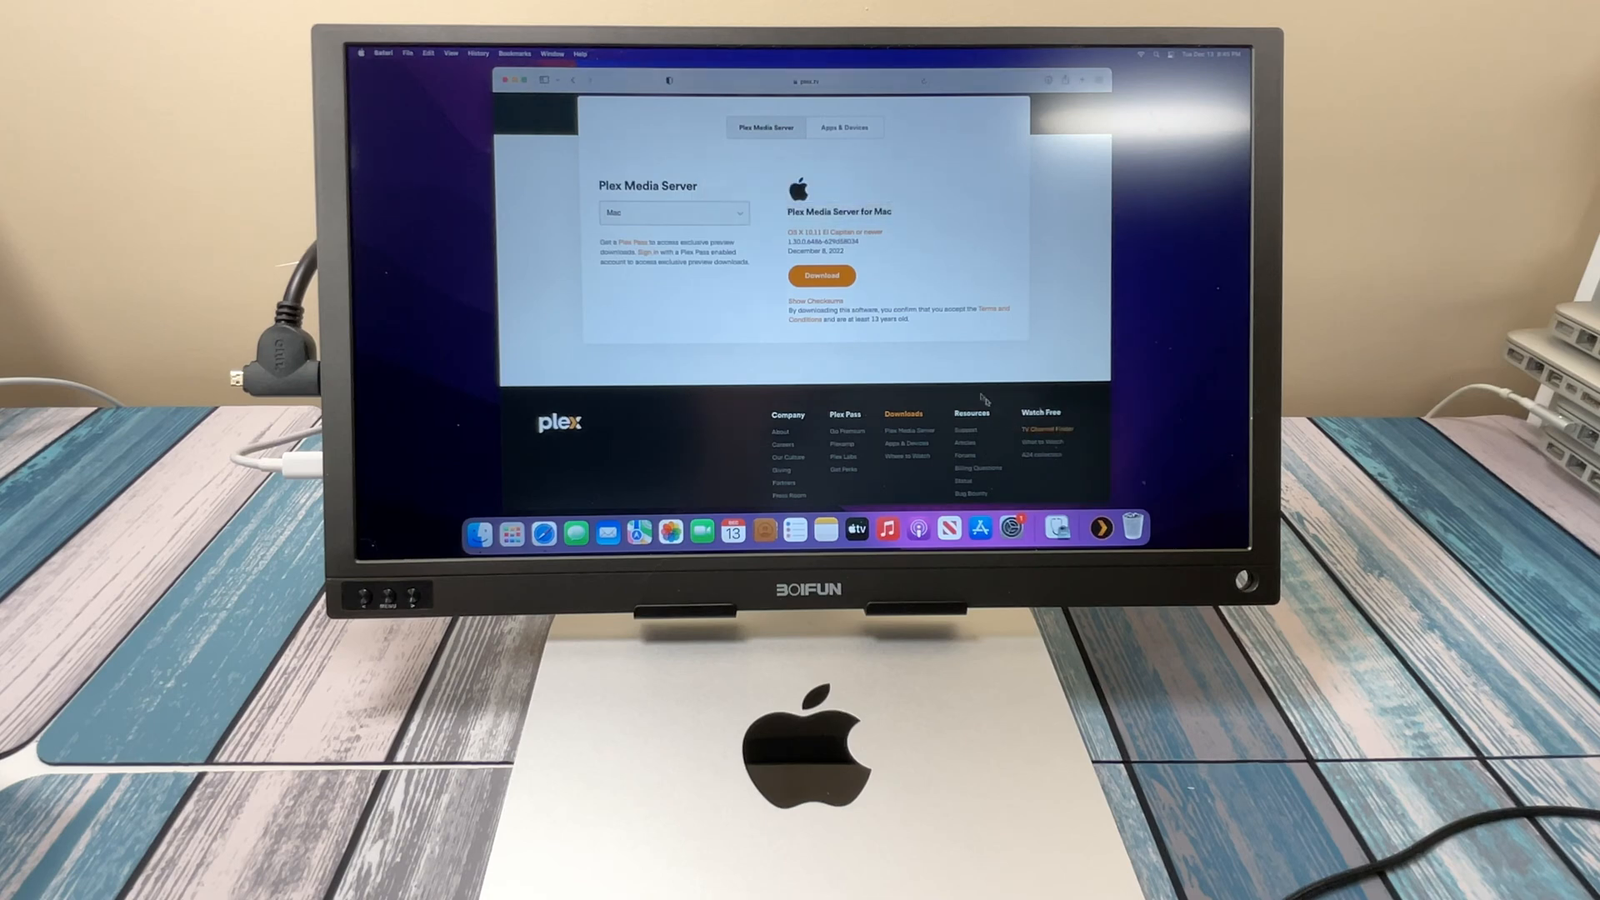
pyautogui.click(822, 275)
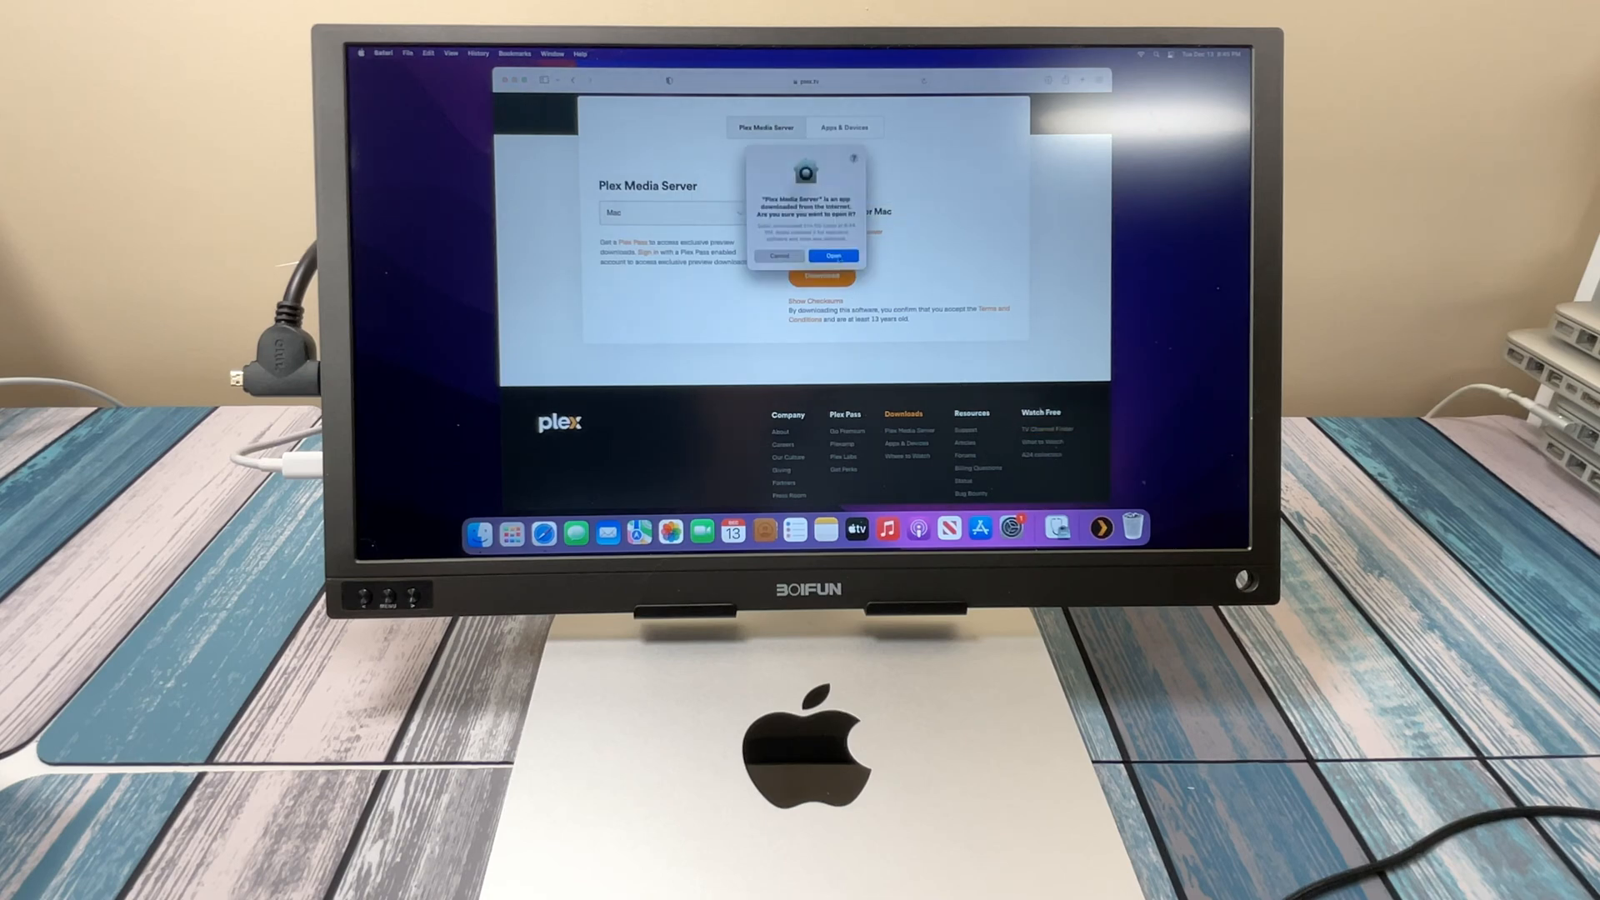
pyautogui.click(835, 255)
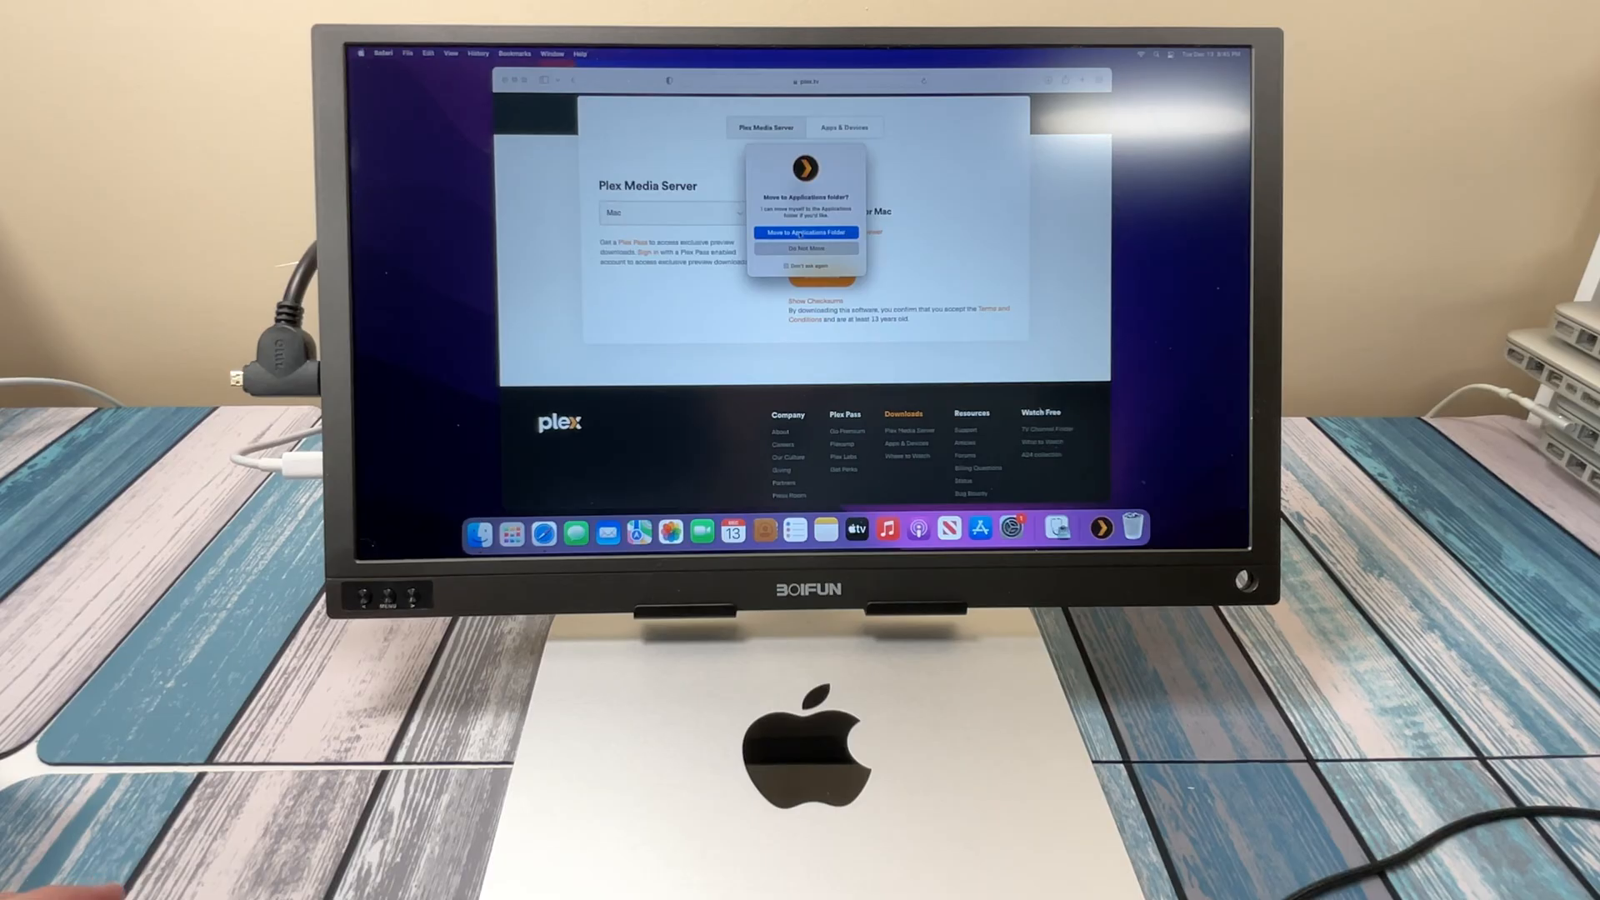
pyautogui.click(805, 249)
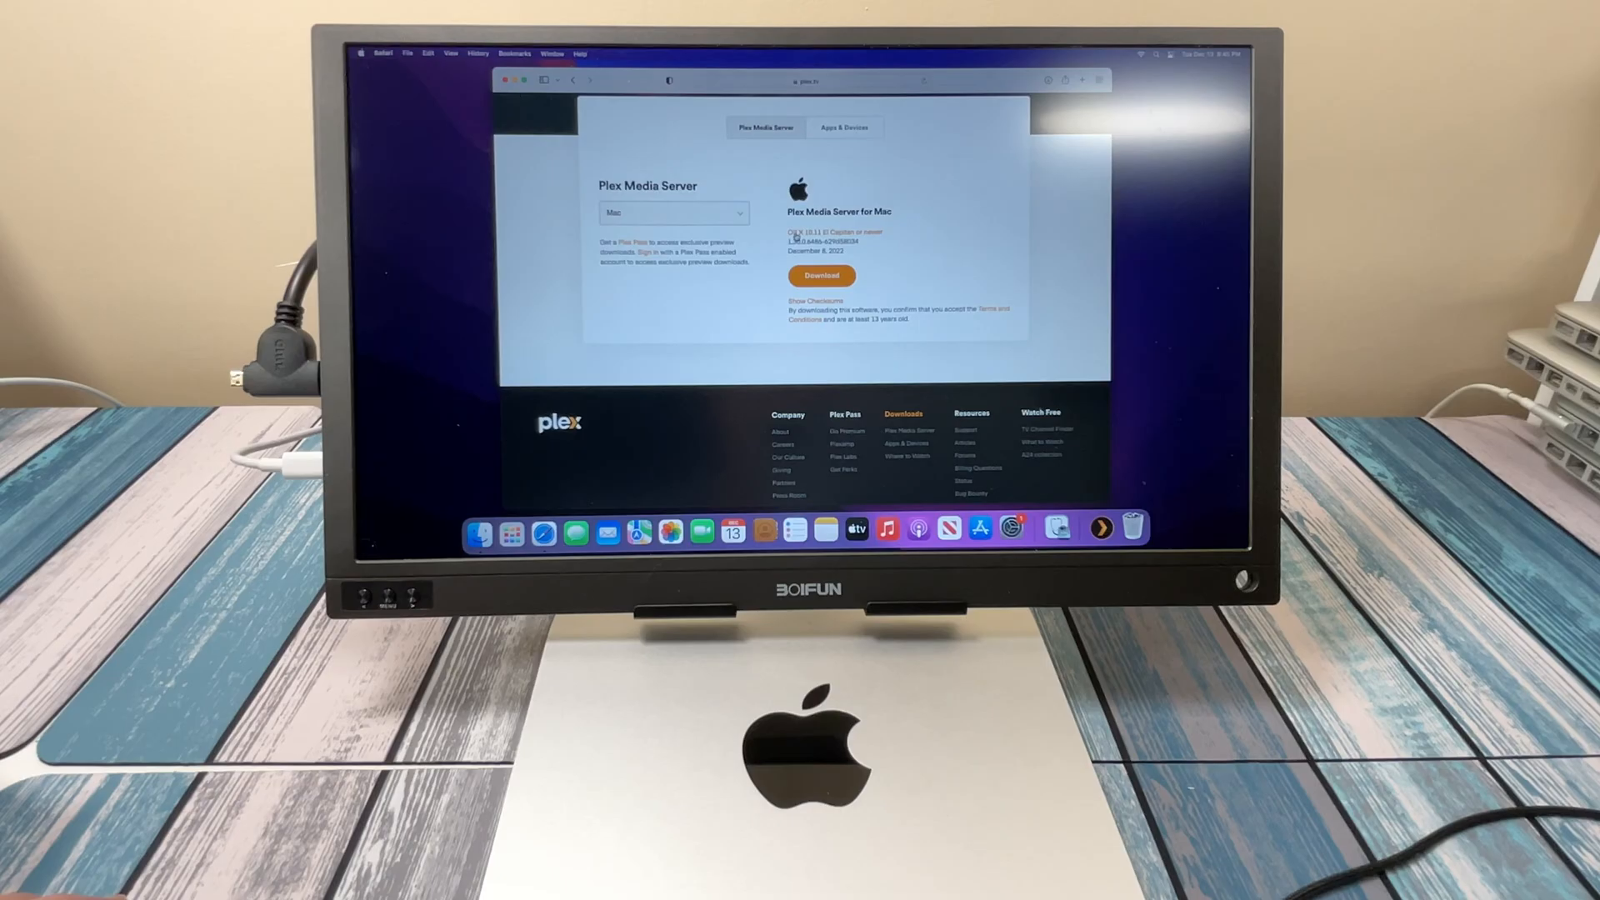
pyautogui.click(821, 275)
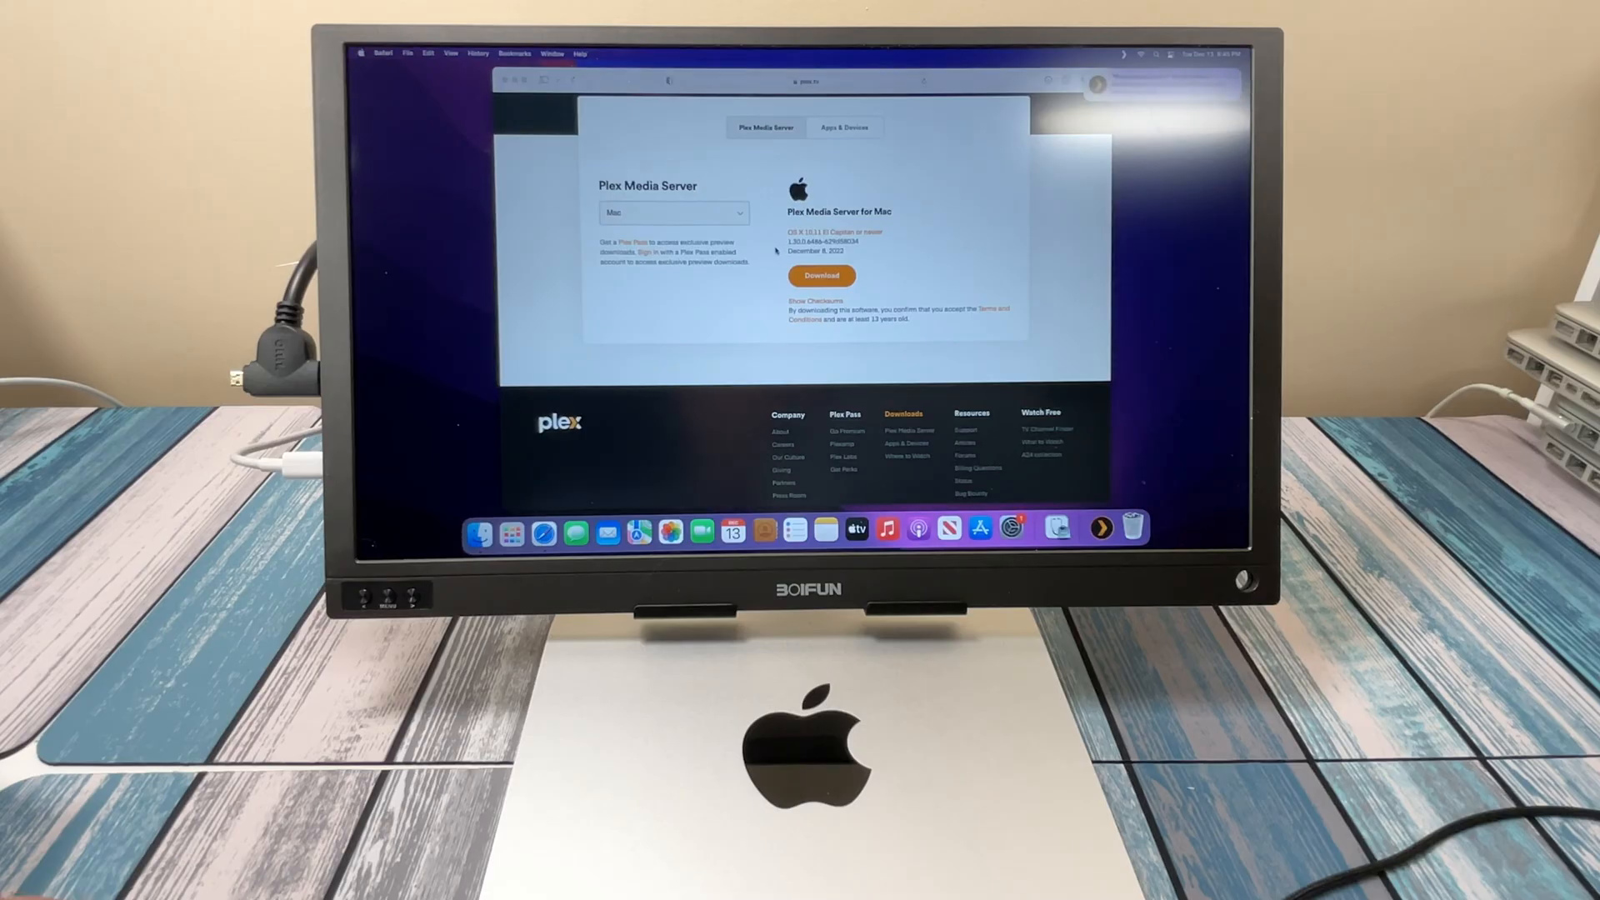
# - Launch Plex Media Server and sign in with an existing Plex account
pyautogui.click(821, 275)
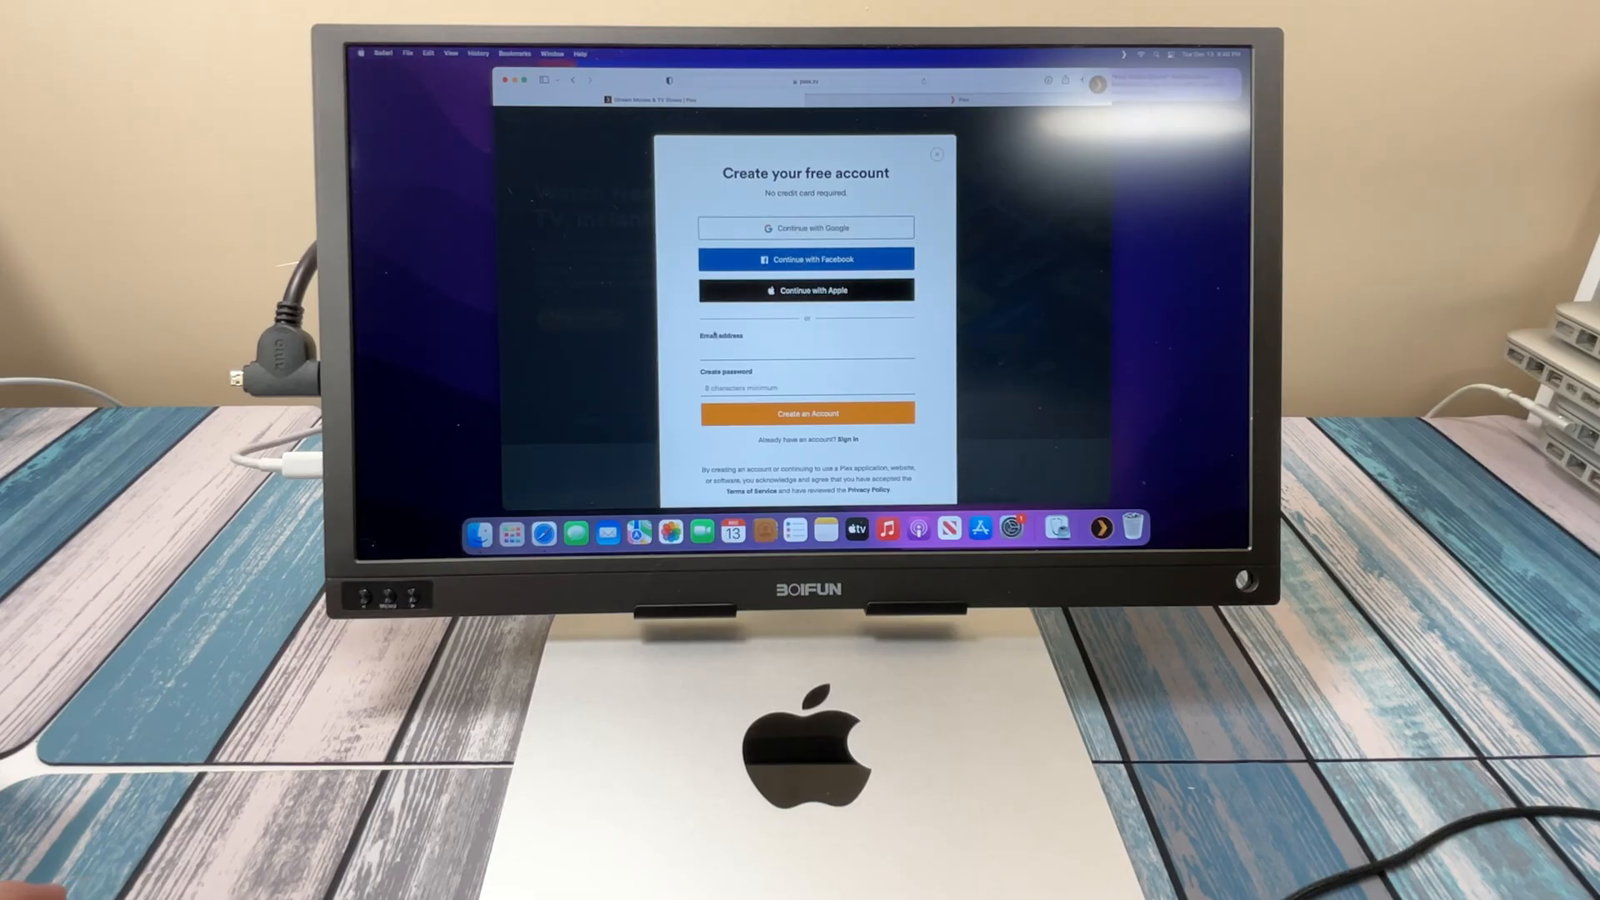
pyautogui.click(805, 352)
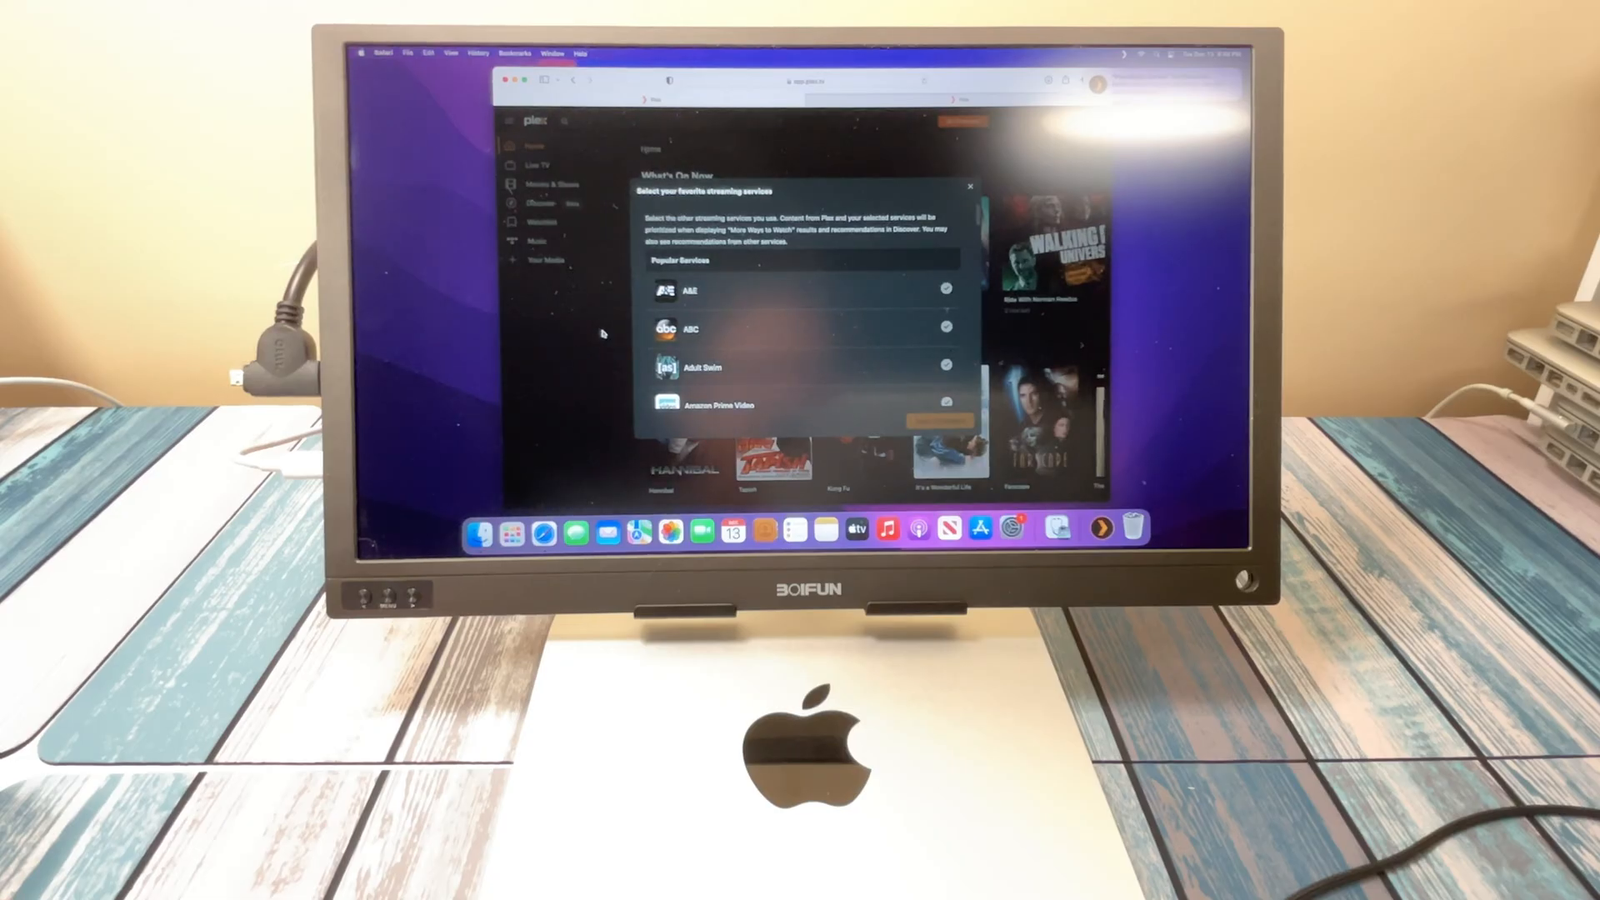
pyautogui.moveTo(811, 290)
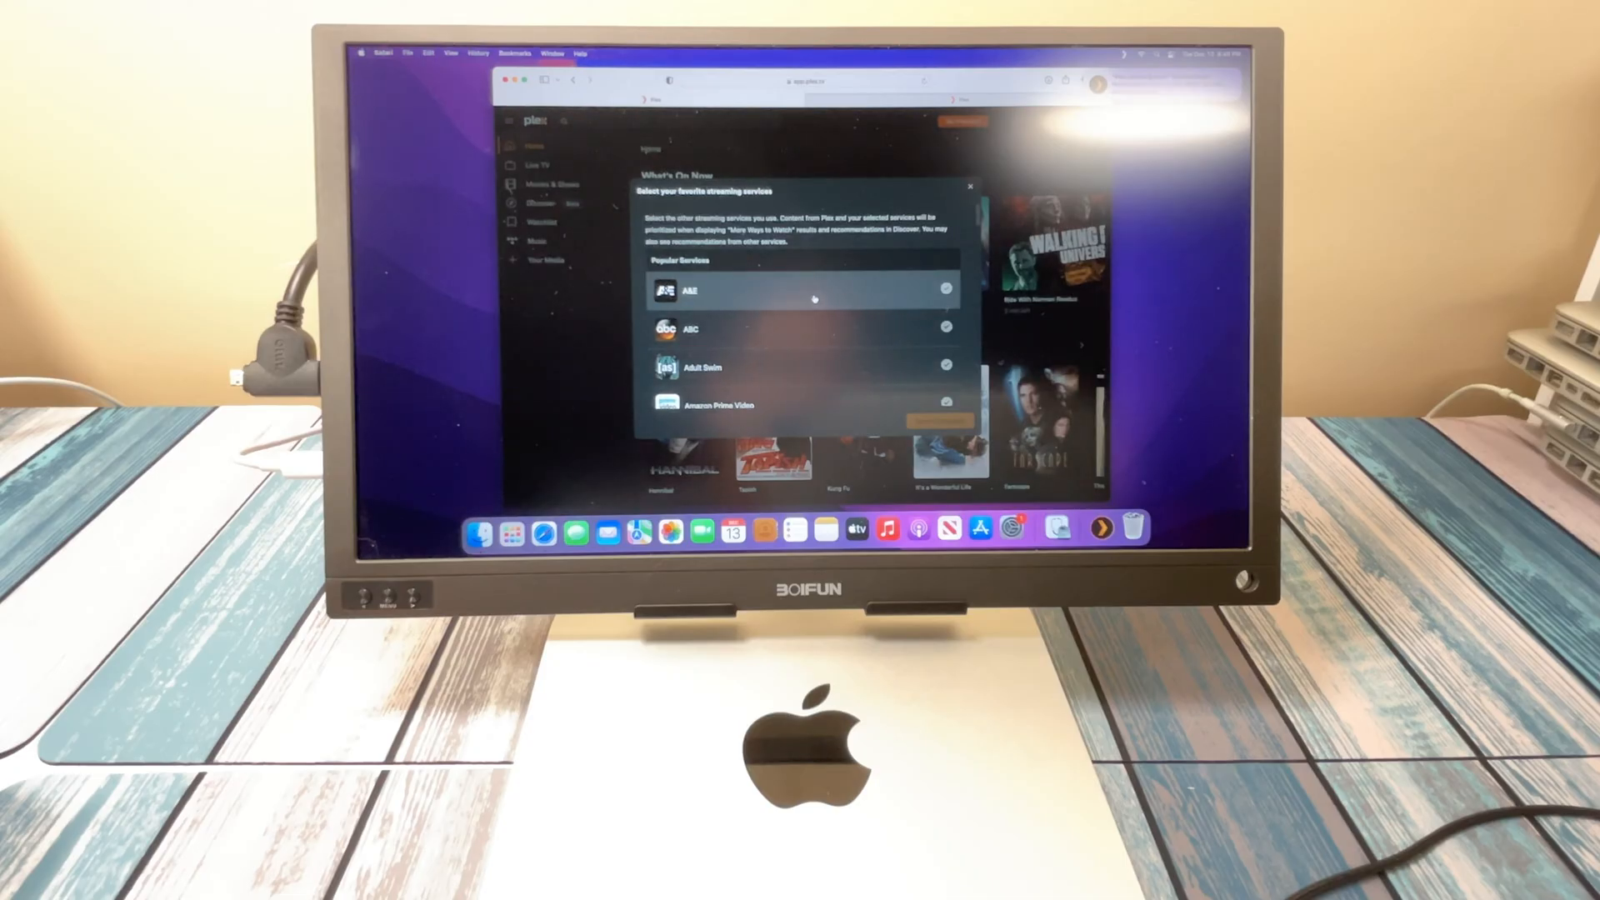
# - Scroll through the favourite streaming services list without selecting any
pyautogui.scroll(-3)
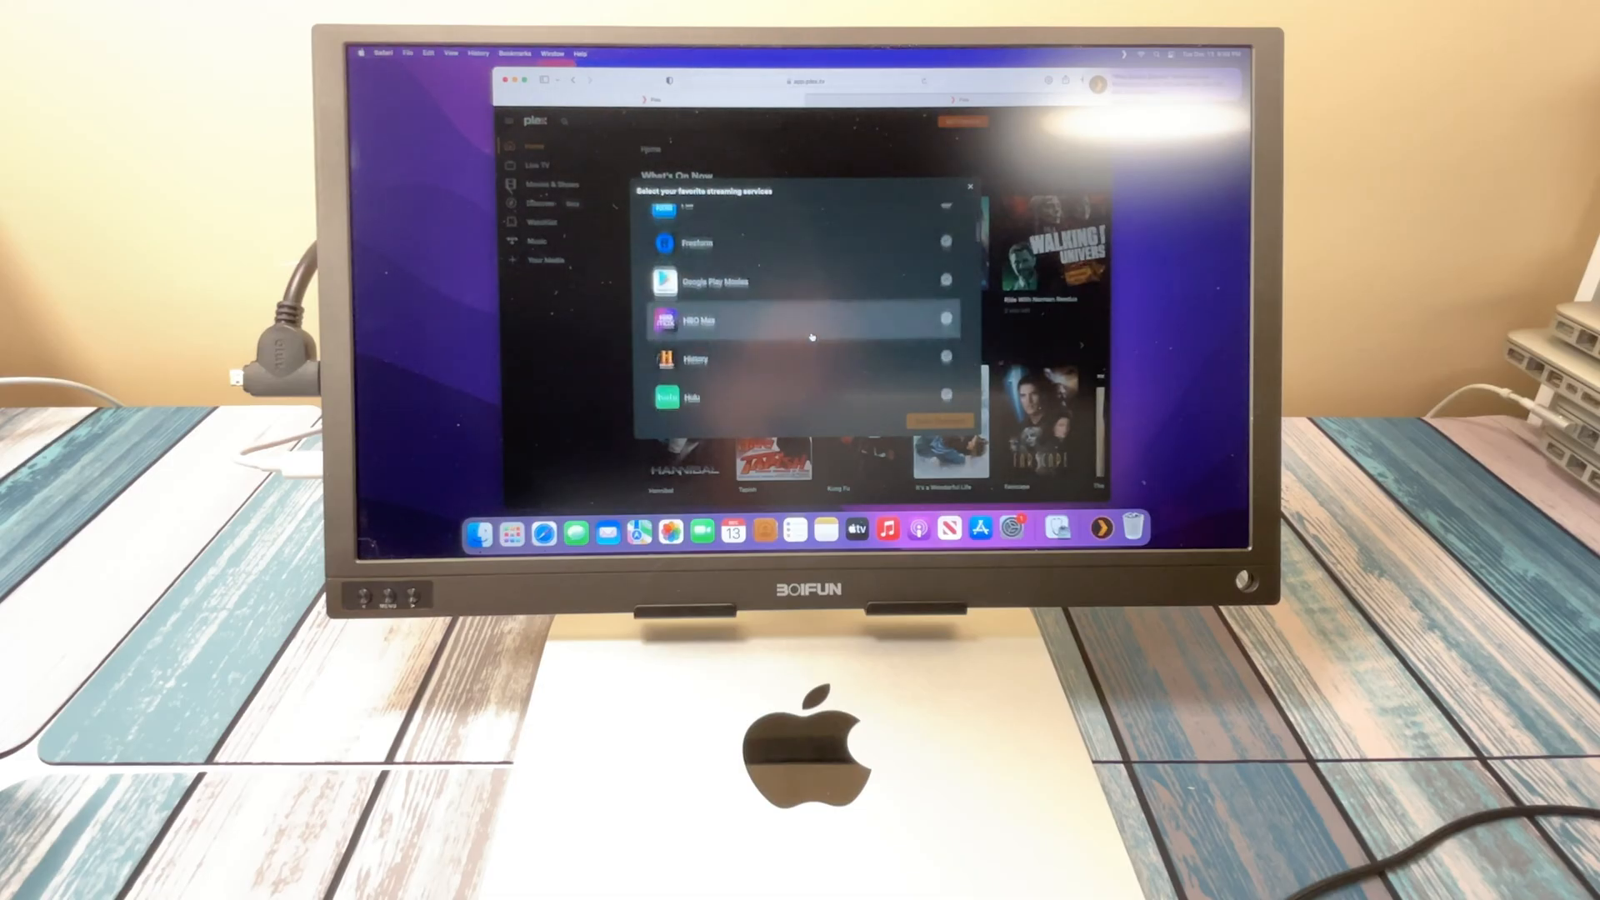
pyautogui.scroll(-3)
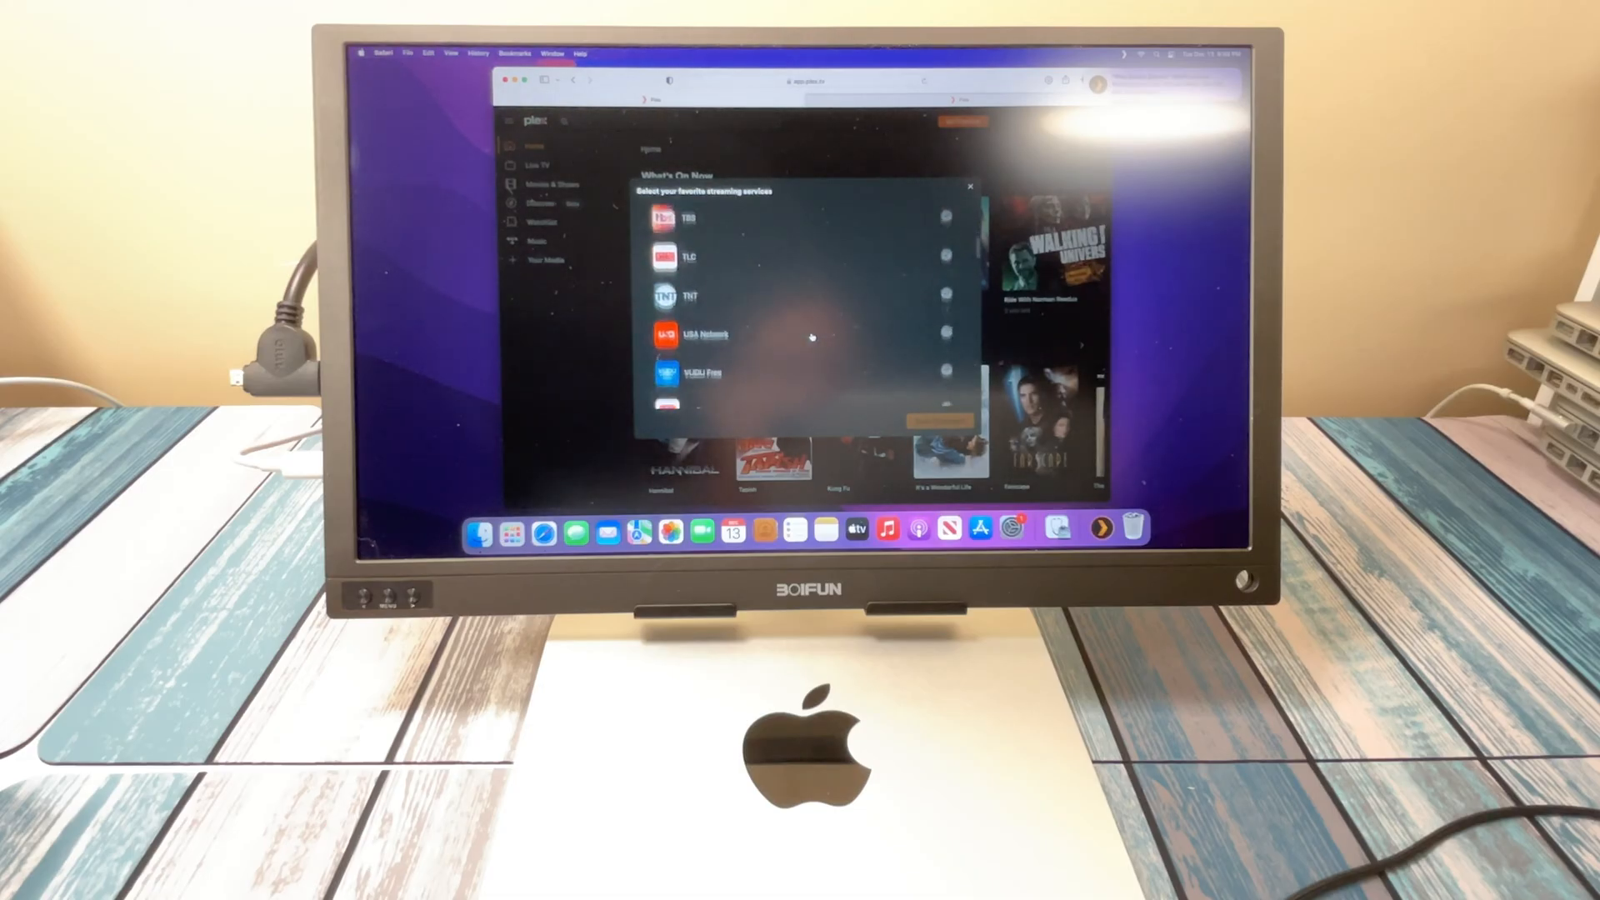
pyautogui.scroll(-3)
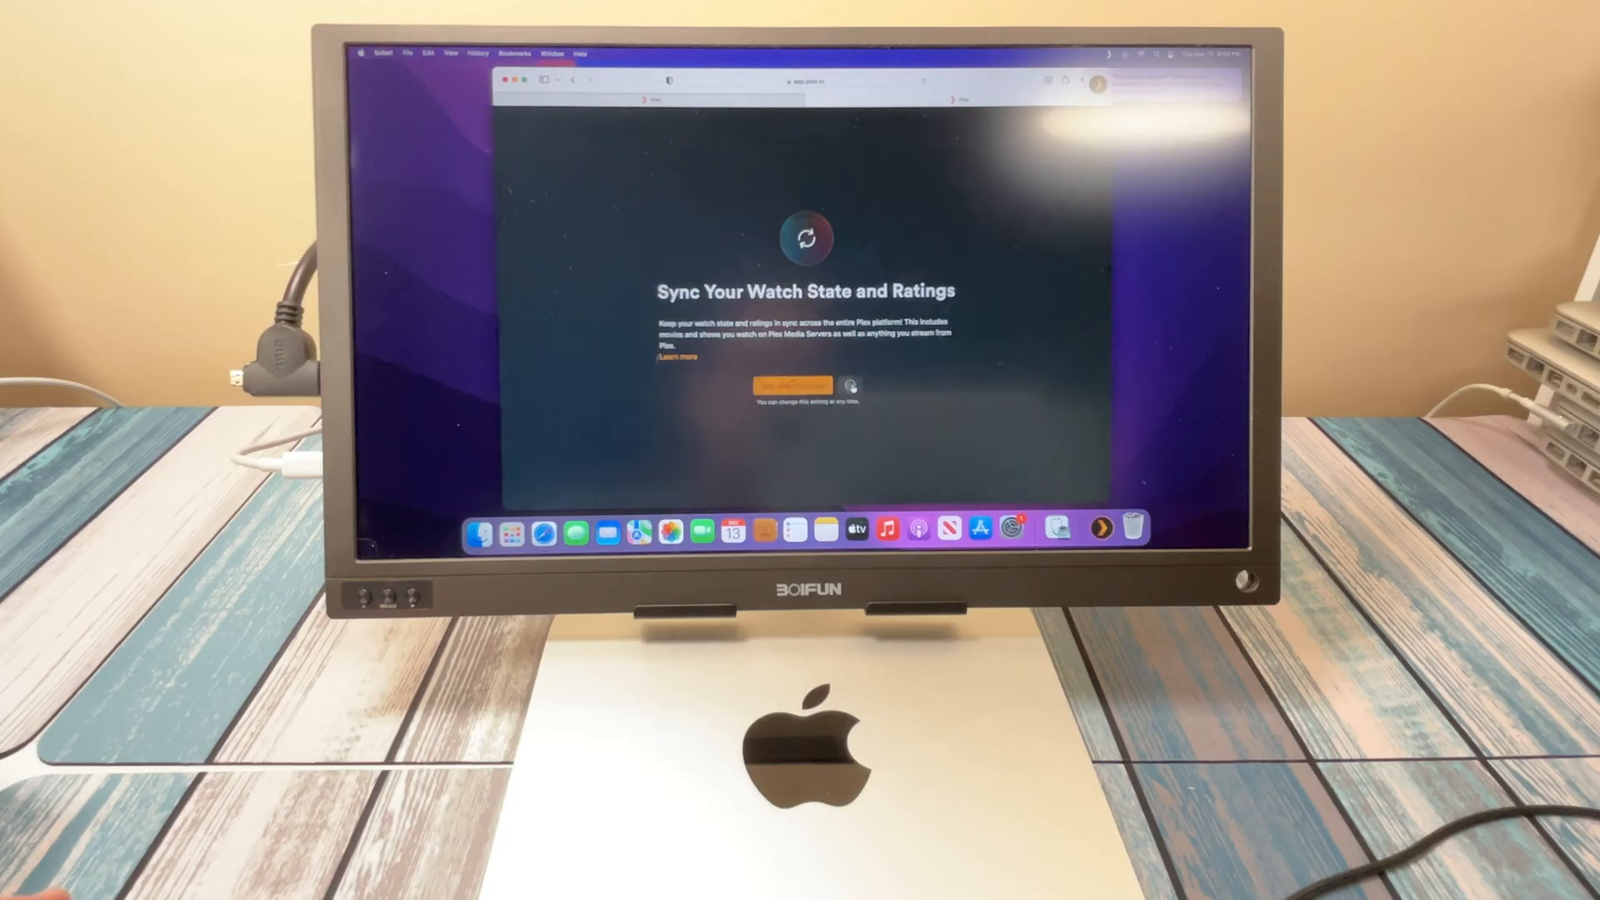
# - Answer the watch state and ratings sync offer and dismiss the How Plex Works overview
pyautogui.click(802, 385)
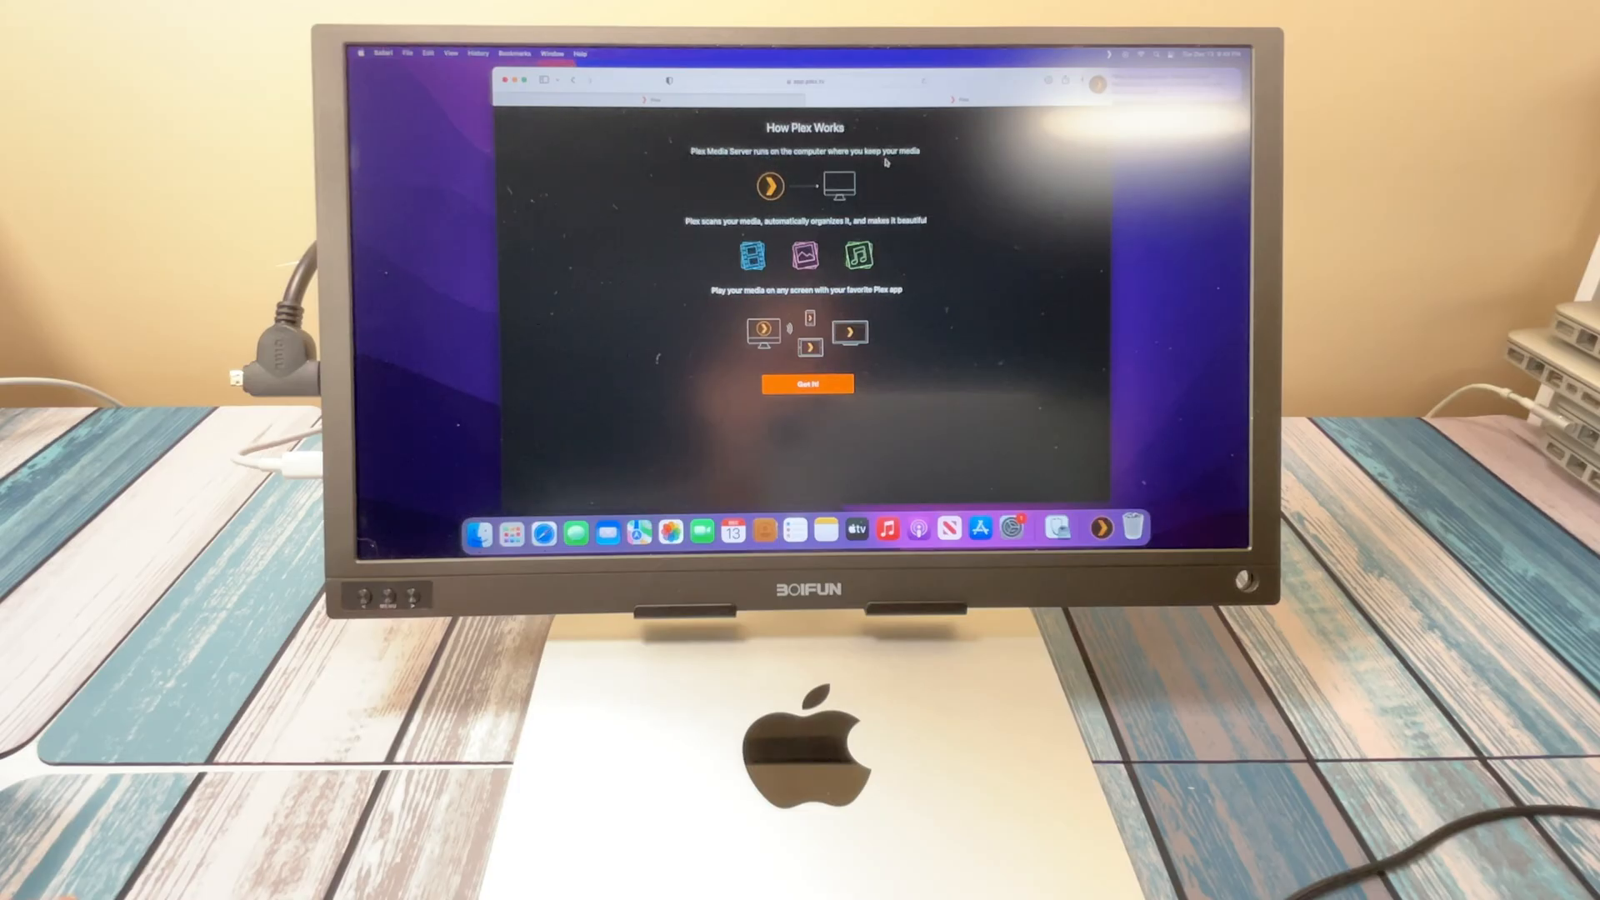
pyautogui.moveTo(740, 196)
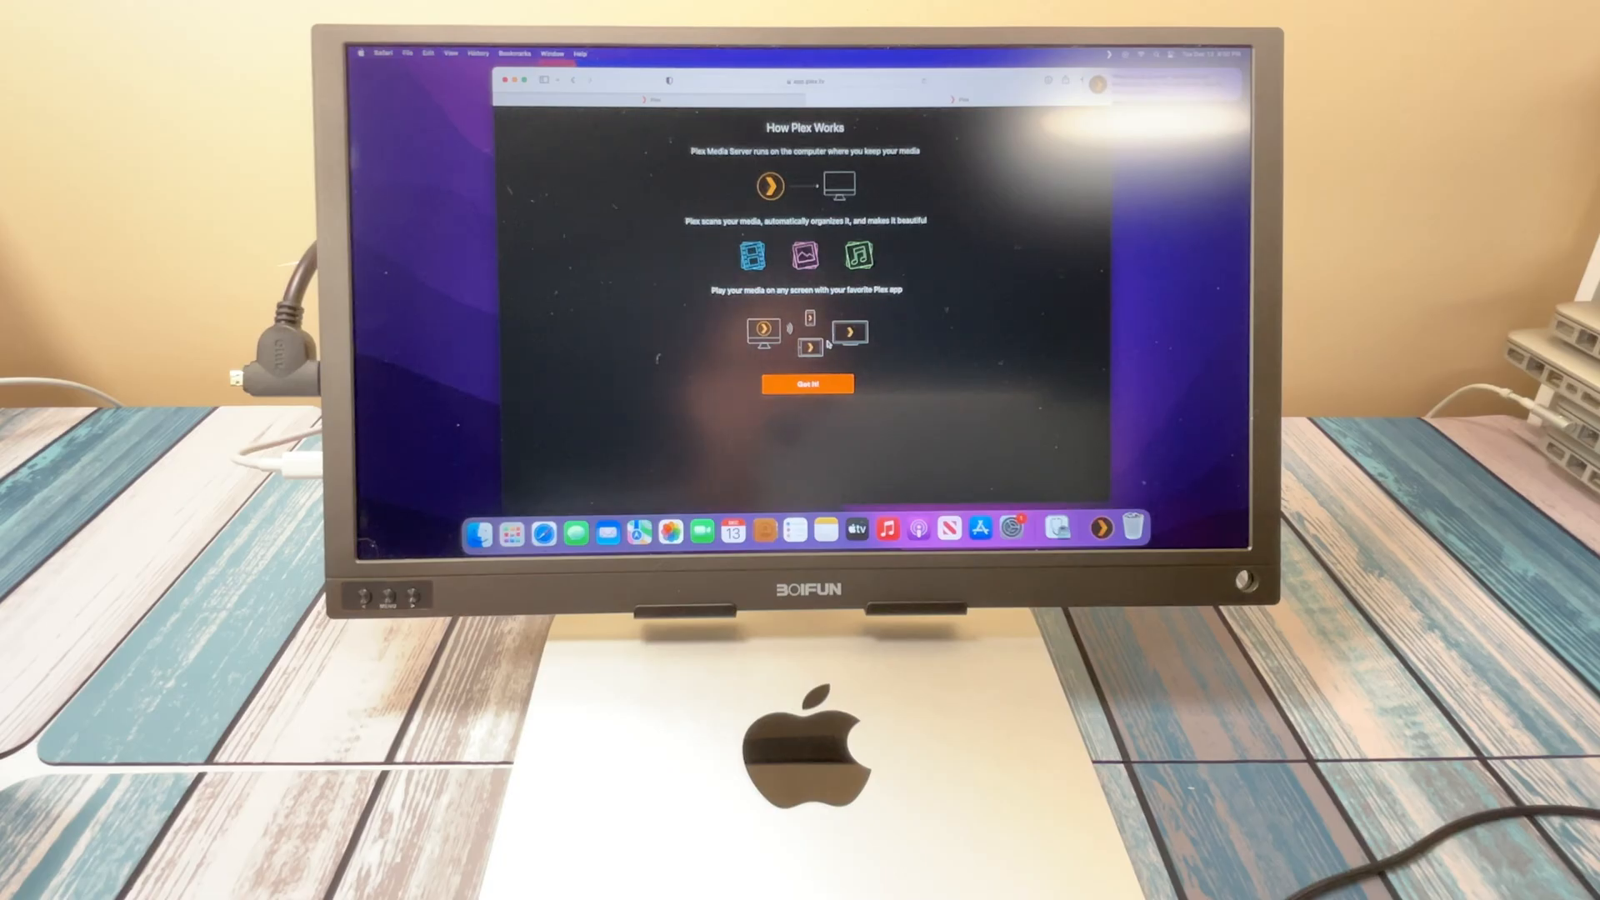
pyautogui.click(805, 383)
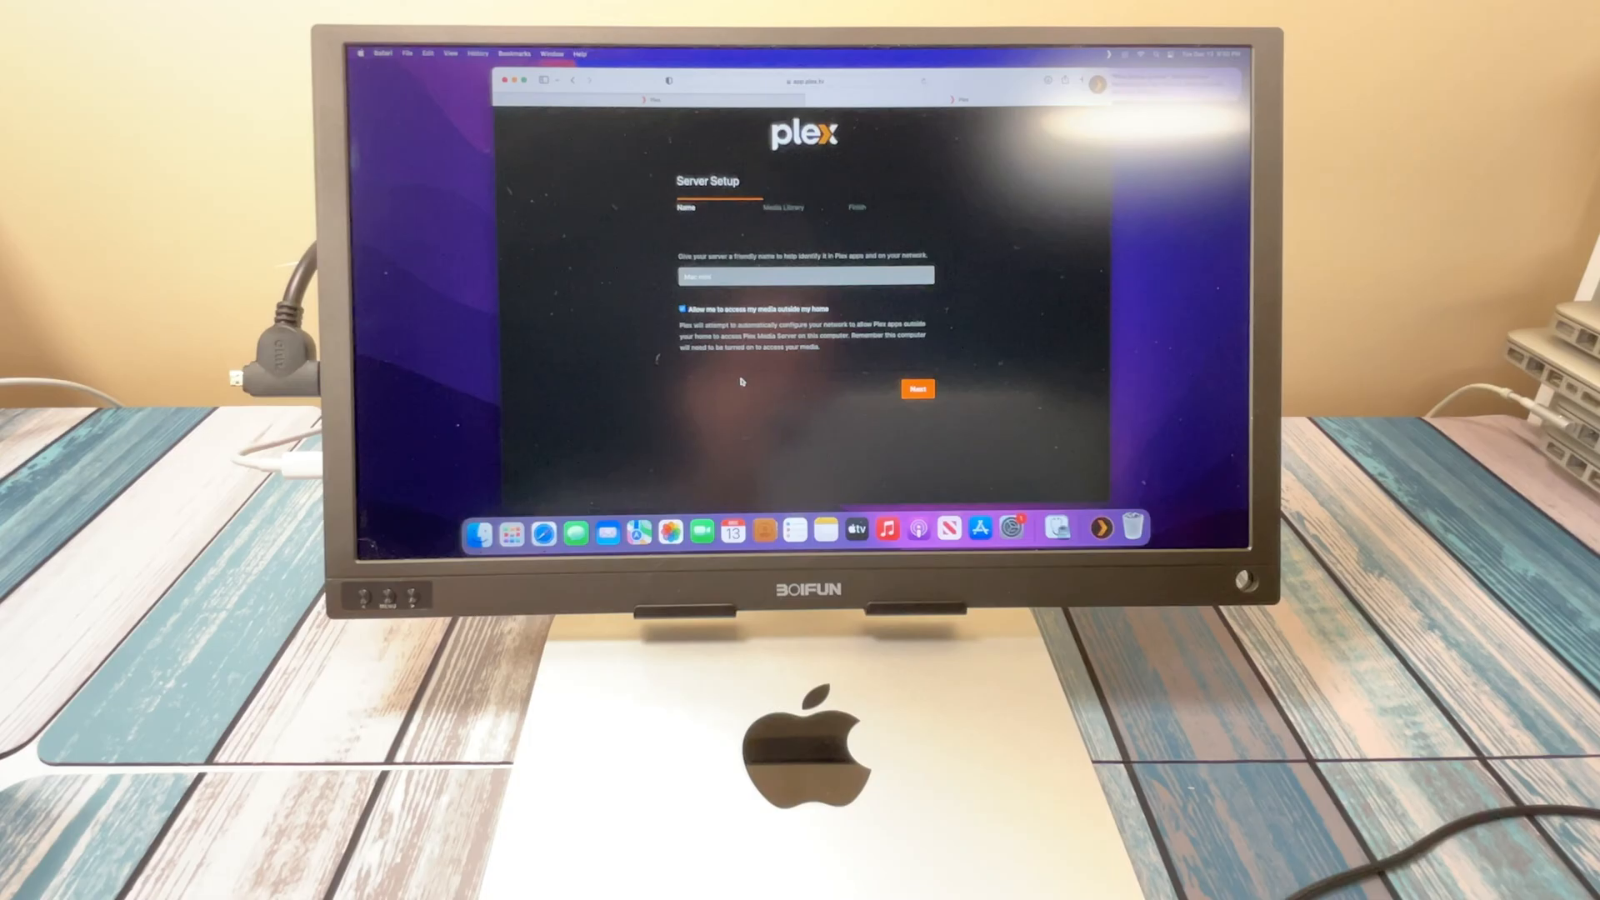
# - Name the server 'Mac mini', disable outside-home media access, and continue to library setup
pyautogui.write('Mac mini')
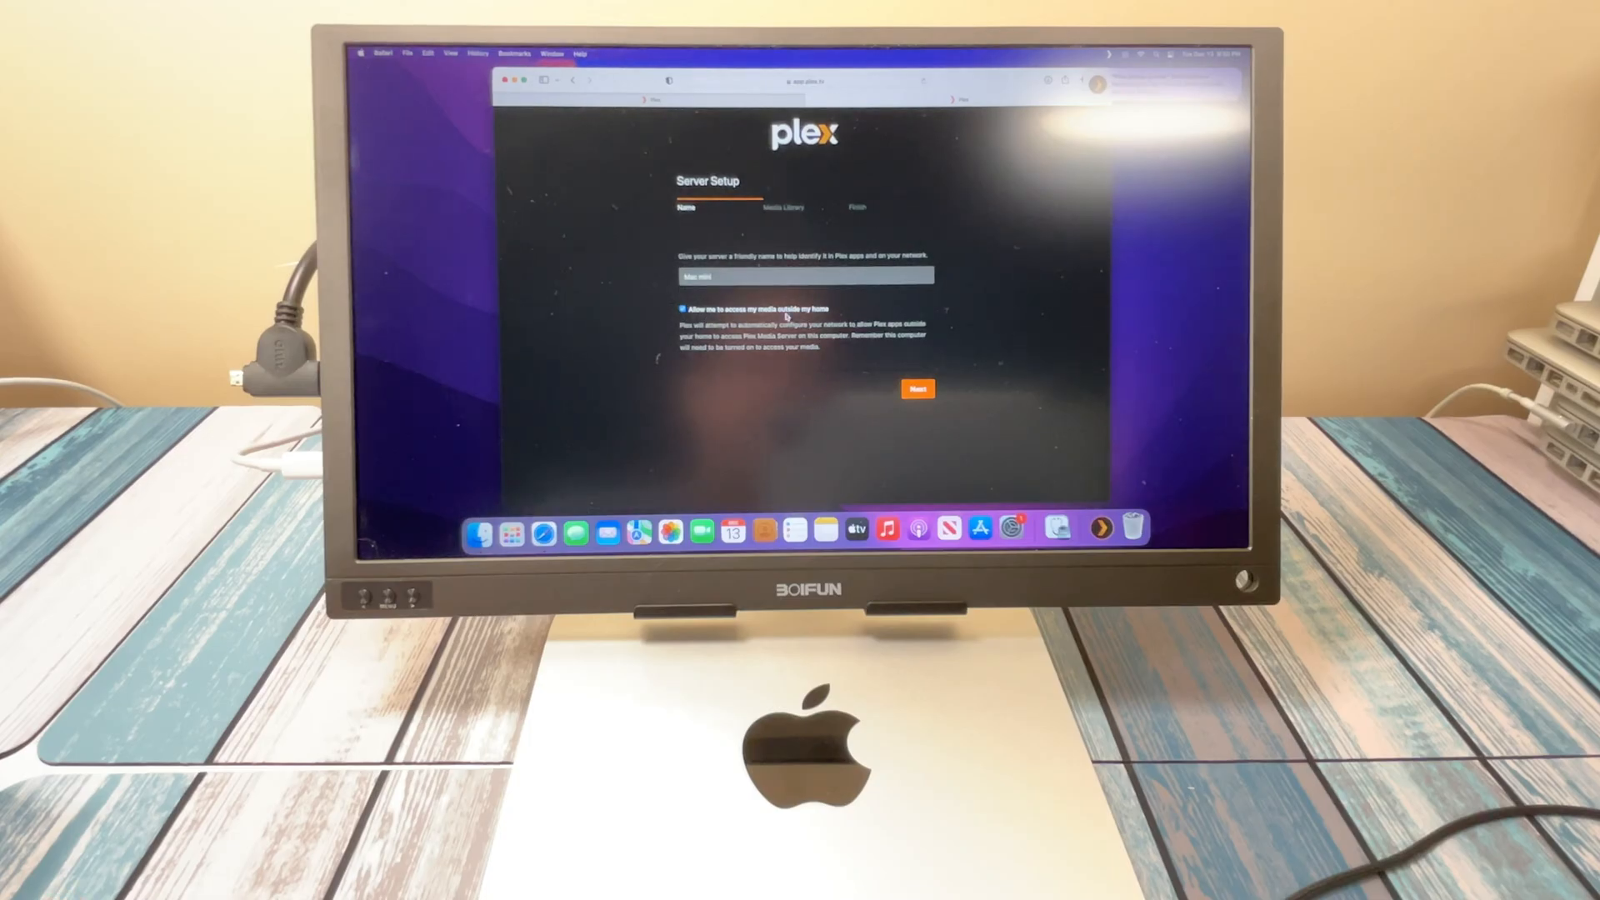
pyautogui.click(683, 310)
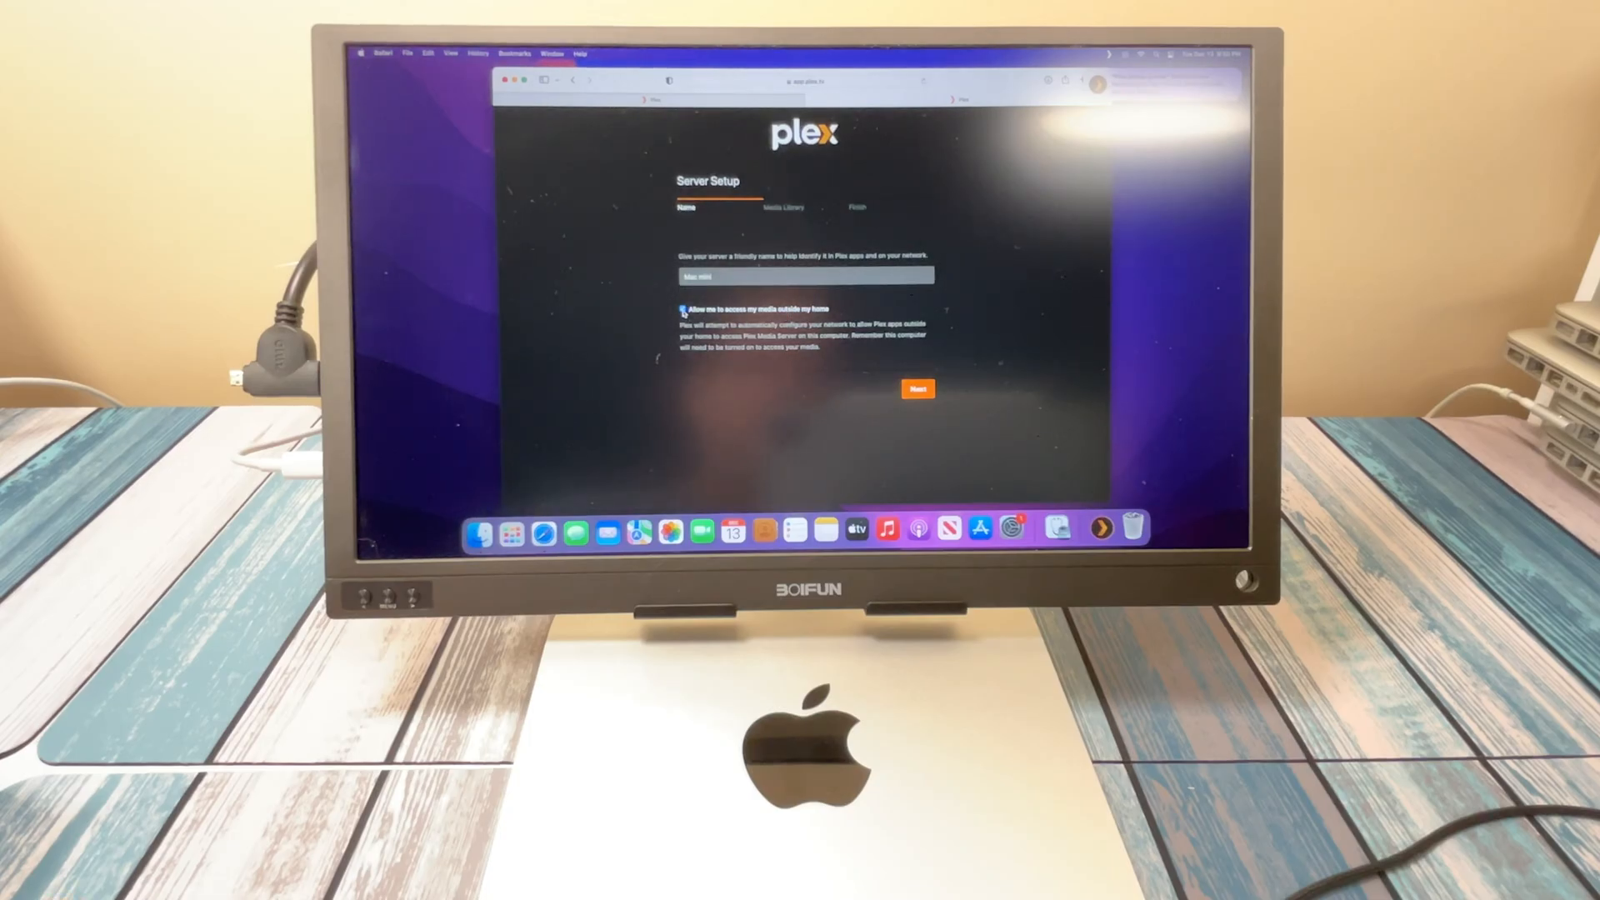
pyautogui.click(682, 308)
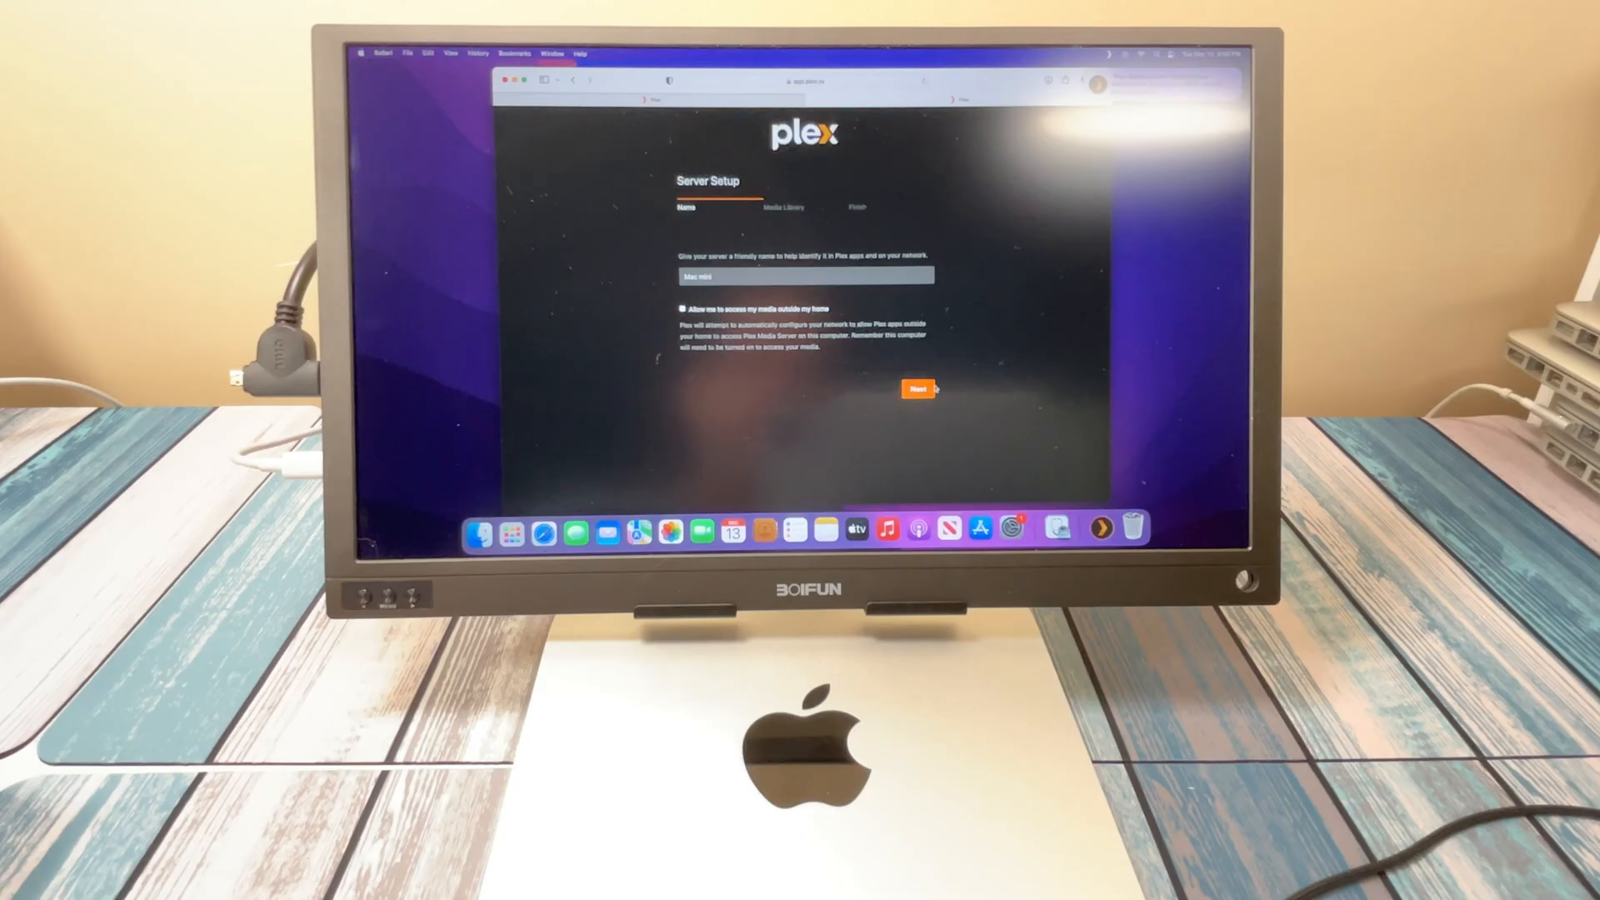
pyautogui.click(915, 388)
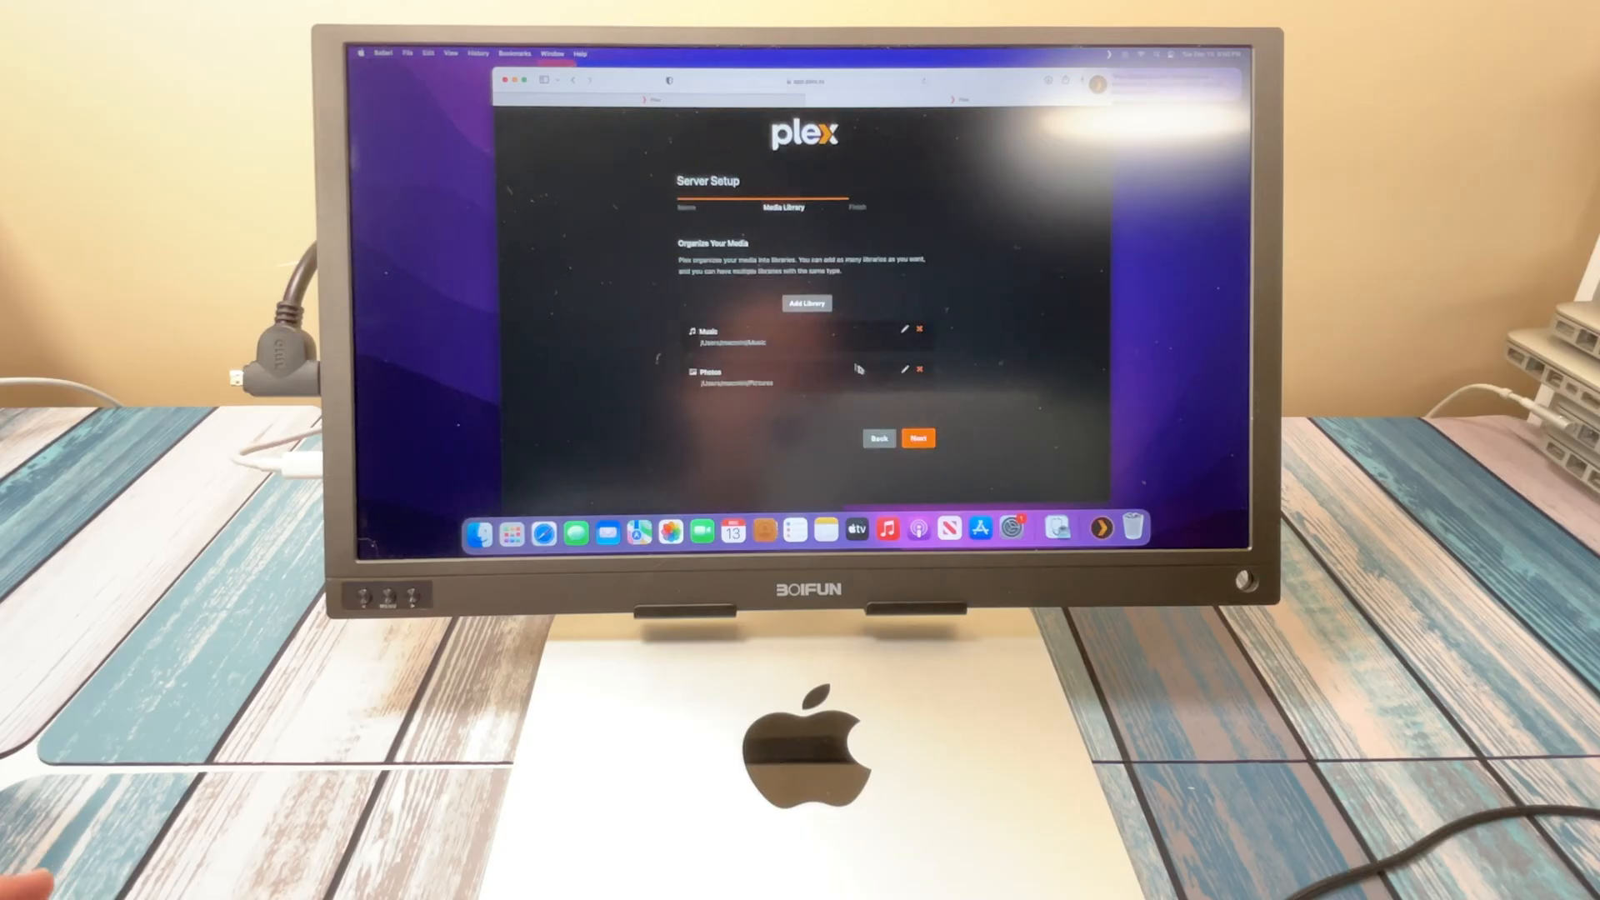
pyautogui.moveTo(720, 294)
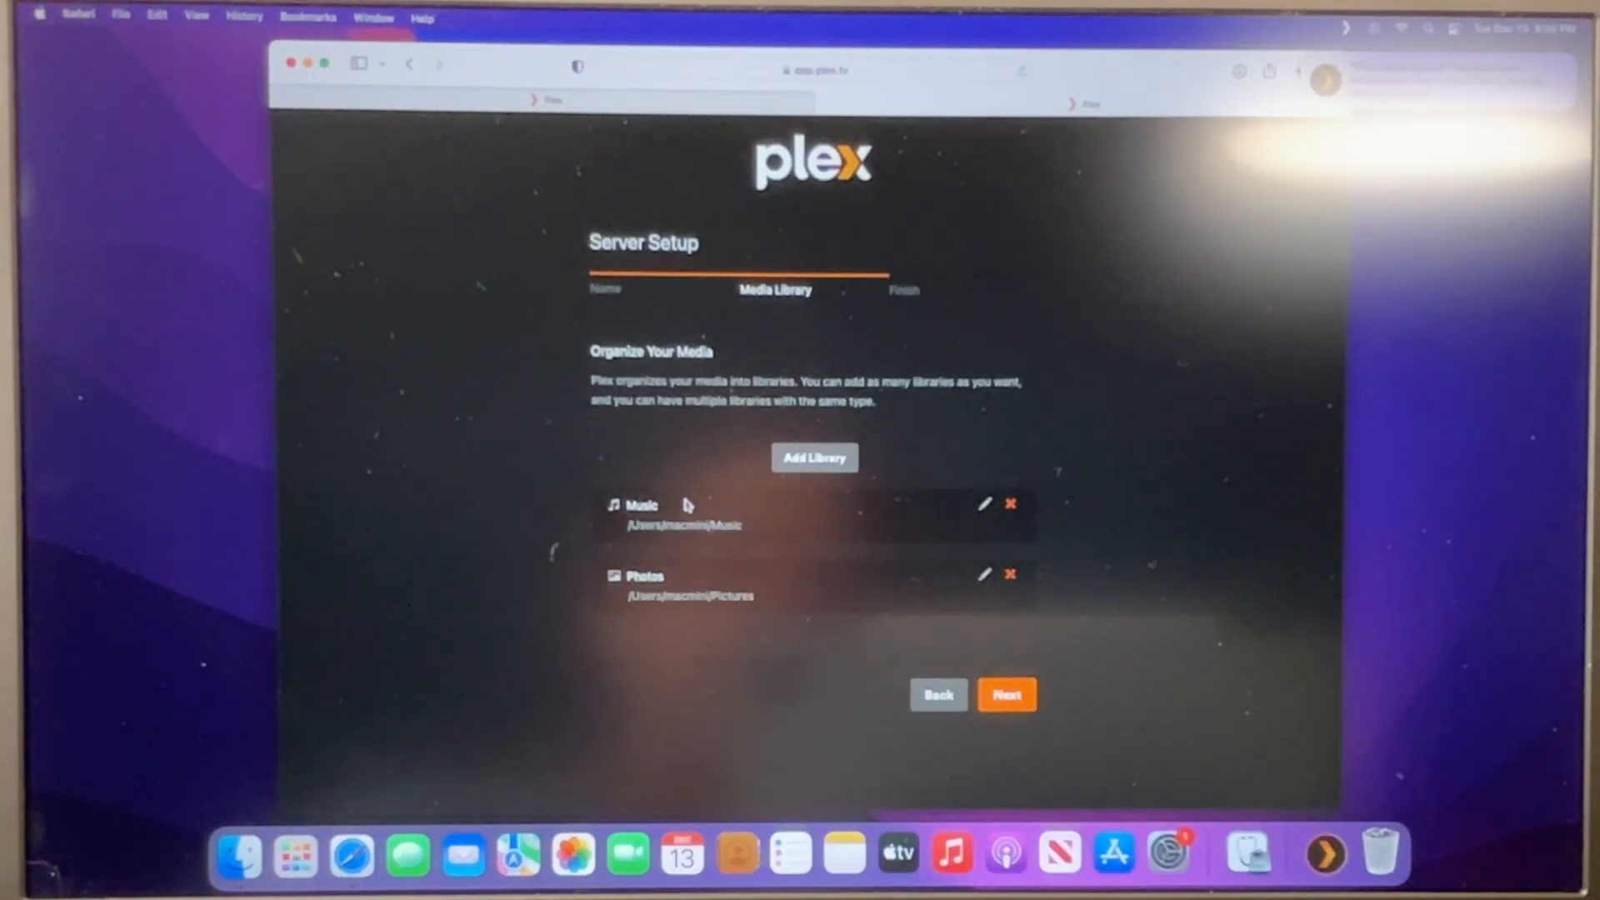
pyautogui.moveTo(763, 563)
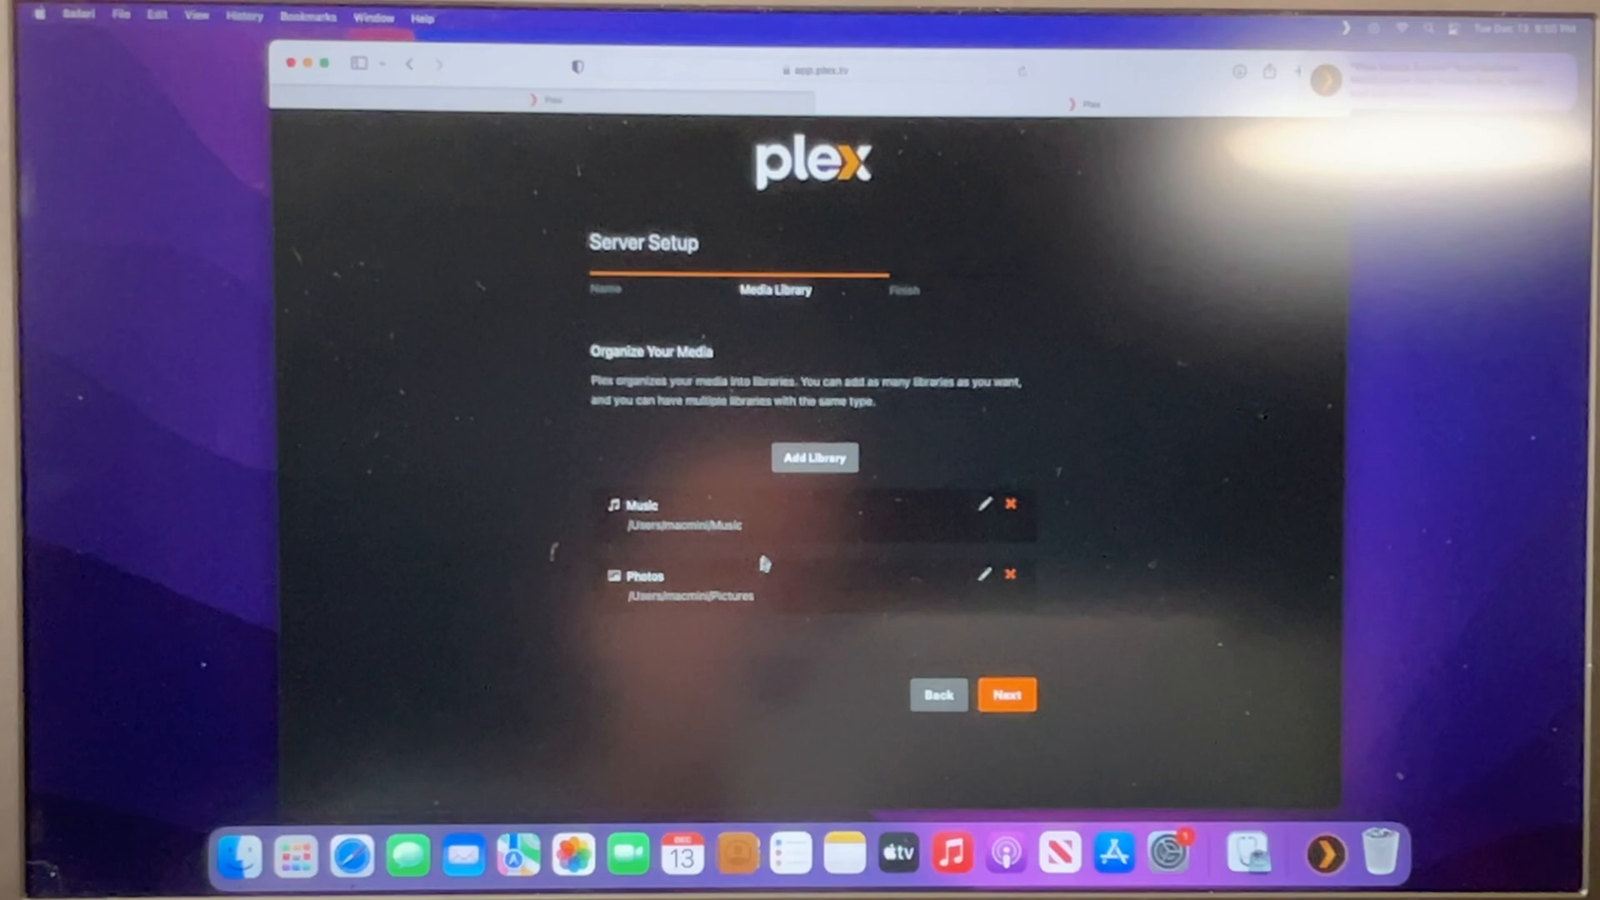
# - Start a new library of type Movies and move on to choosing its folders
pyautogui.click(815, 457)
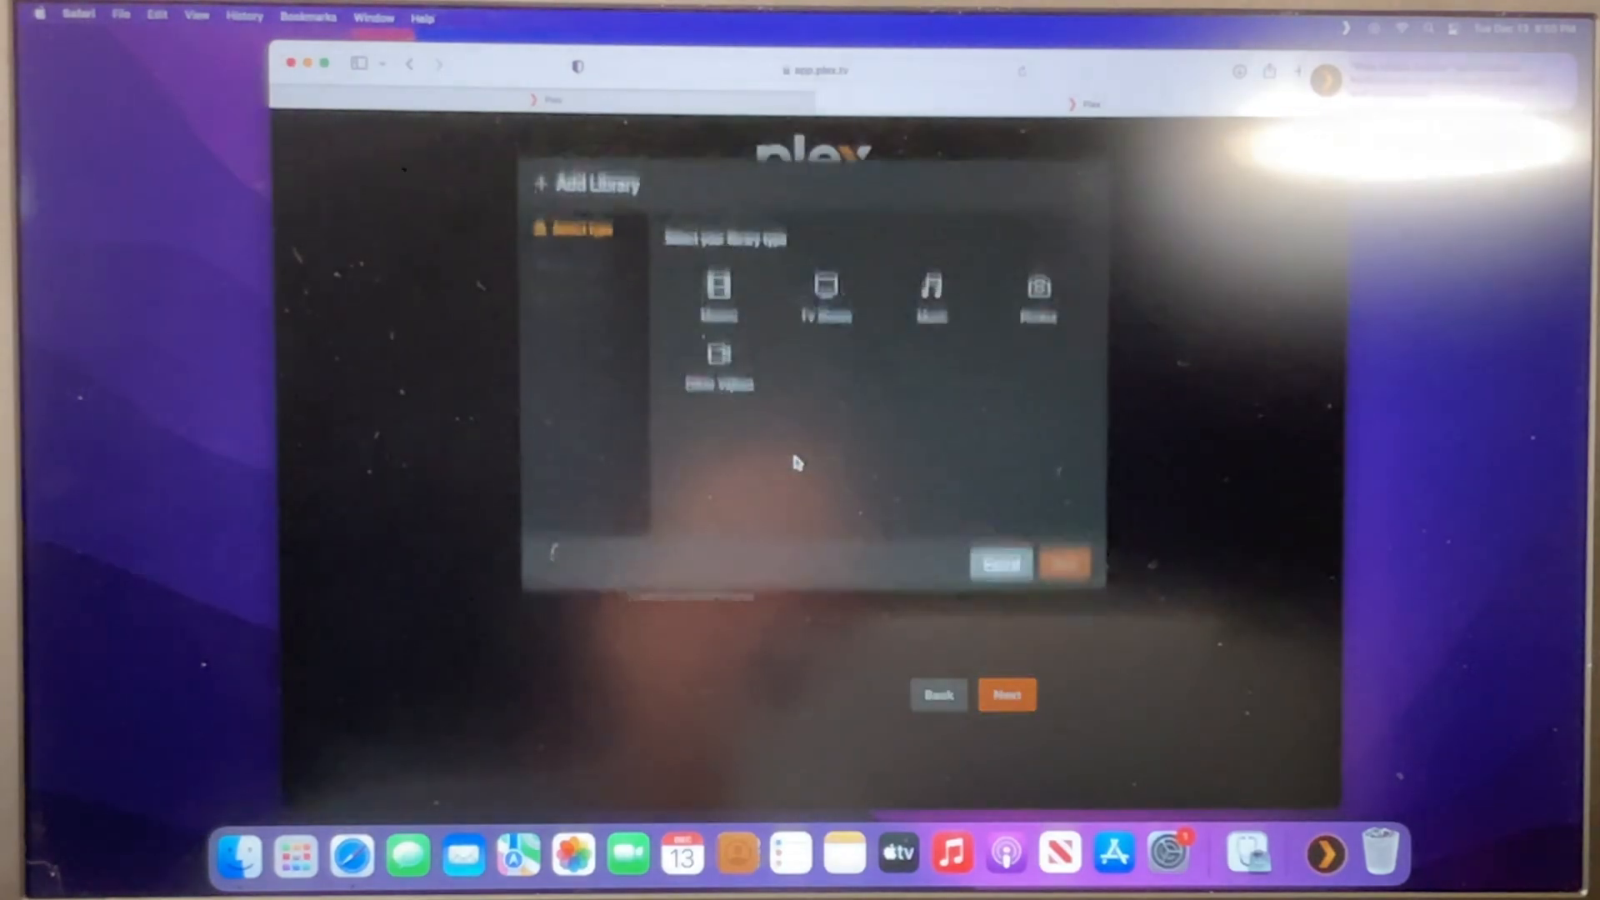
pyautogui.click(718, 307)
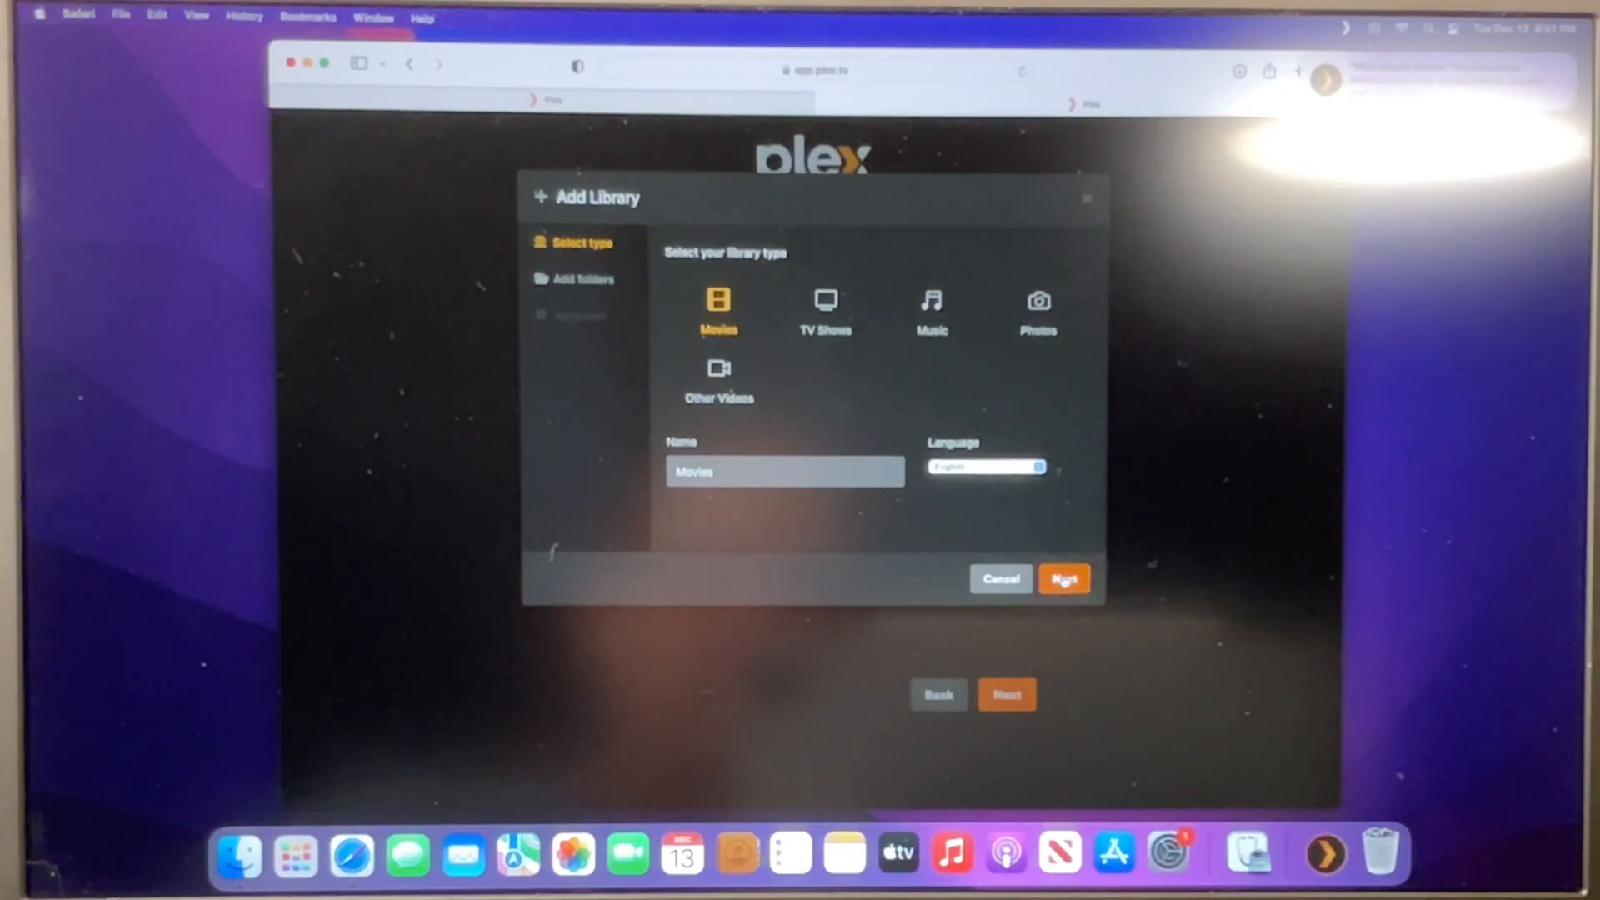
pyautogui.click(1063, 578)
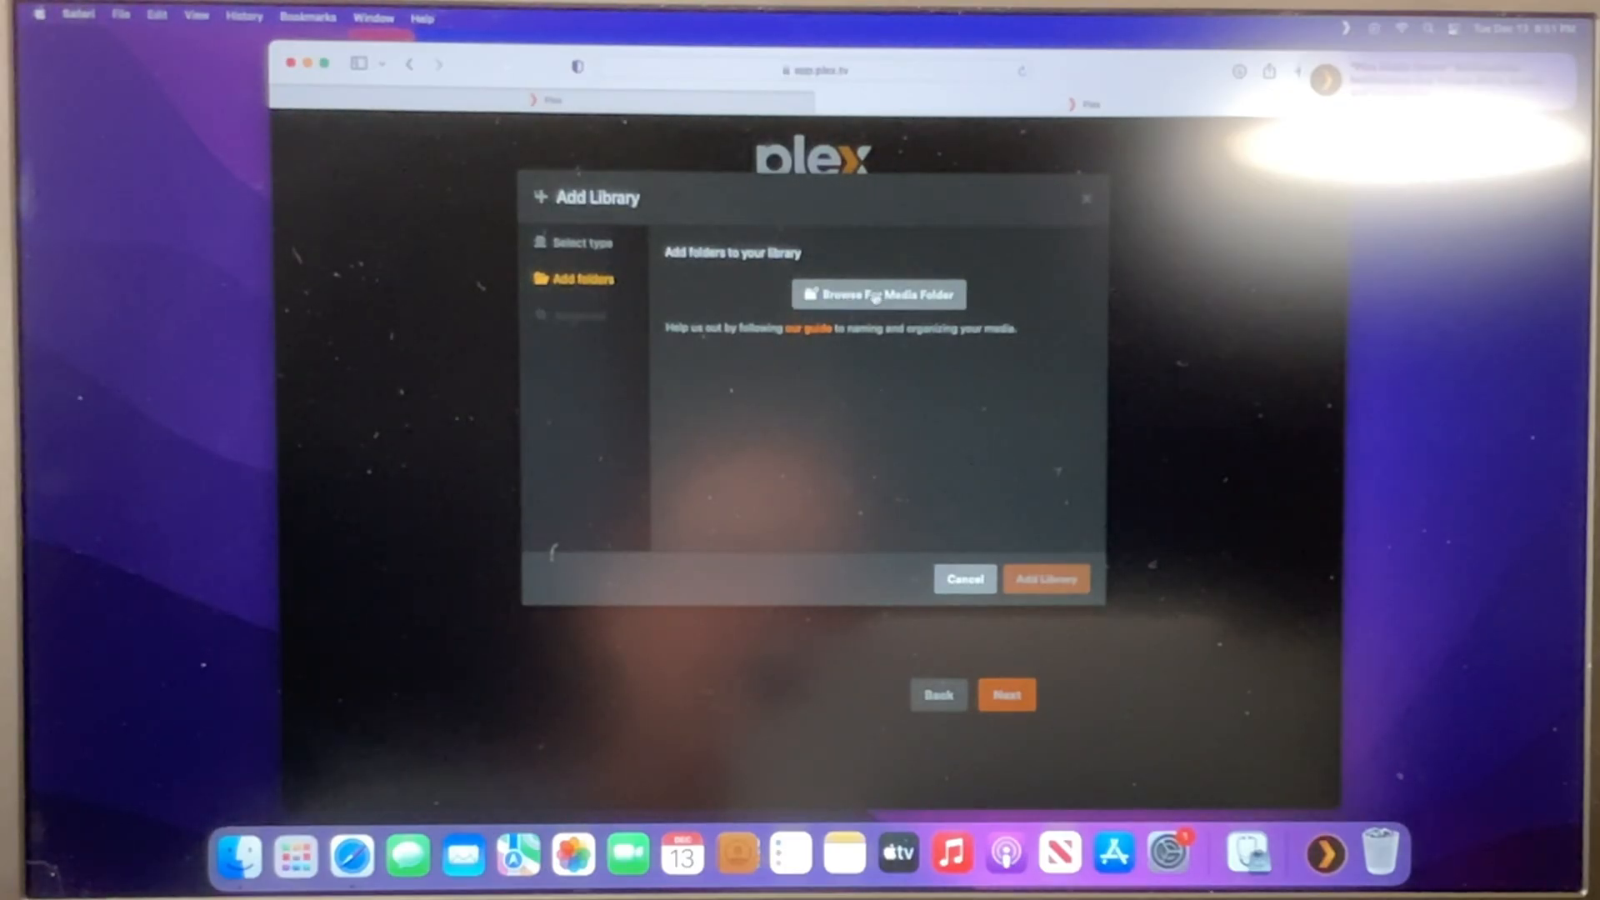
# - Browse to /Volumes/Media/Movies as the library folder, then bring up Finder
pyautogui.click(878, 293)
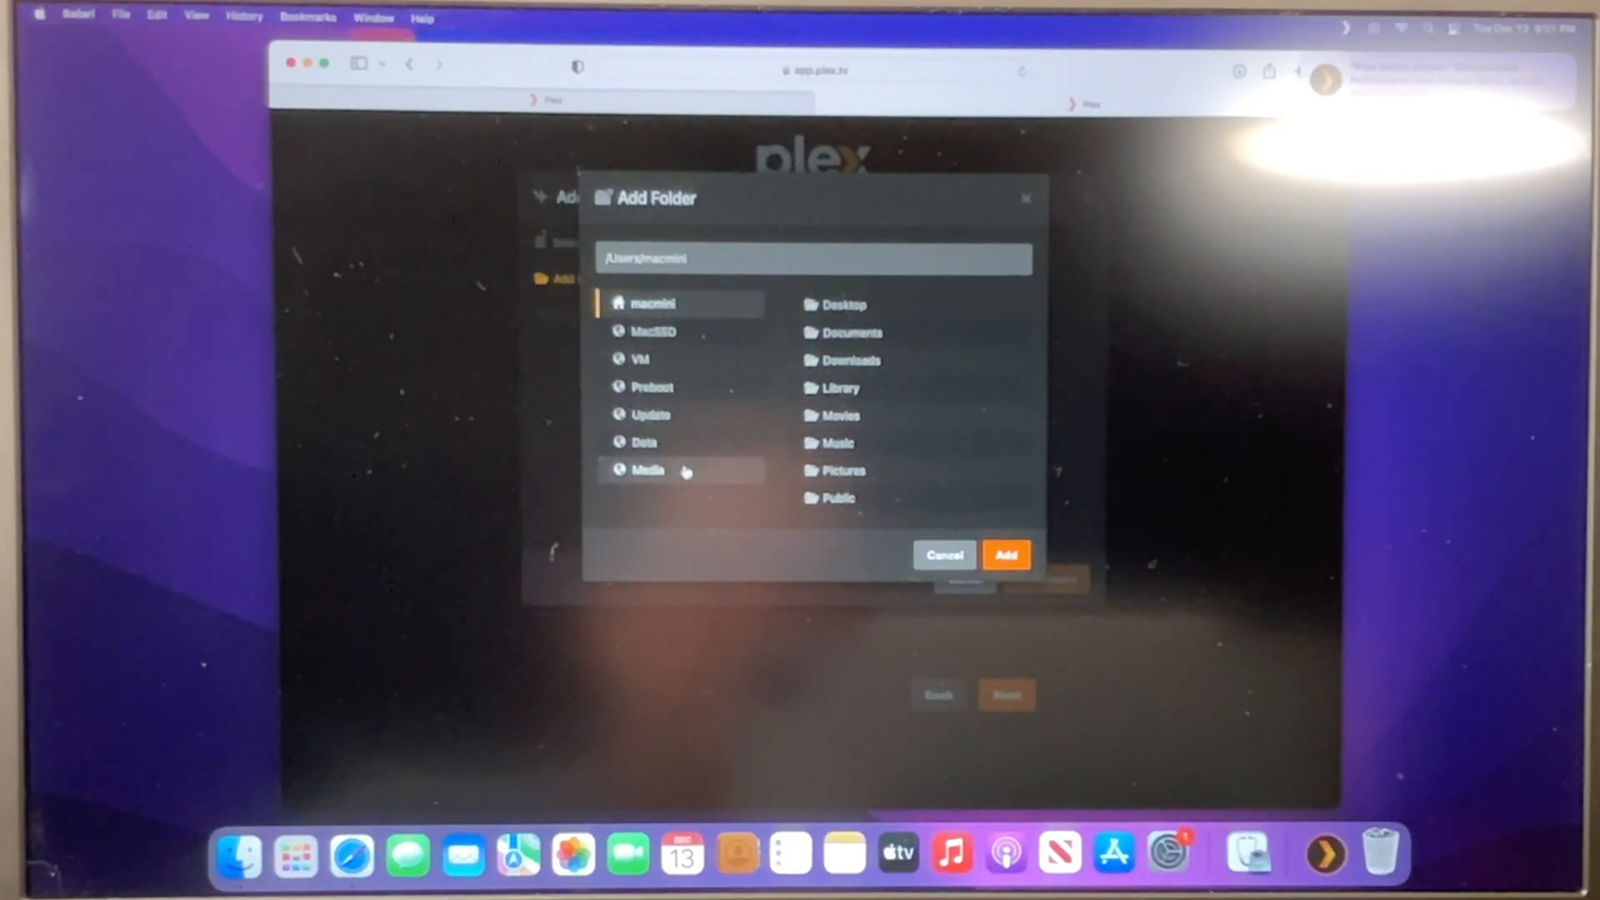
pyautogui.click(648, 470)
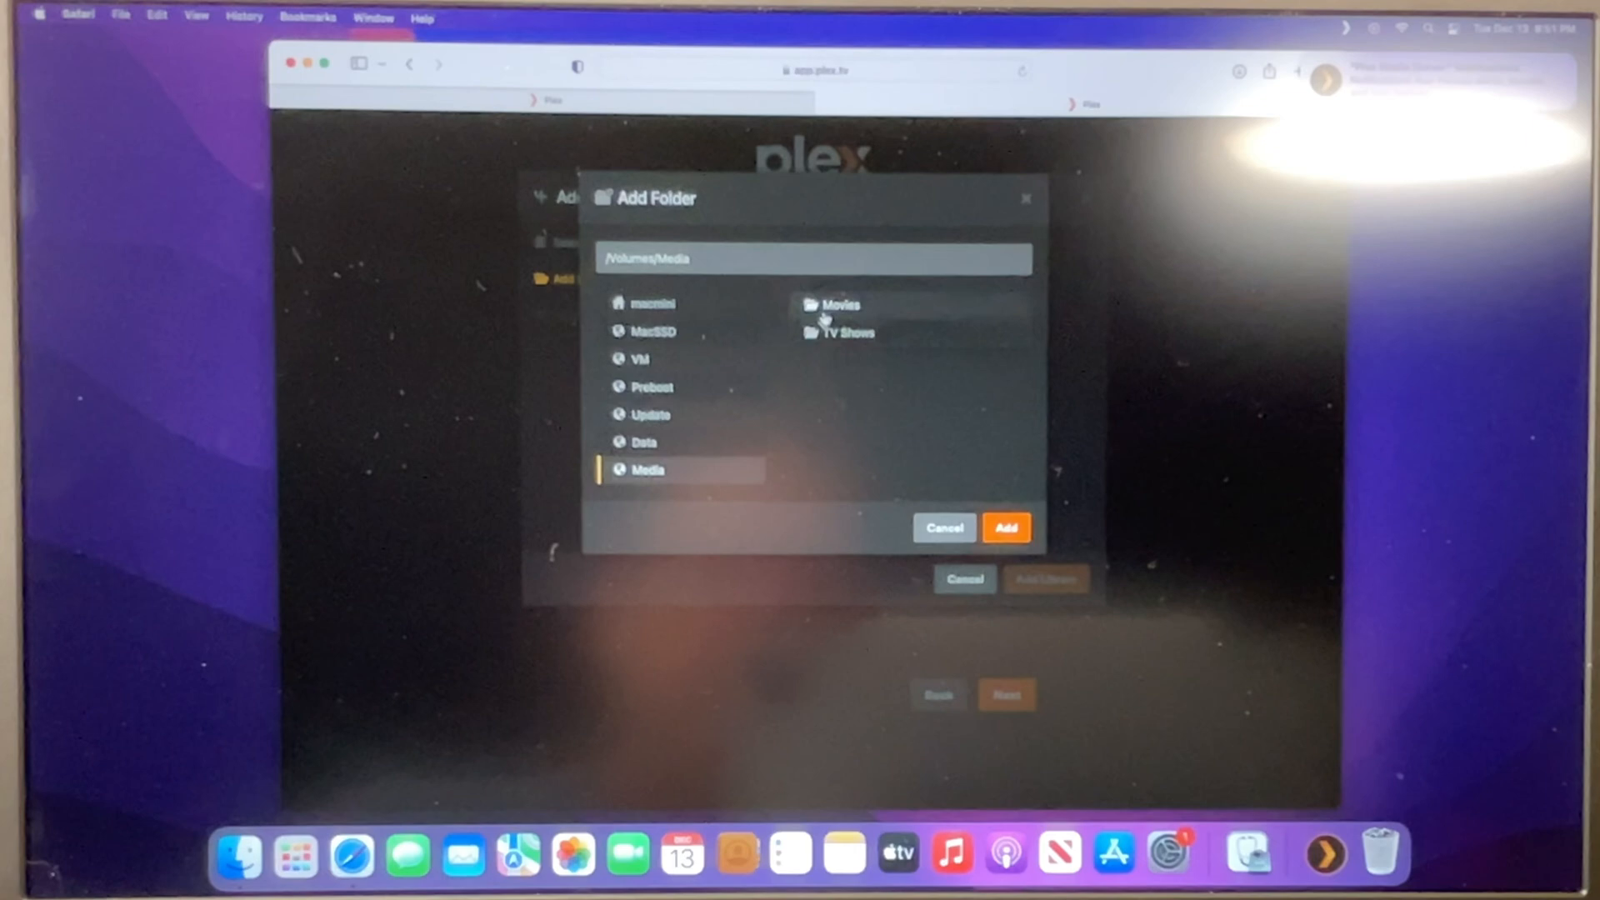
pyautogui.doubleClick(838, 303)
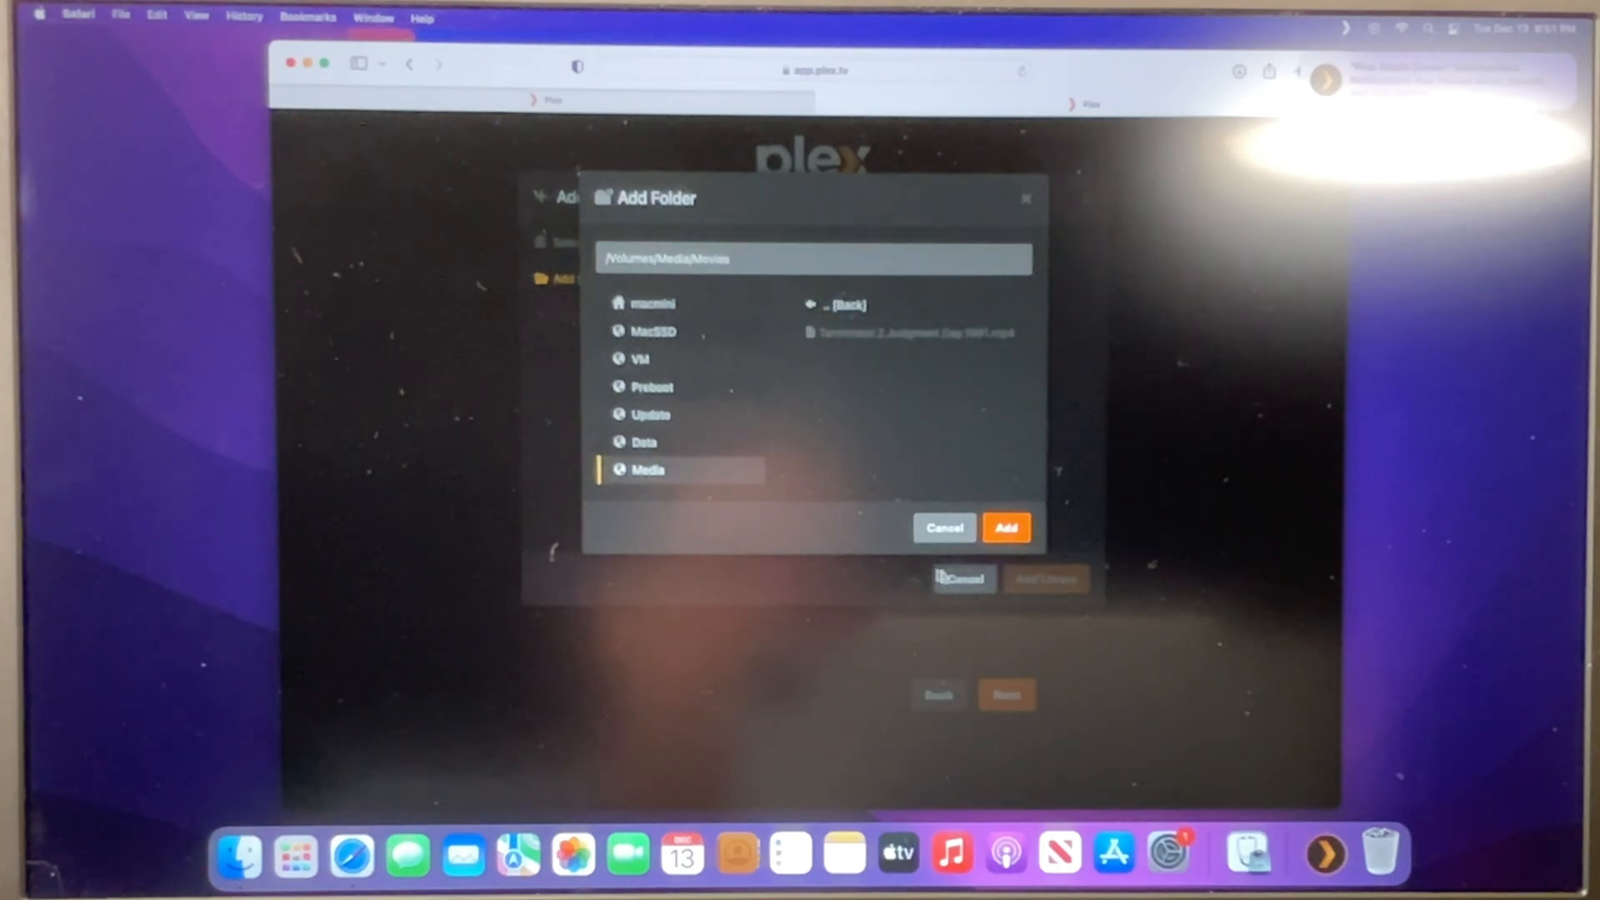
pyautogui.click(1005, 528)
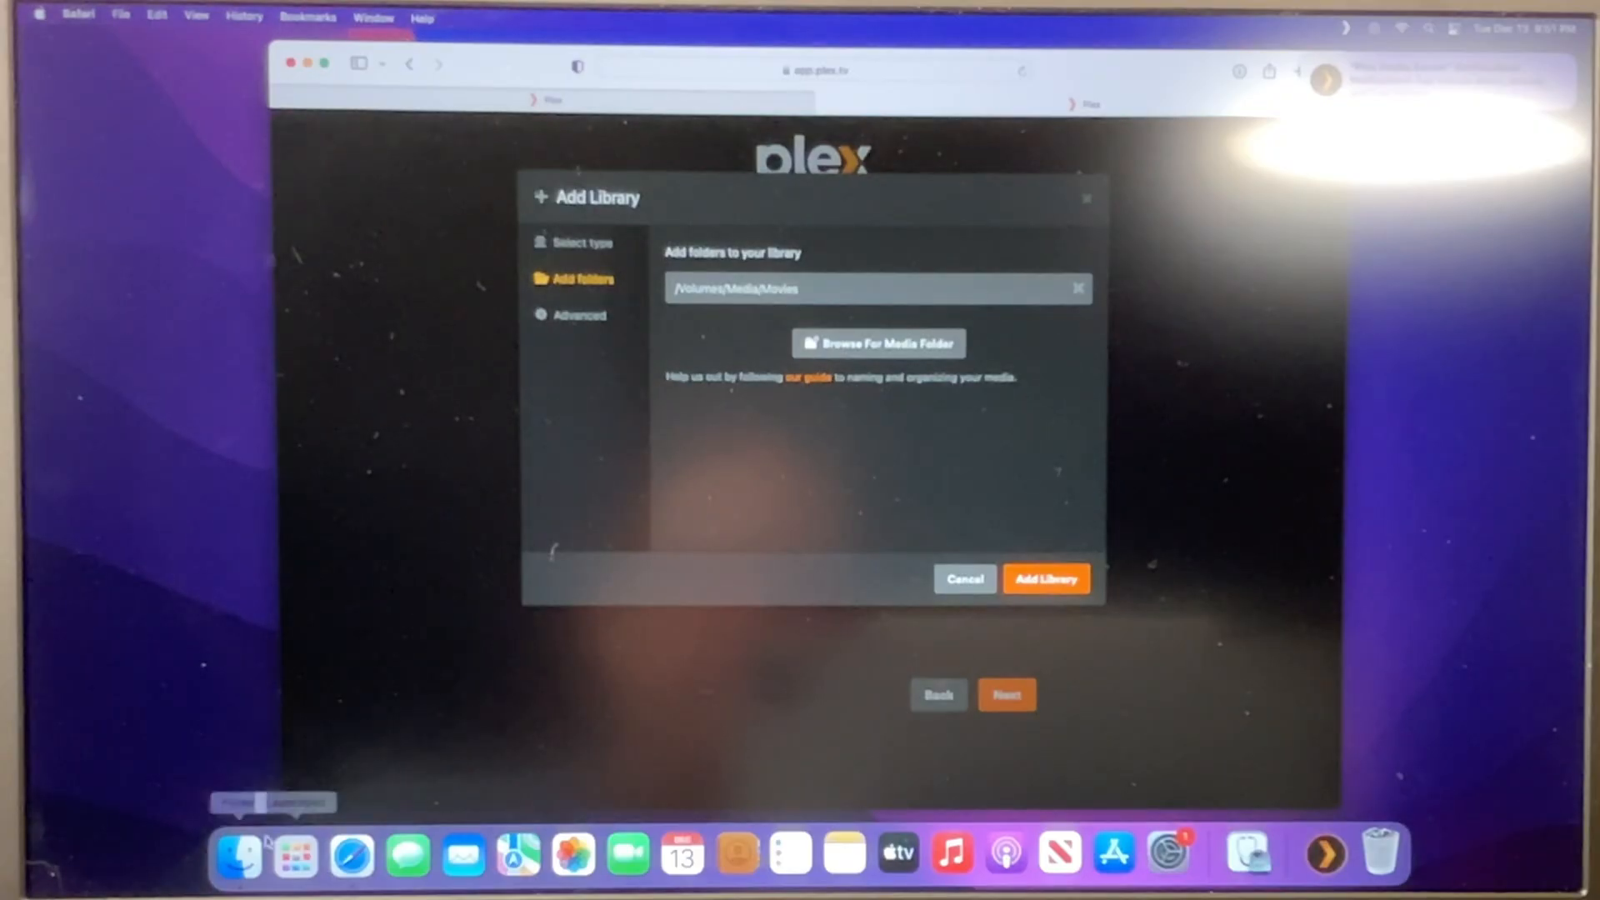
pyautogui.click(875, 343)
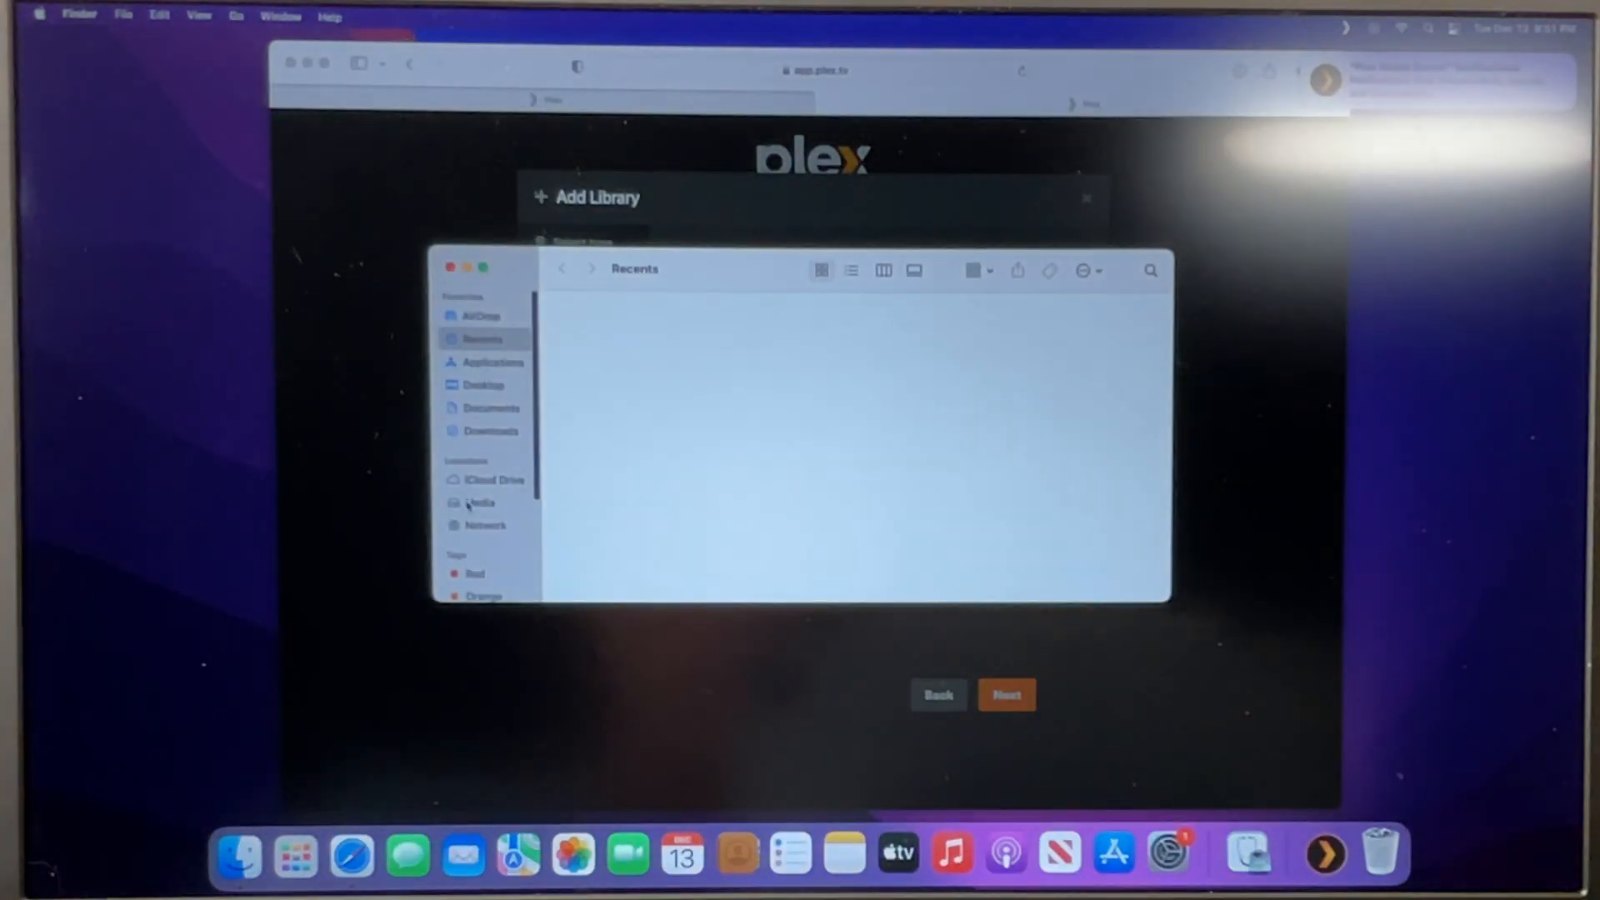
# - Show the Media drive's Movies and TV Shows folders in Finder
pyautogui.click(480, 502)
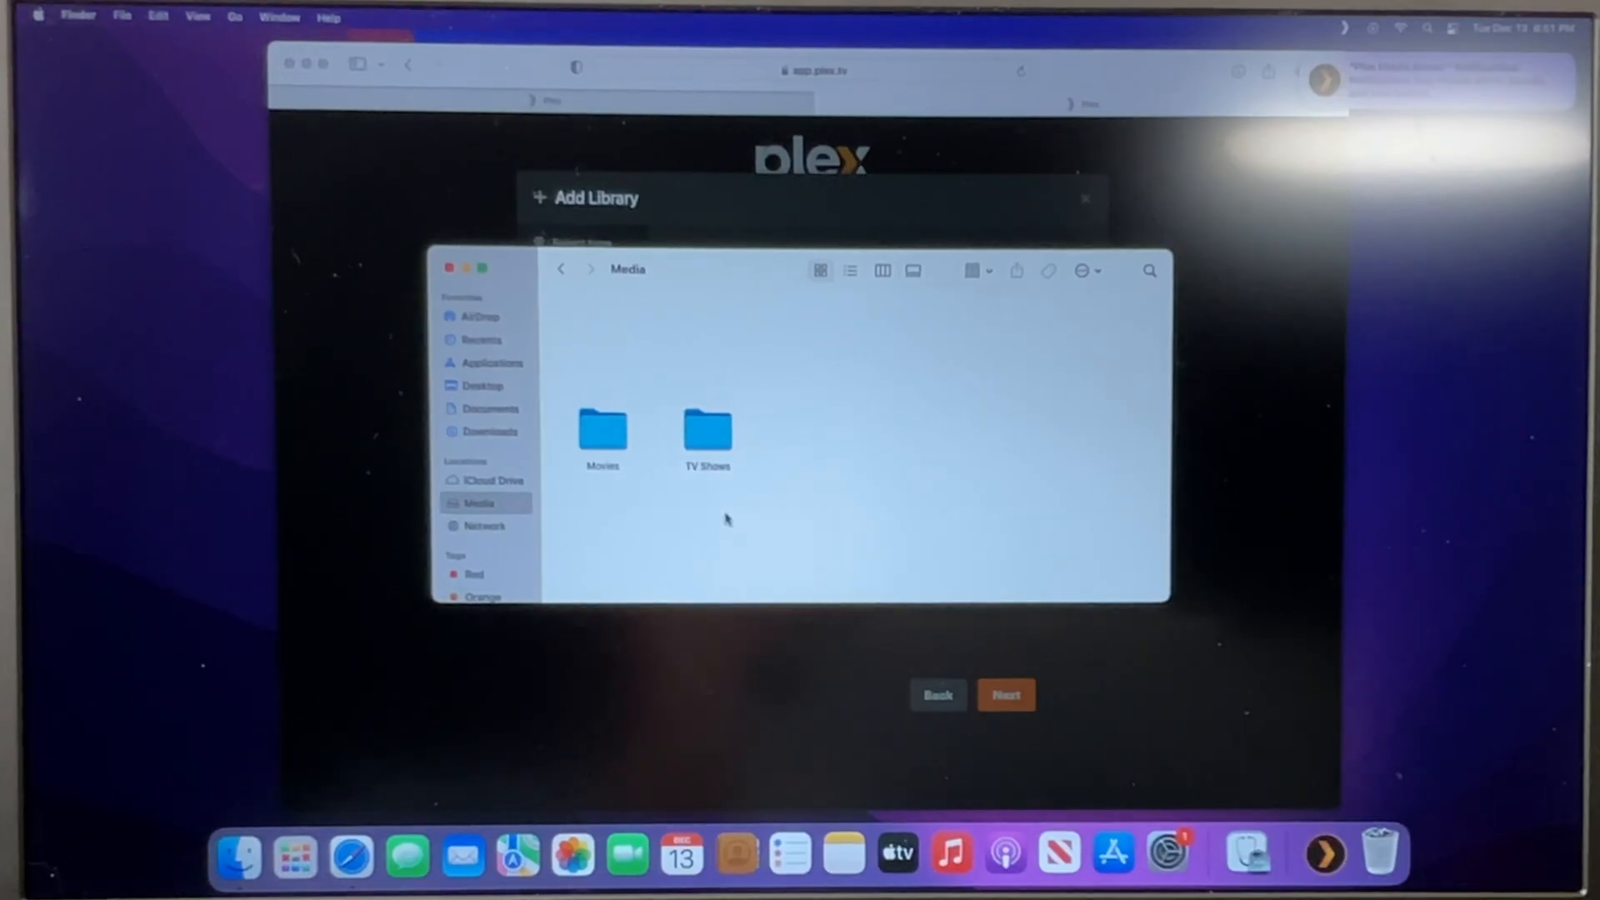
pyautogui.moveTo(749, 528)
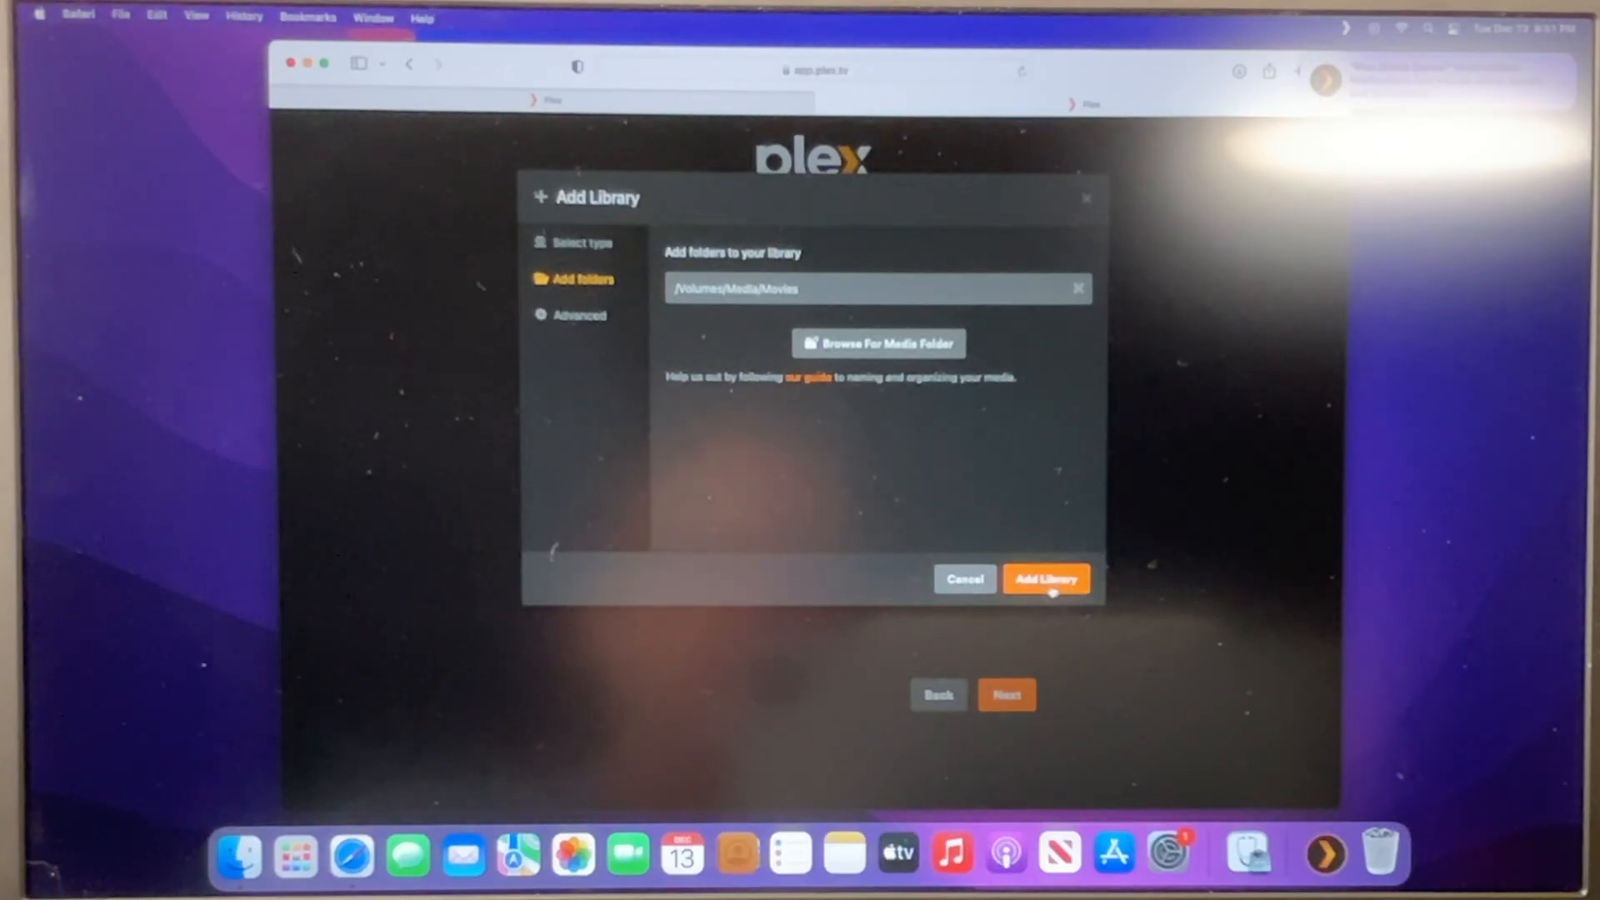
# - Add the staged Movies library and start a second library of type TV Shows
pyautogui.click(1045, 579)
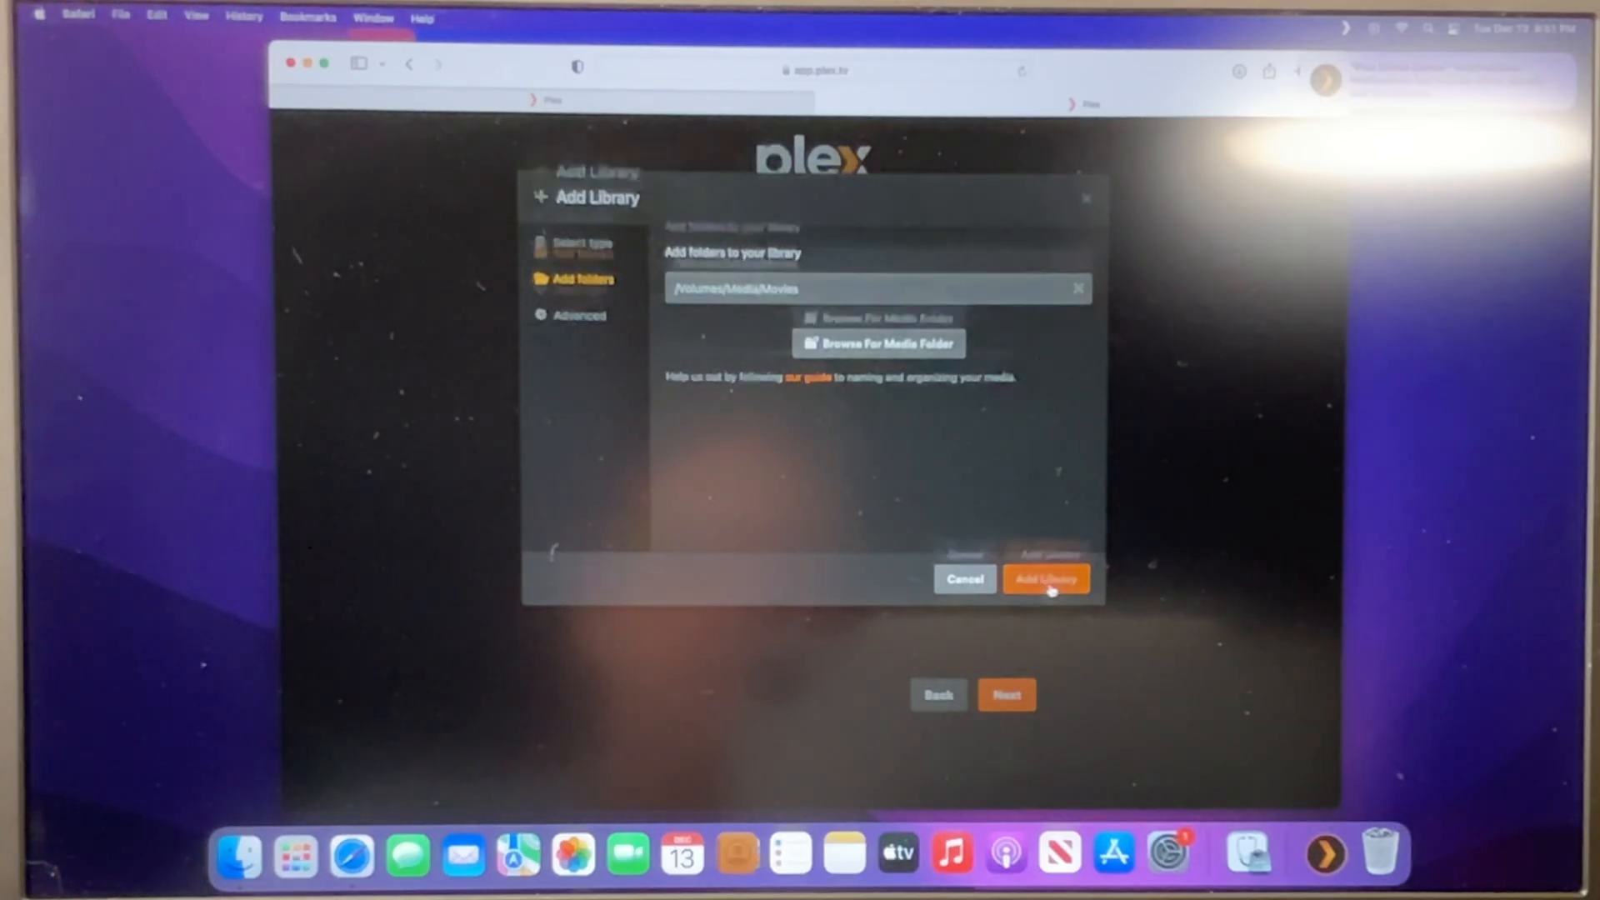
pyautogui.click(1045, 579)
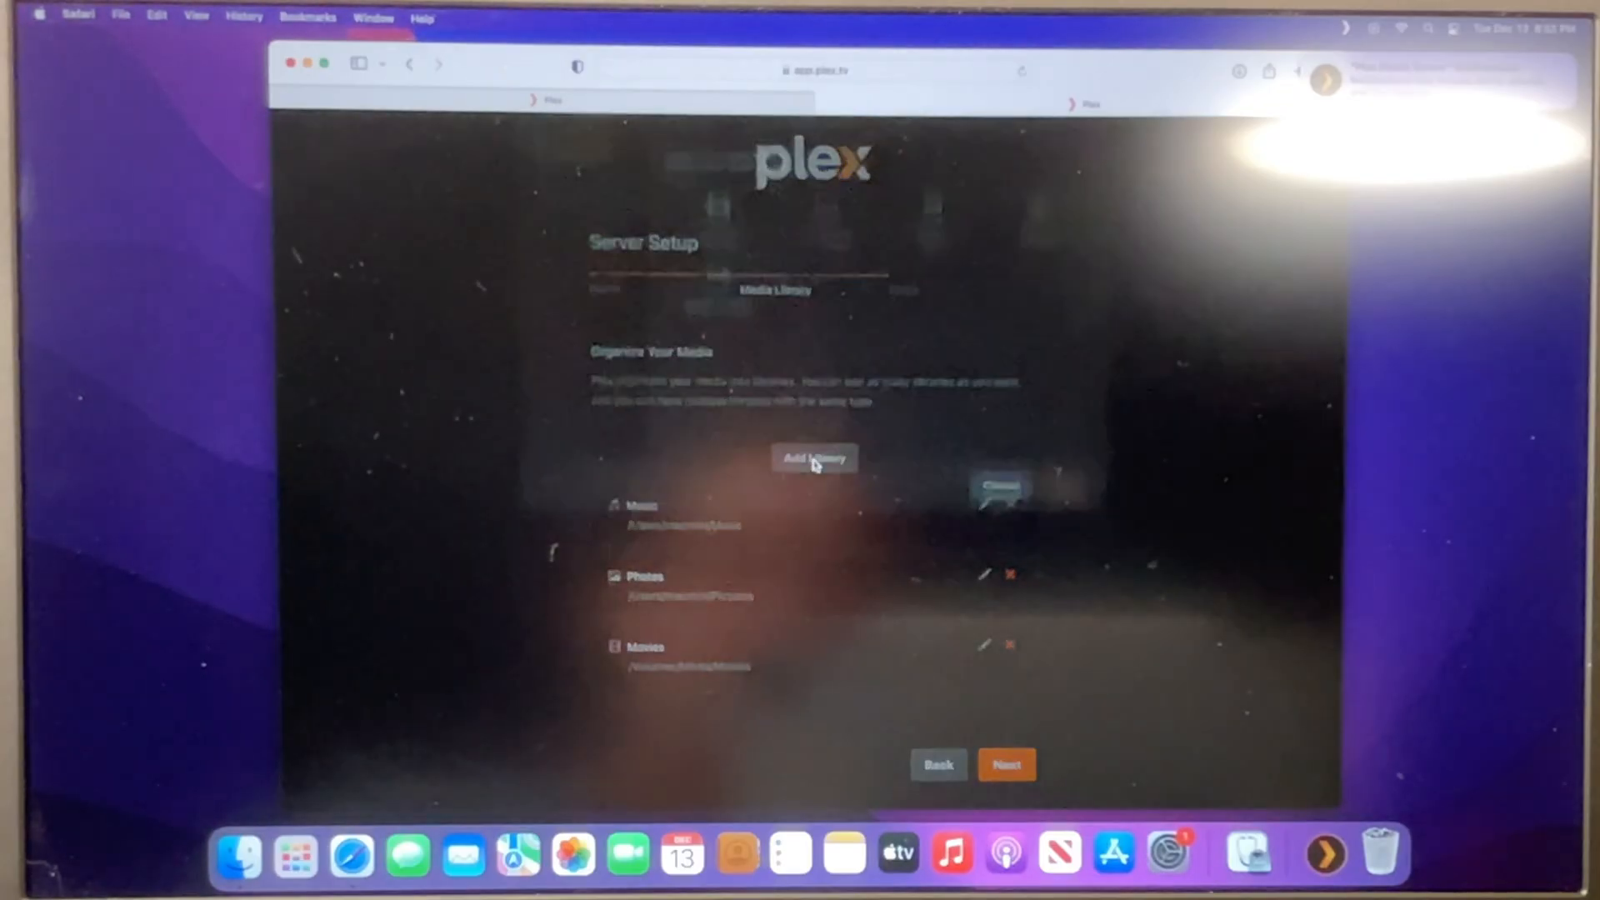
pyautogui.click(815, 456)
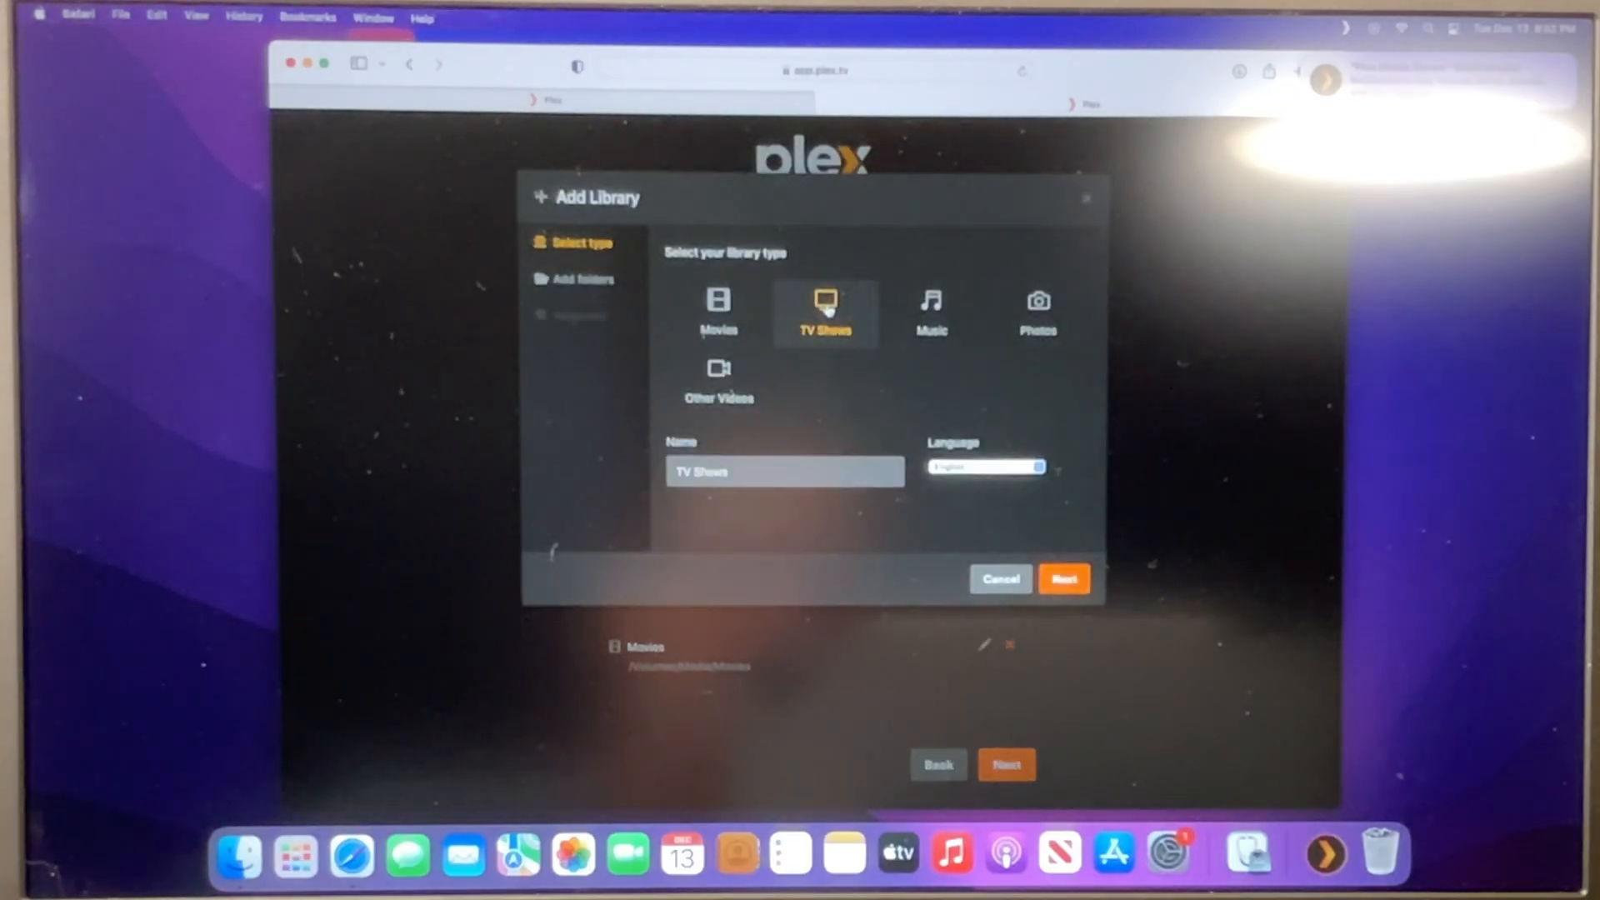
pyautogui.click(1063, 578)
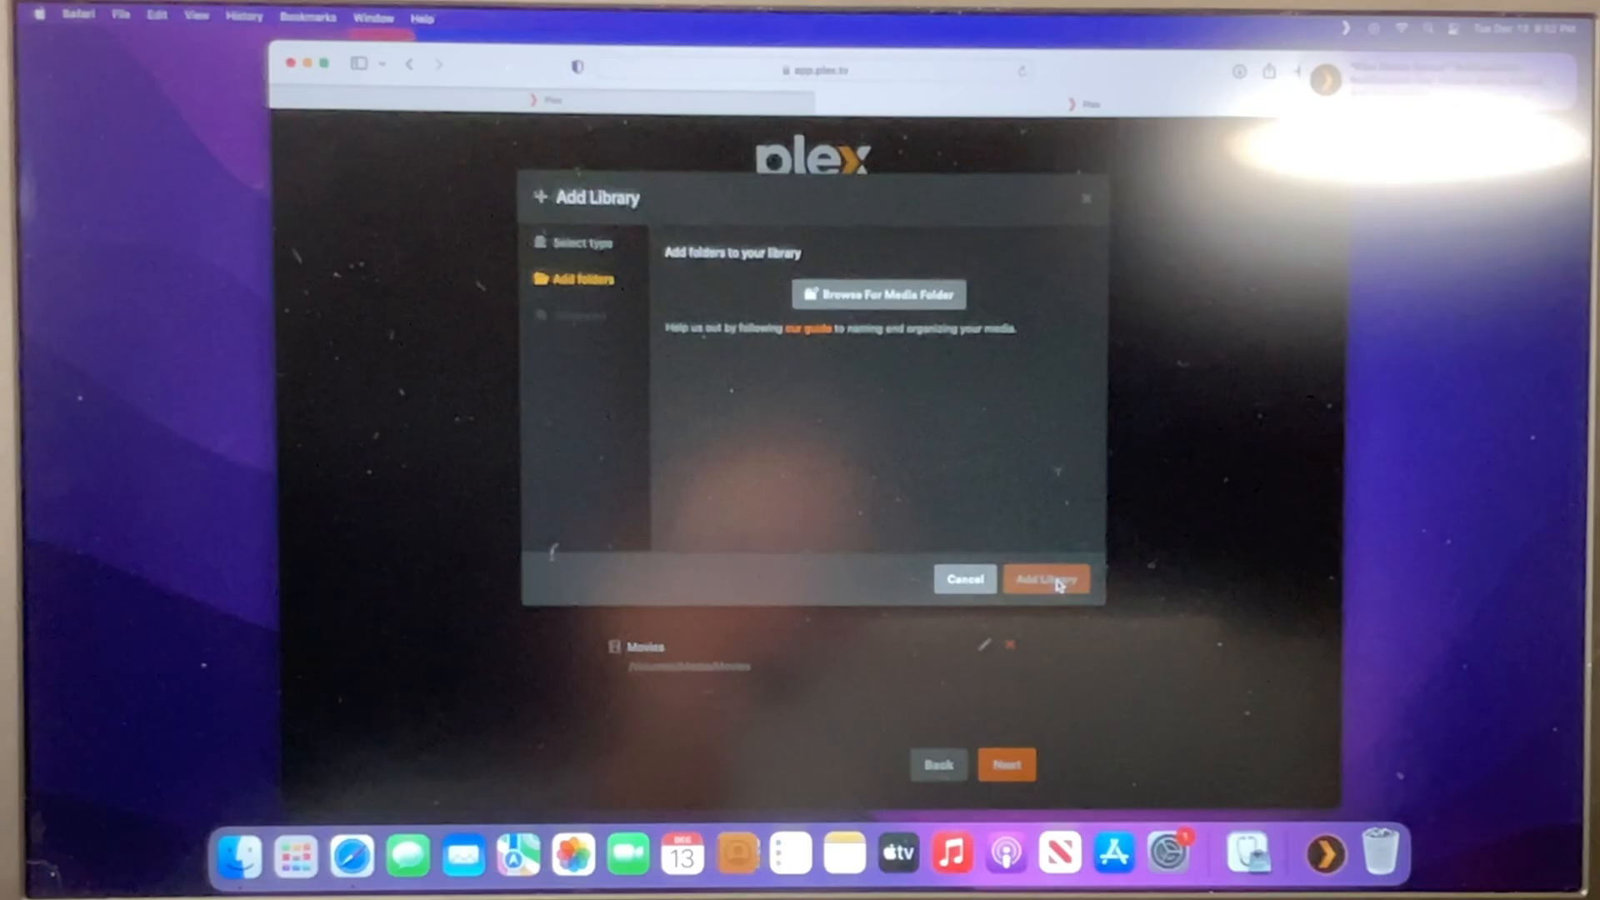
# - Point the TV Shows library at /Volumes/Media/TV Shows and add it to the server
pyautogui.click(879, 293)
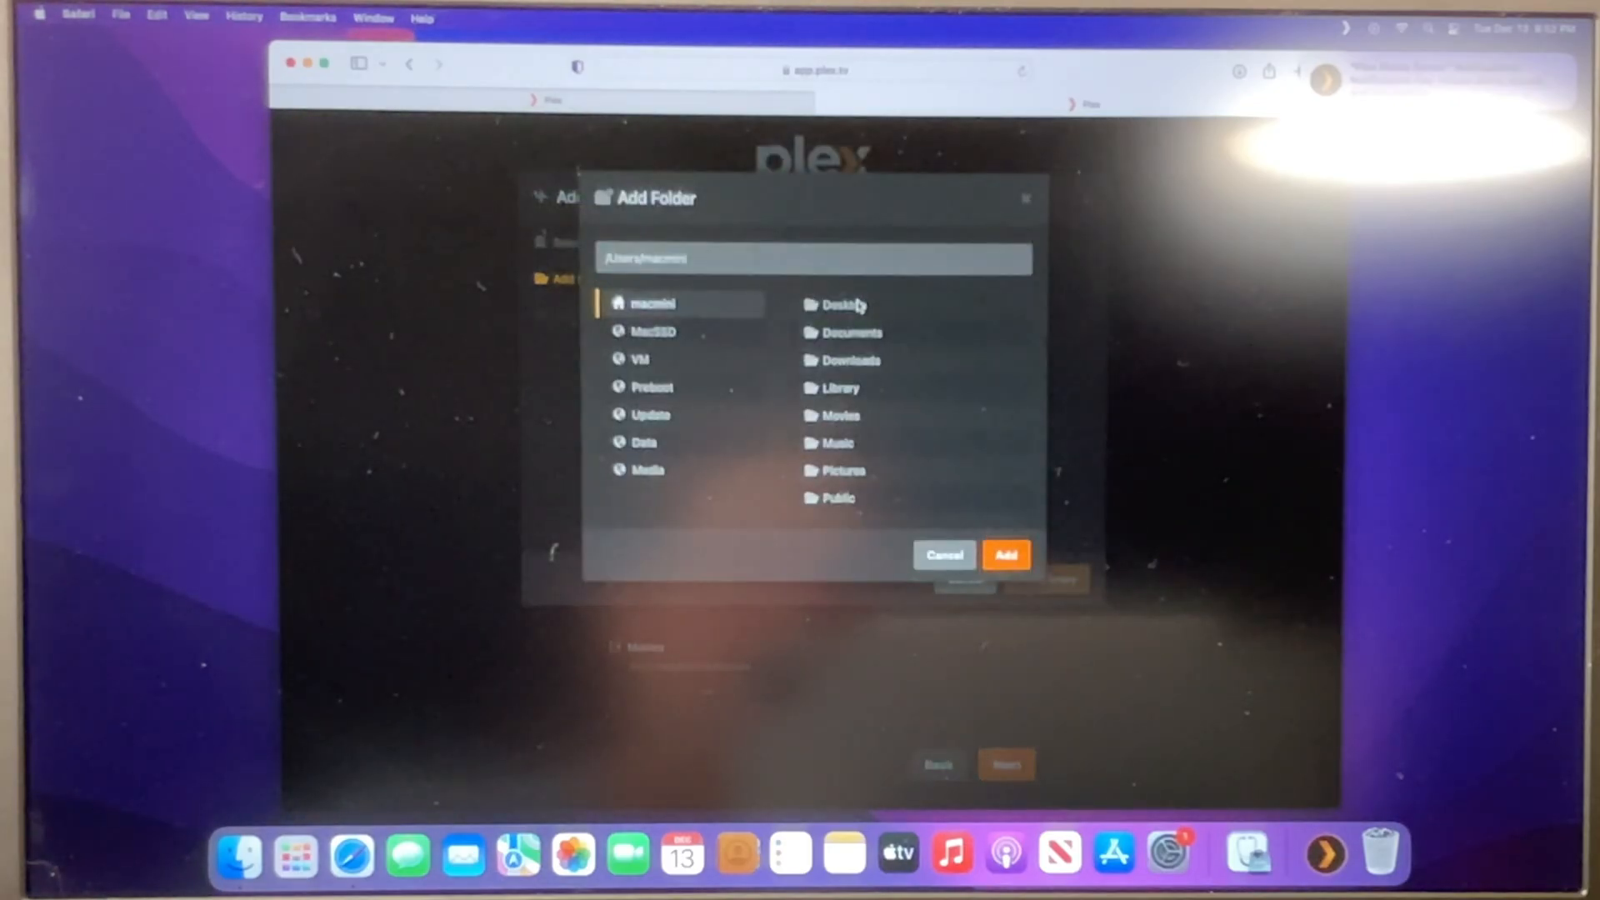
pyautogui.click(649, 470)
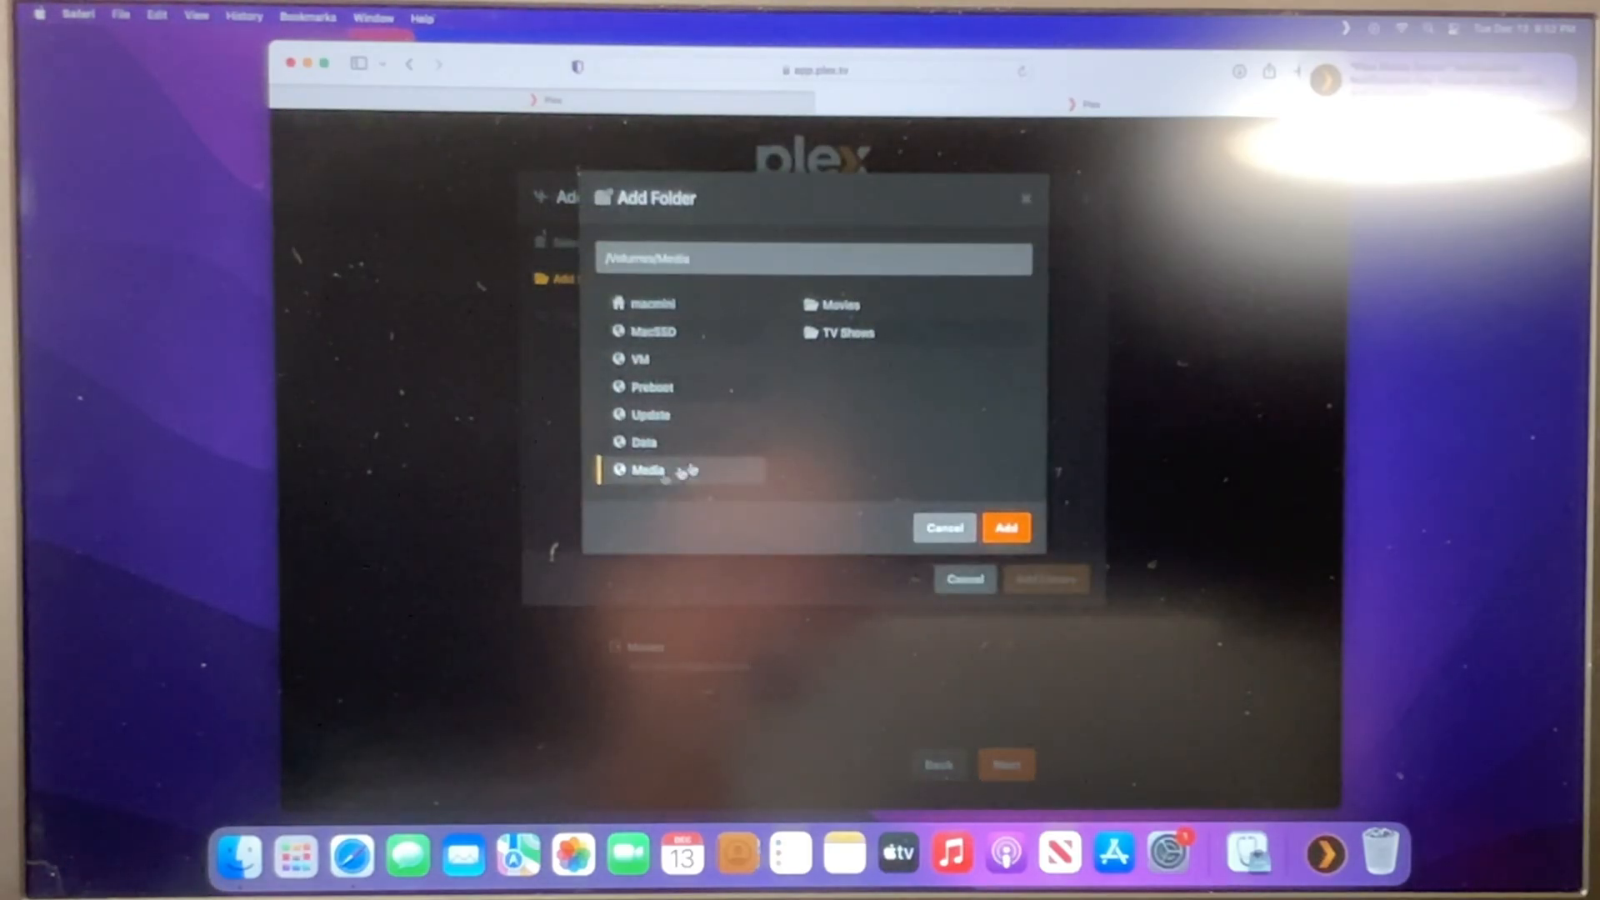
pyautogui.doubleClick(847, 333)
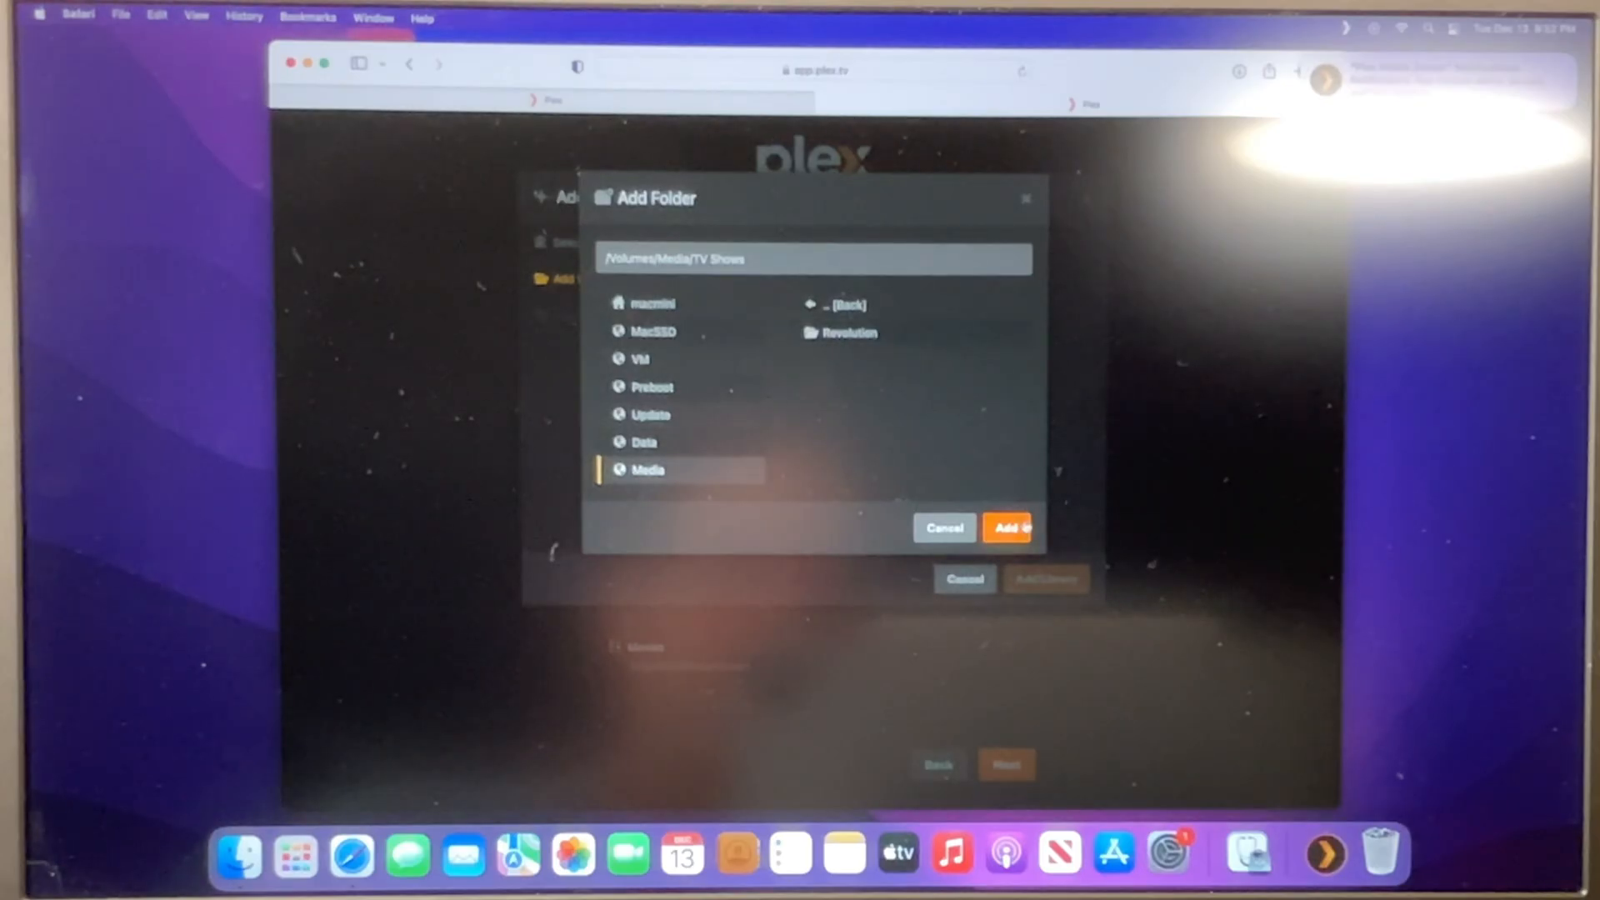
pyautogui.click(1004, 528)
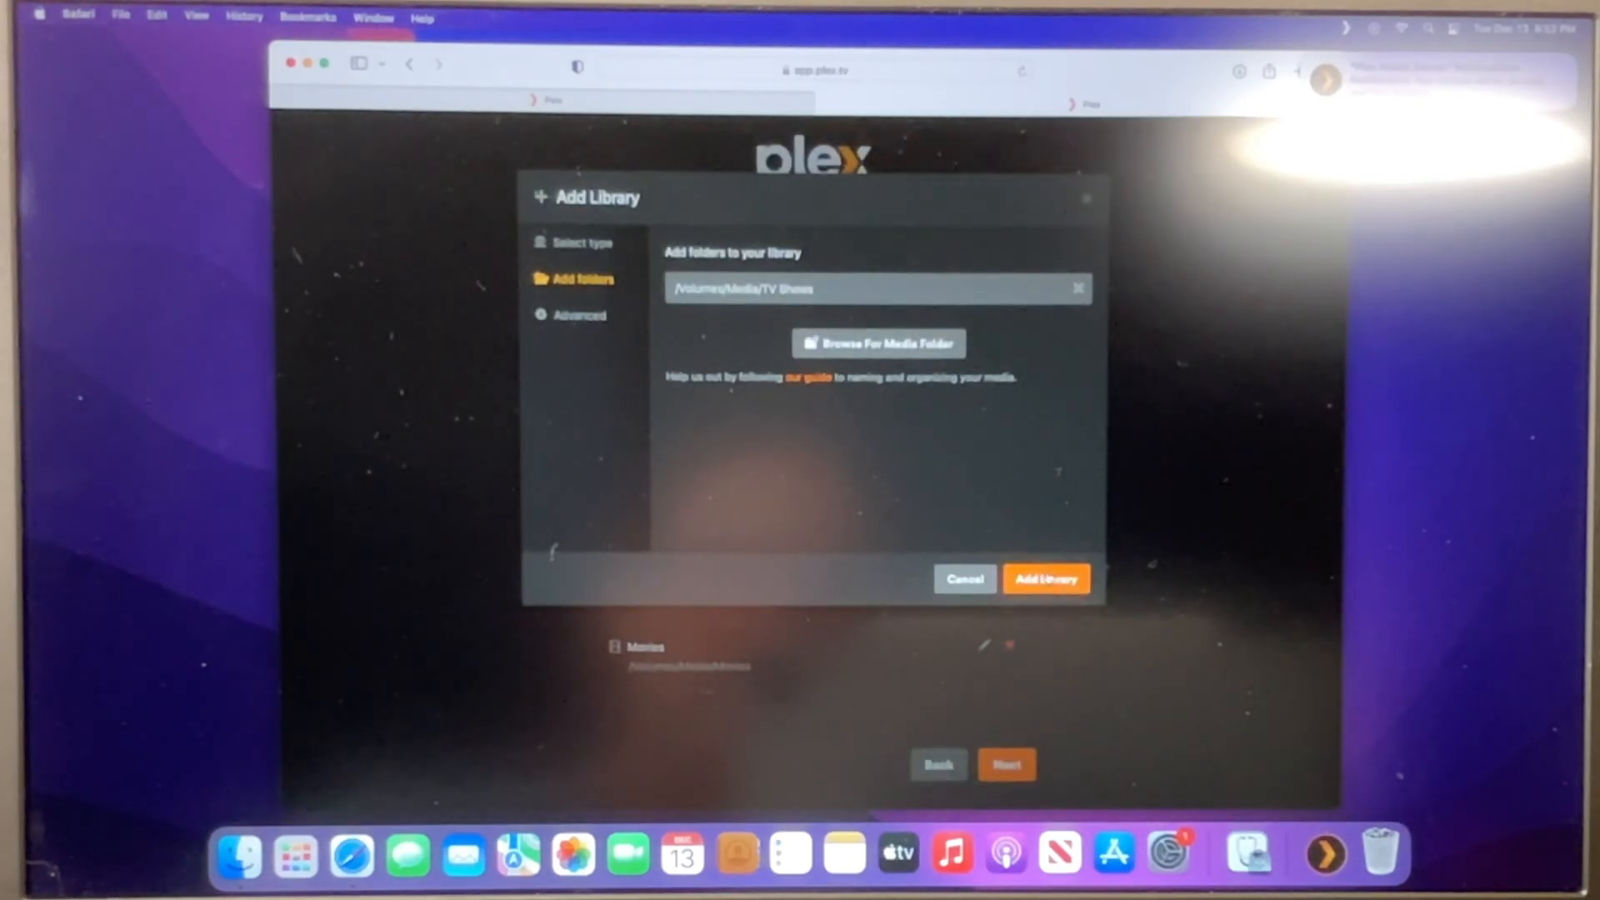
pyautogui.click(1045, 578)
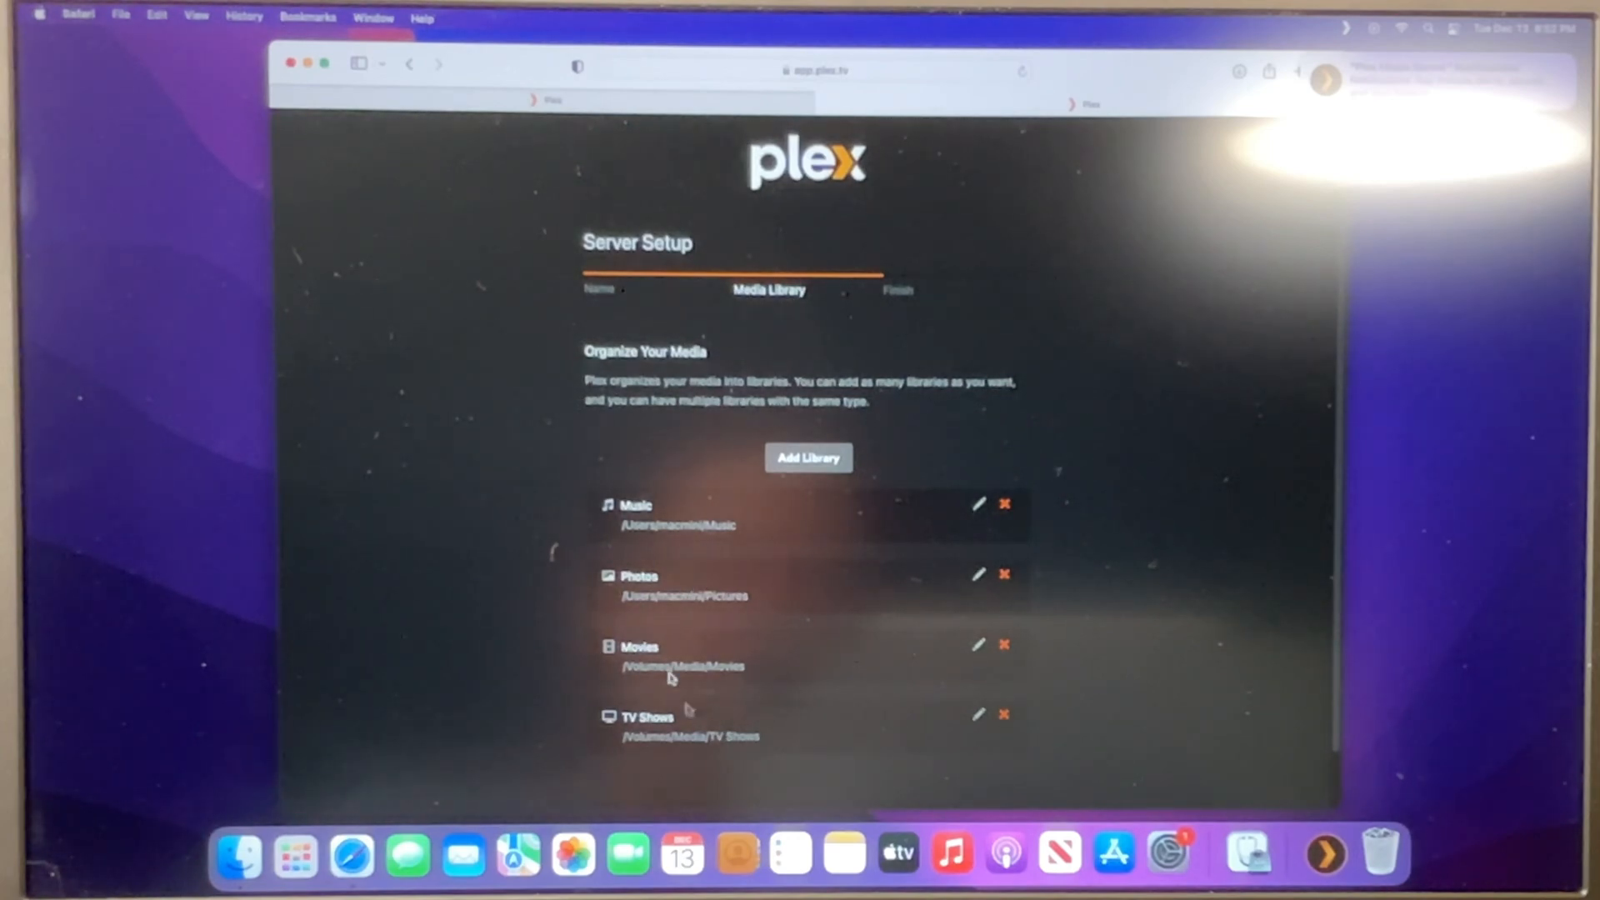
pyautogui.moveTo(710, 653)
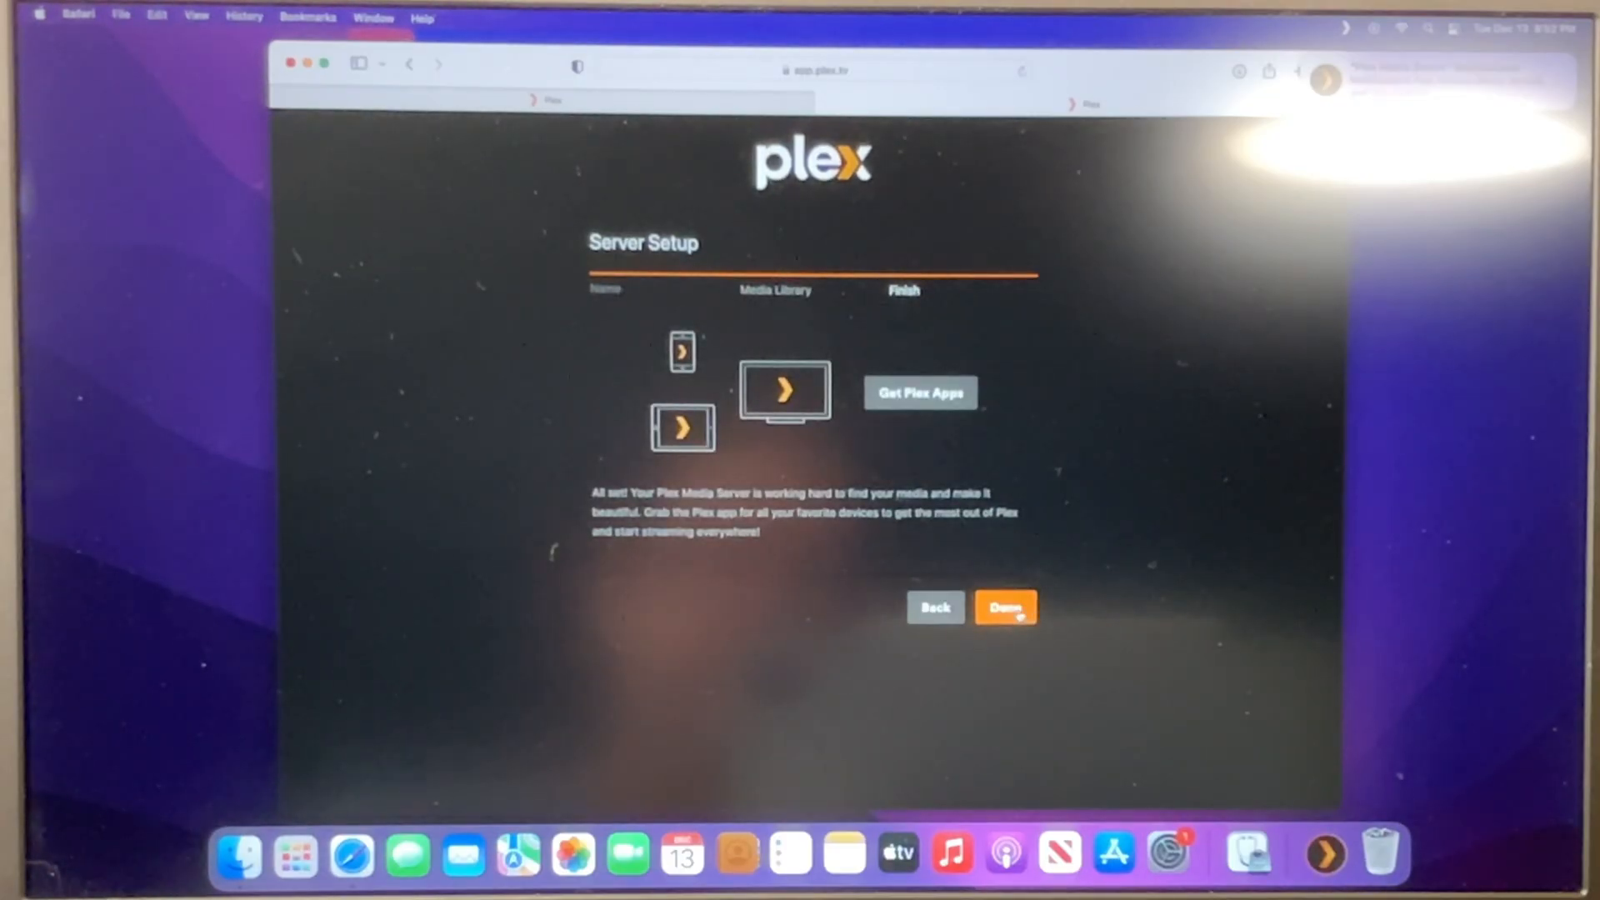
# - Finish server setup and view the Movies & Shows on Plex section of the home screen
pyautogui.click(1004, 607)
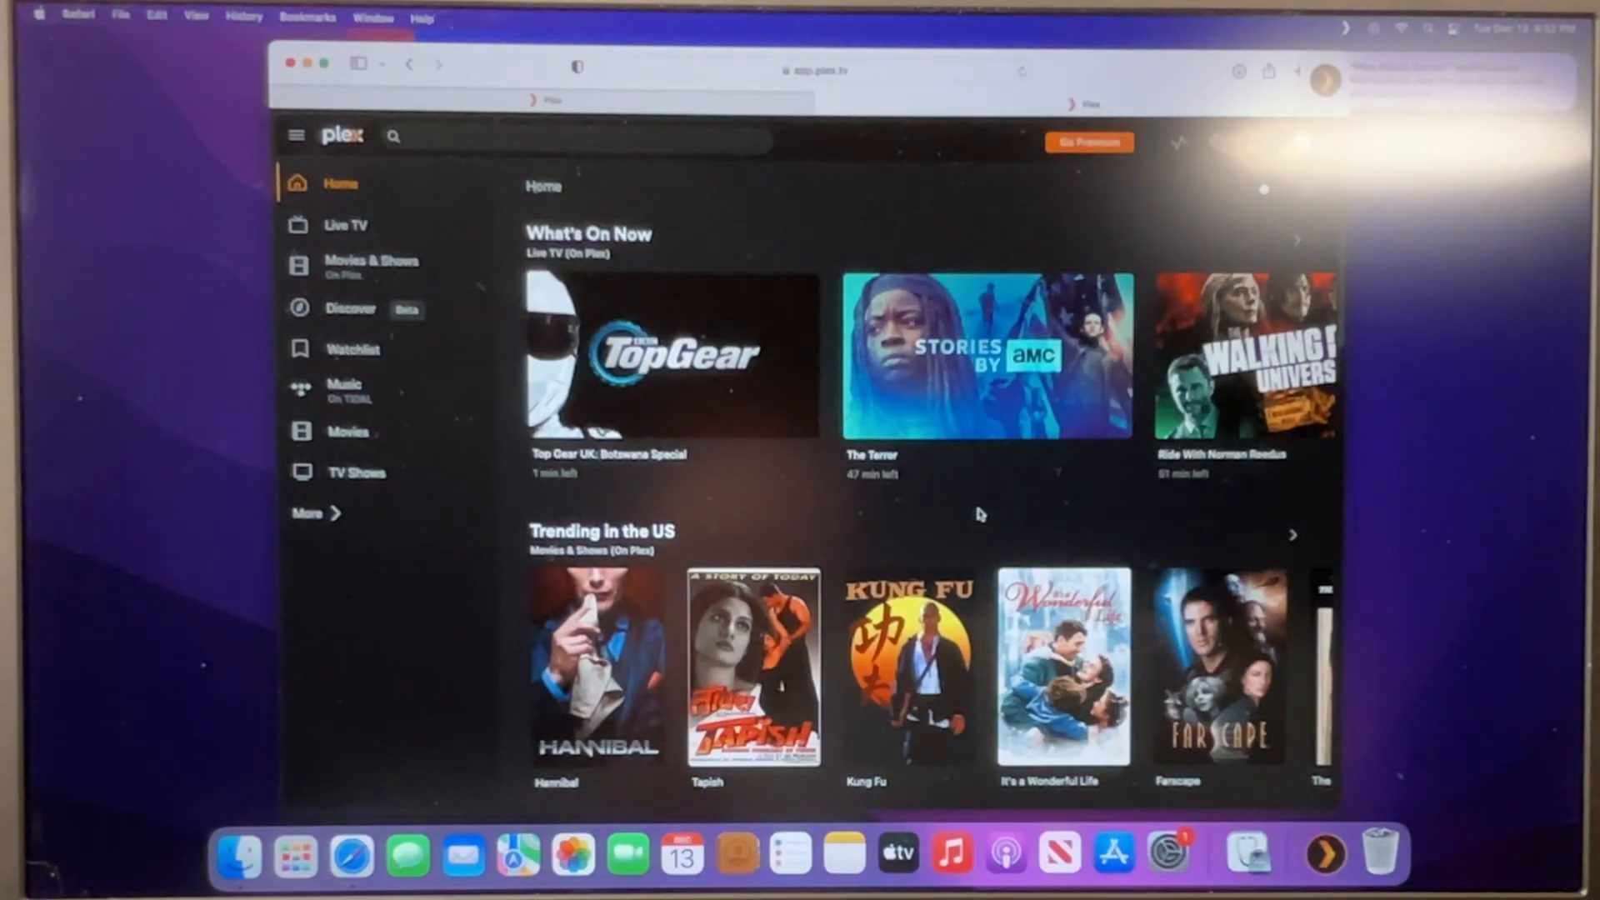
pyautogui.moveTo(1052, 230)
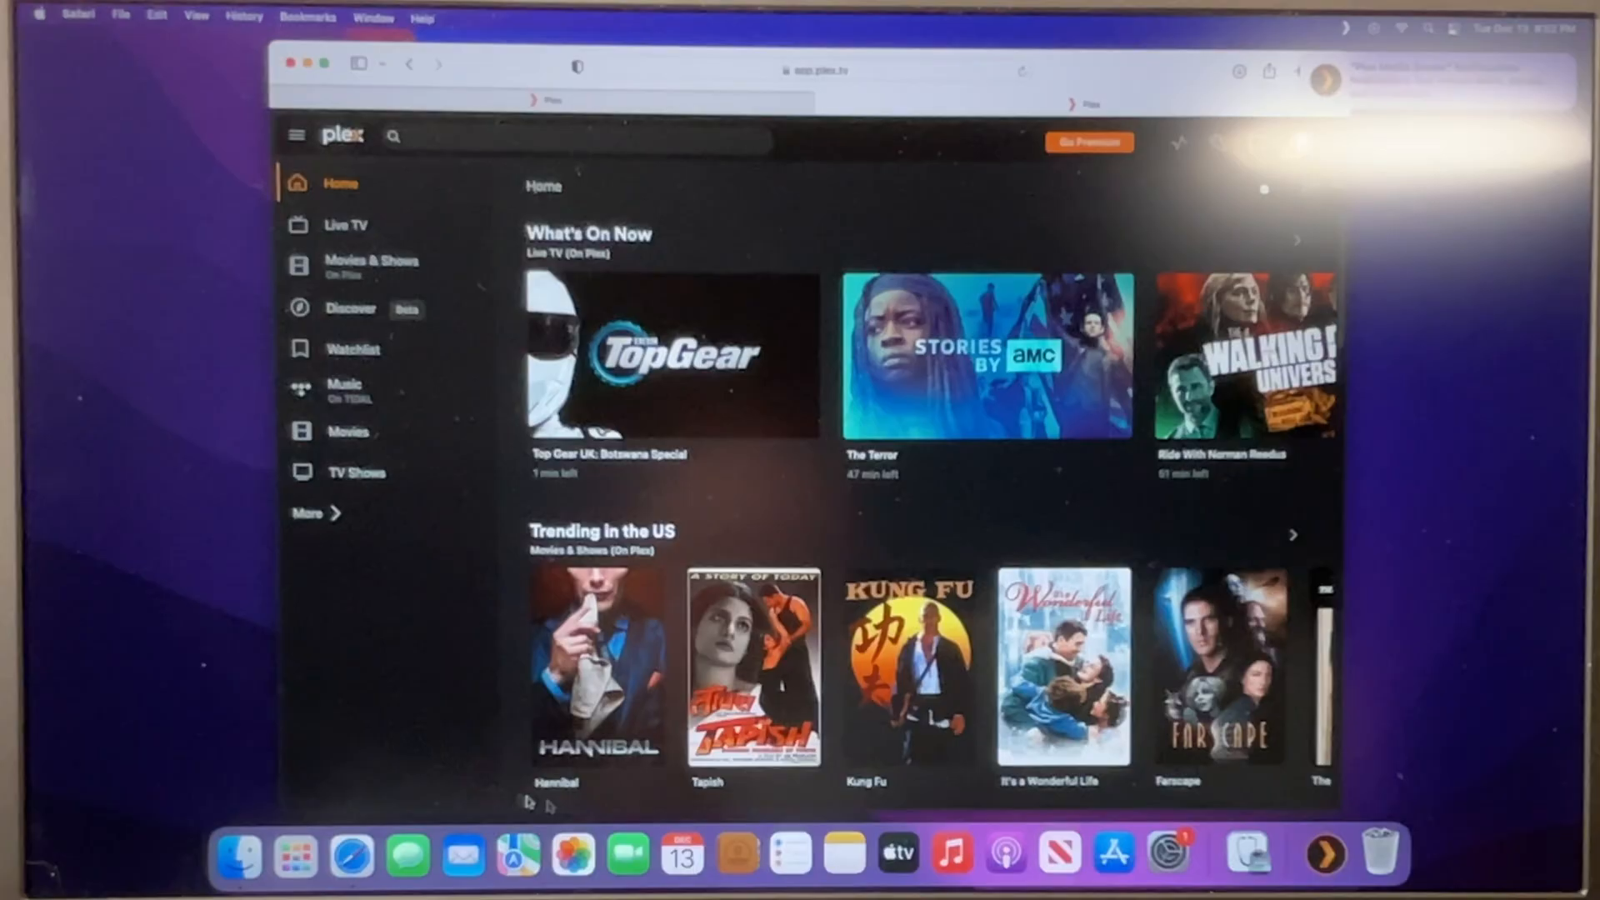
pyautogui.moveTo(847, 547)
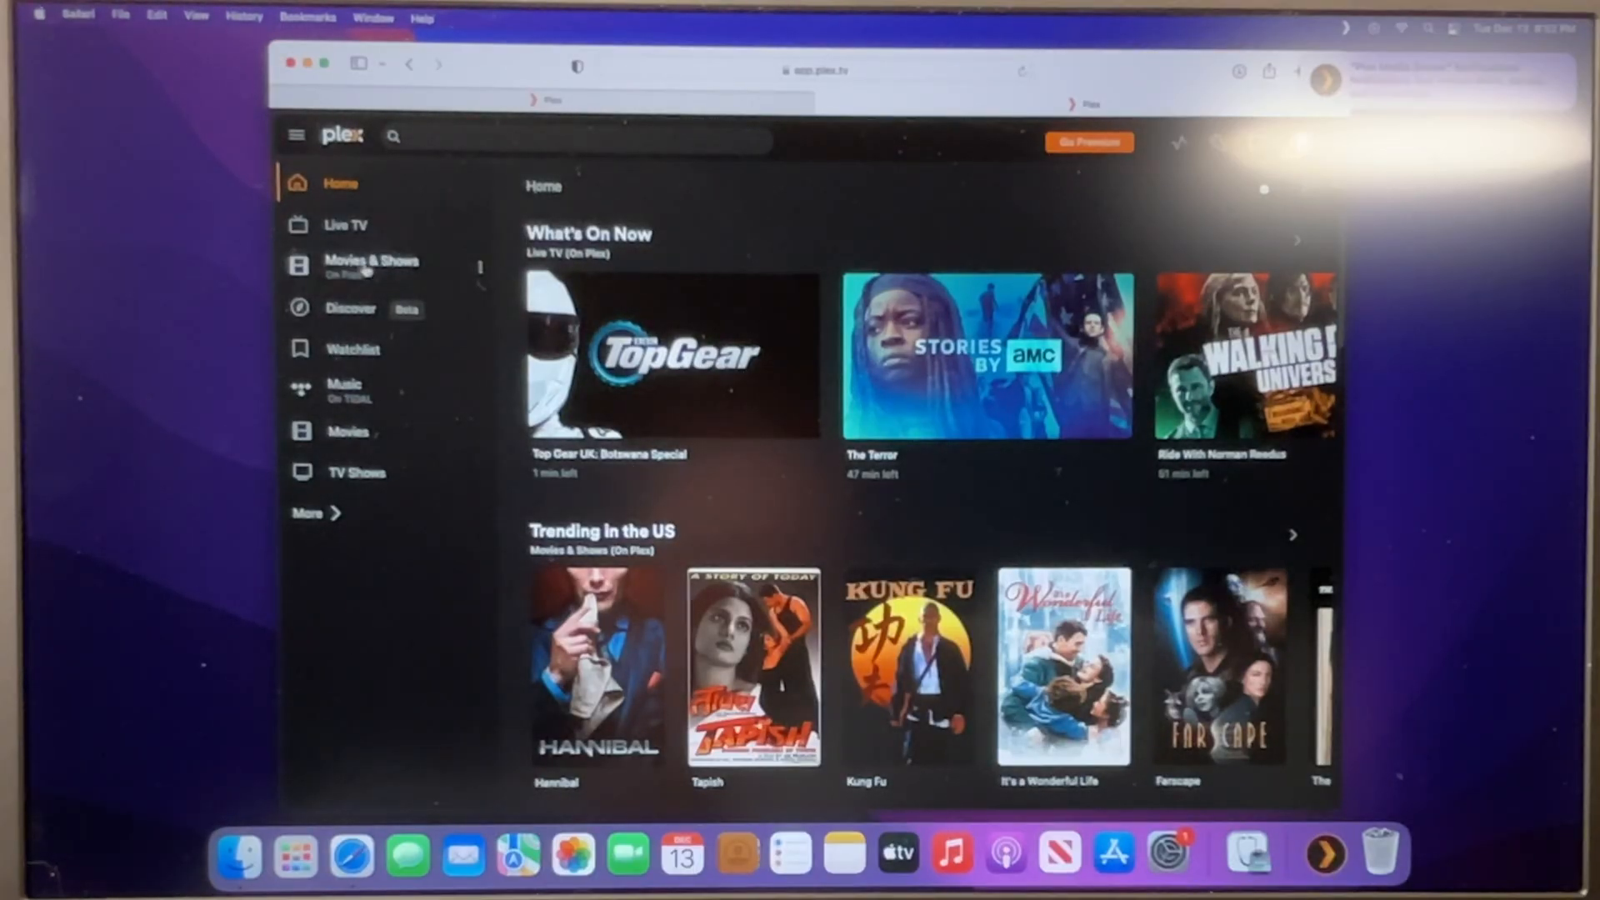
pyautogui.click(370, 260)
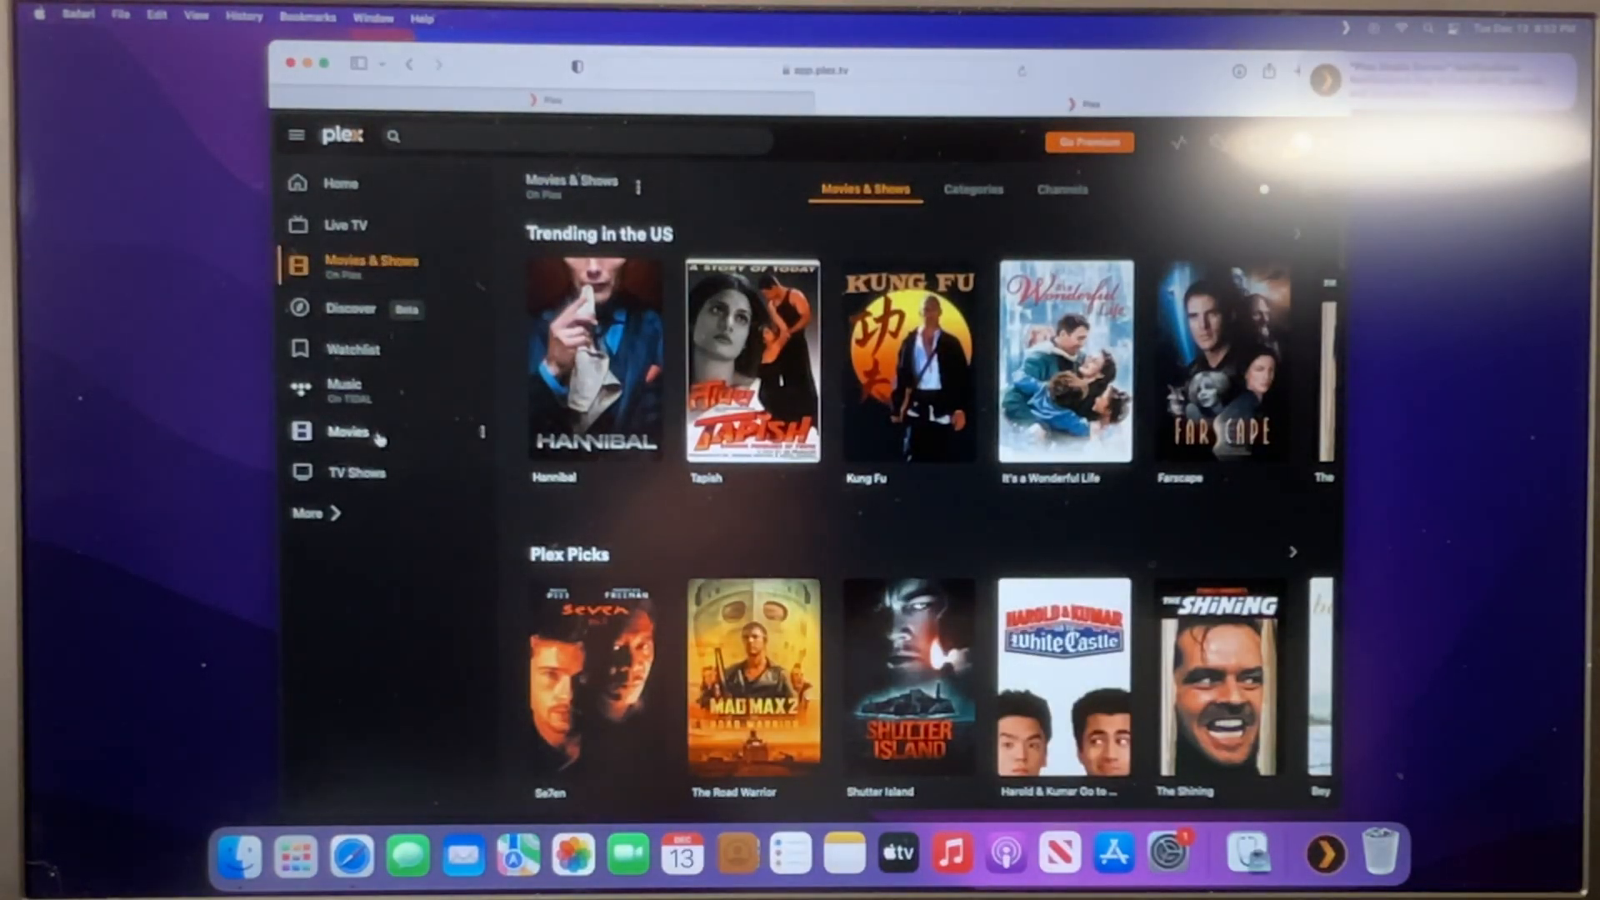
# - Browse the Movies library with Terminator 2 and the TV Shows library with Revolution episodes
pyautogui.click(349, 430)
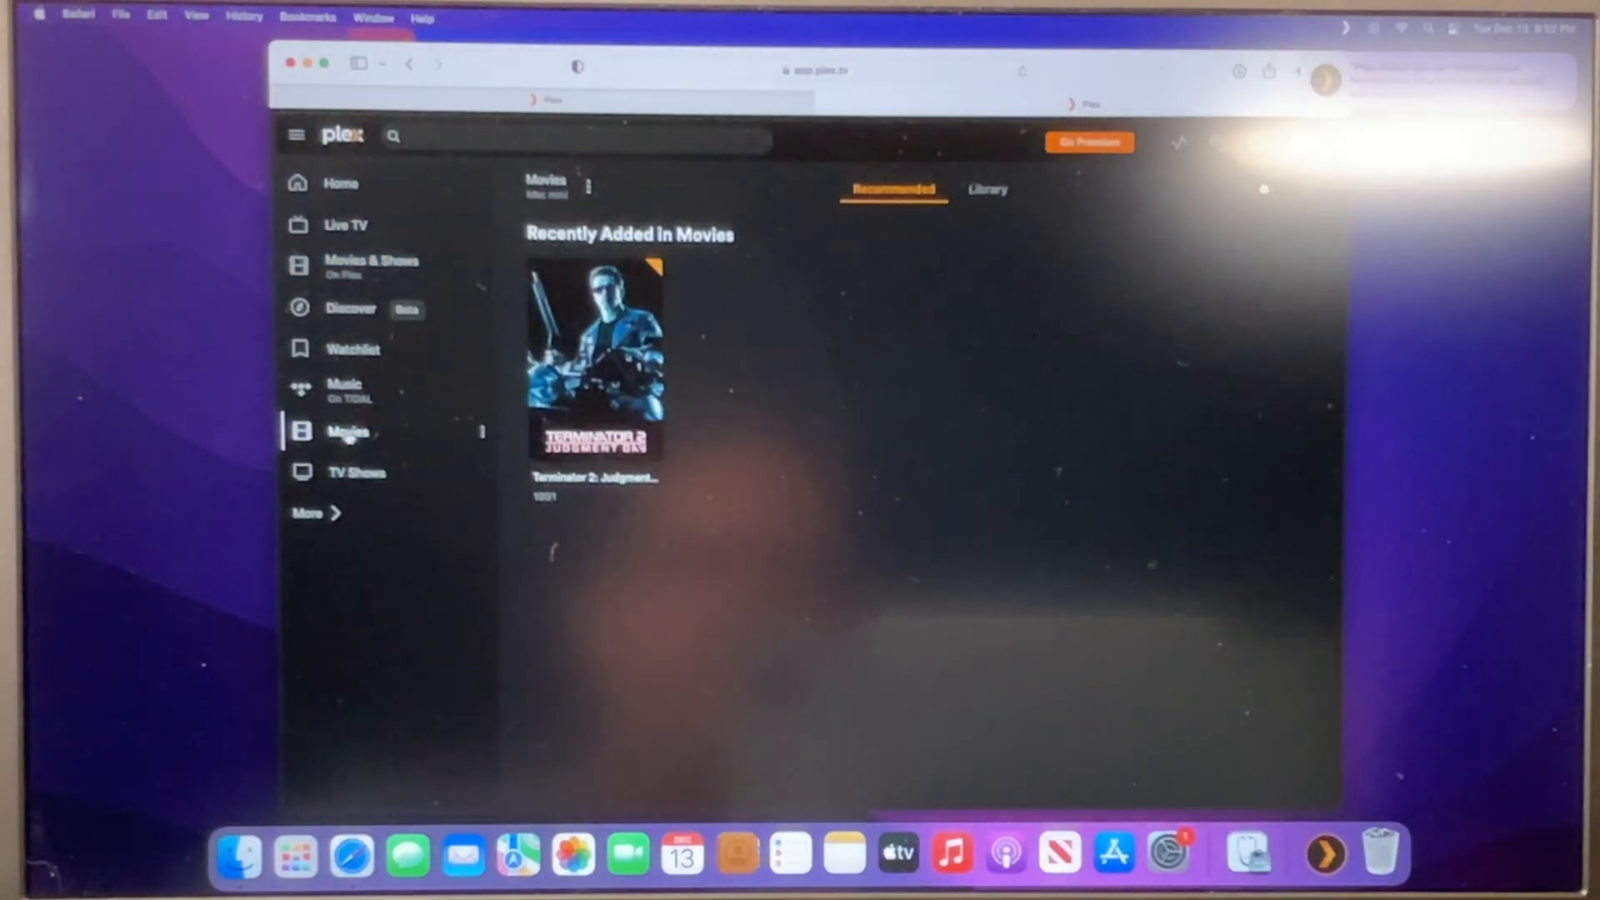
pyautogui.click(347, 430)
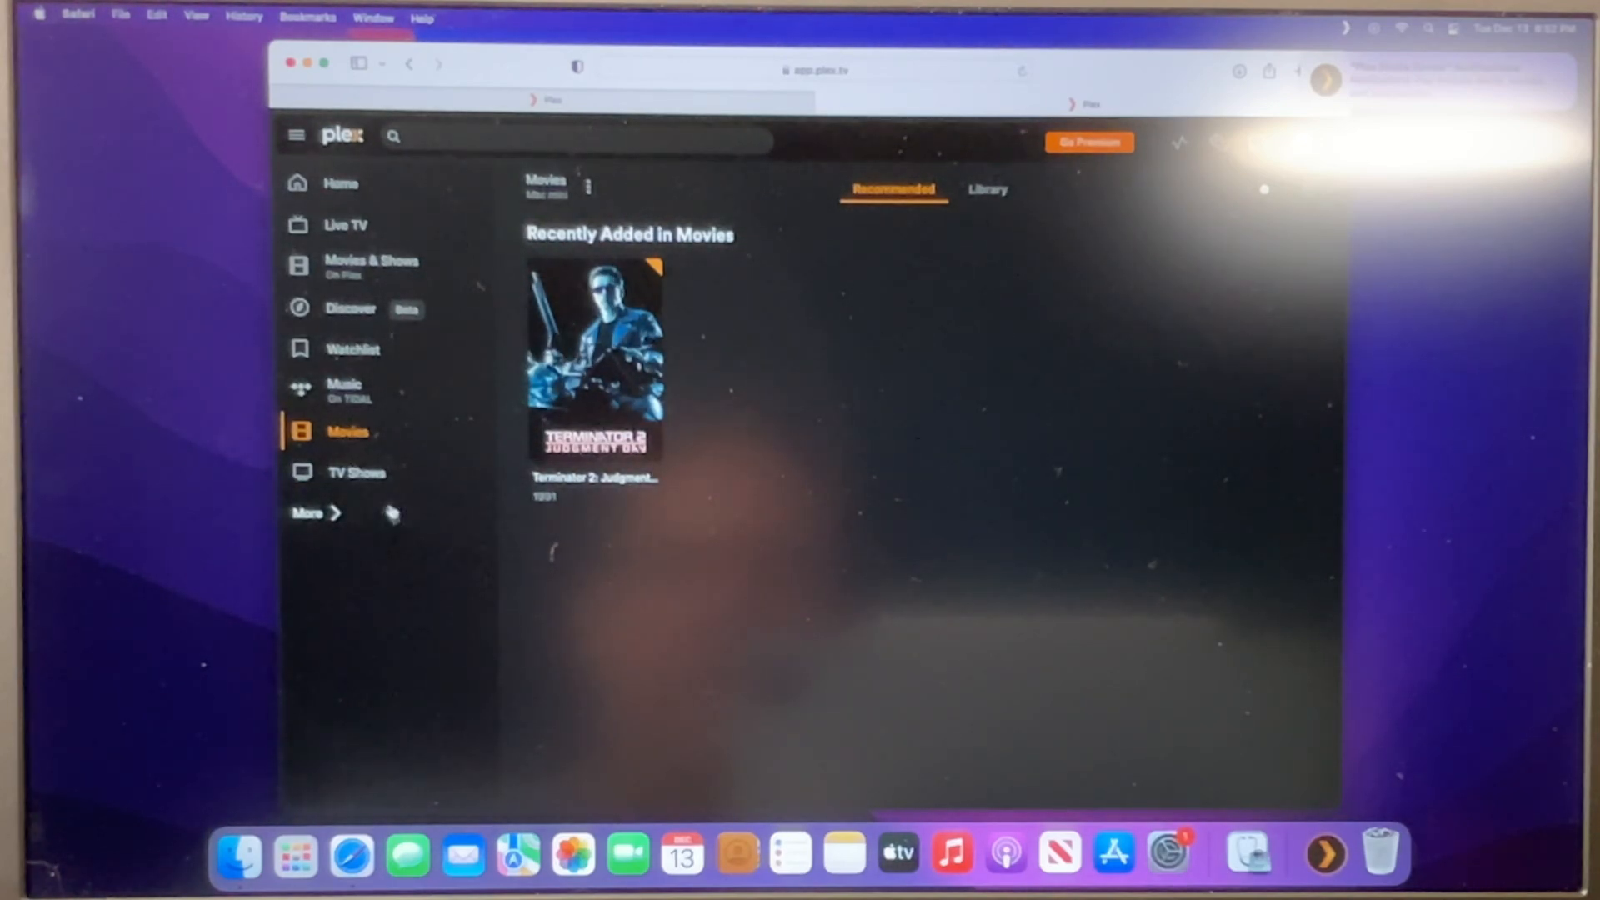
pyautogui.click(357, 472)
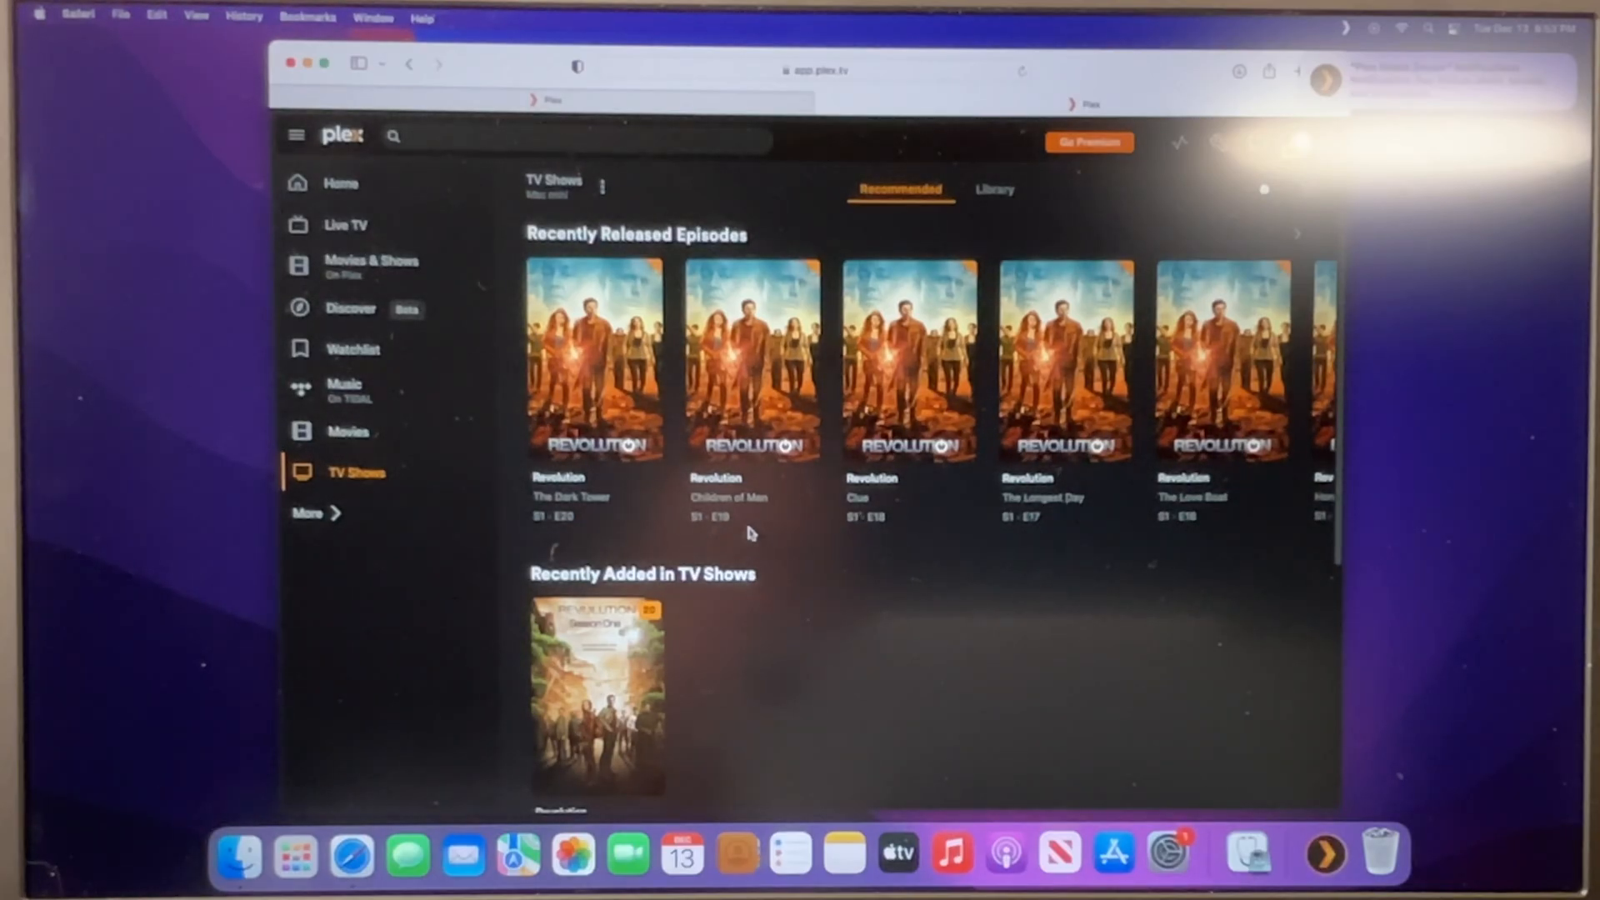
pyautogui.moveTo(834, 533)
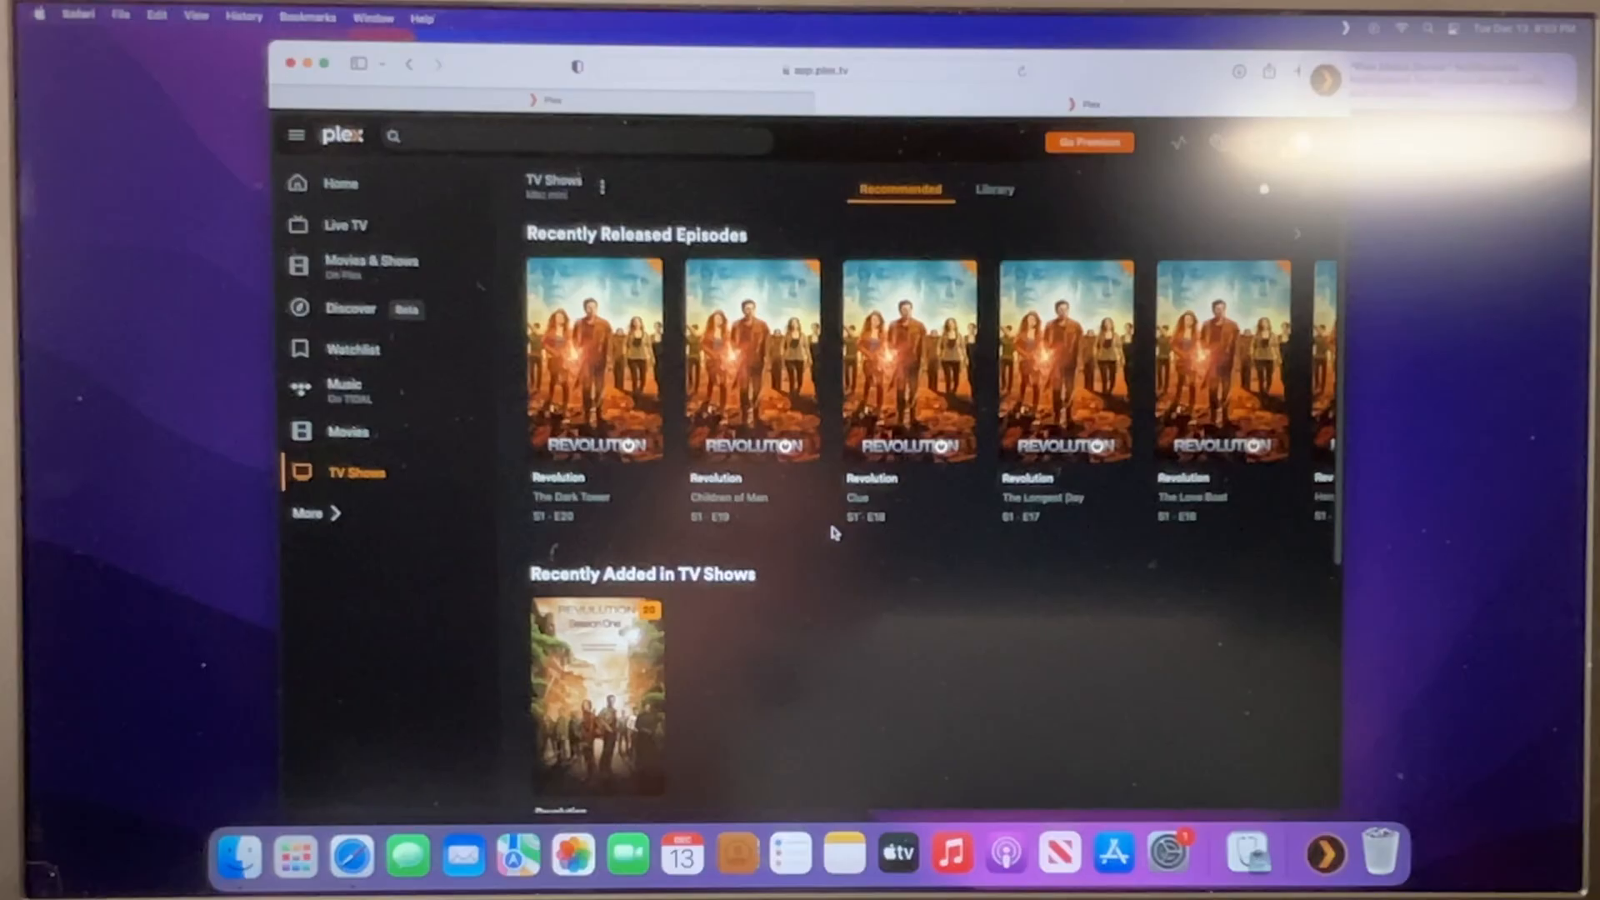
pyautogui.moveTo(570, 496)
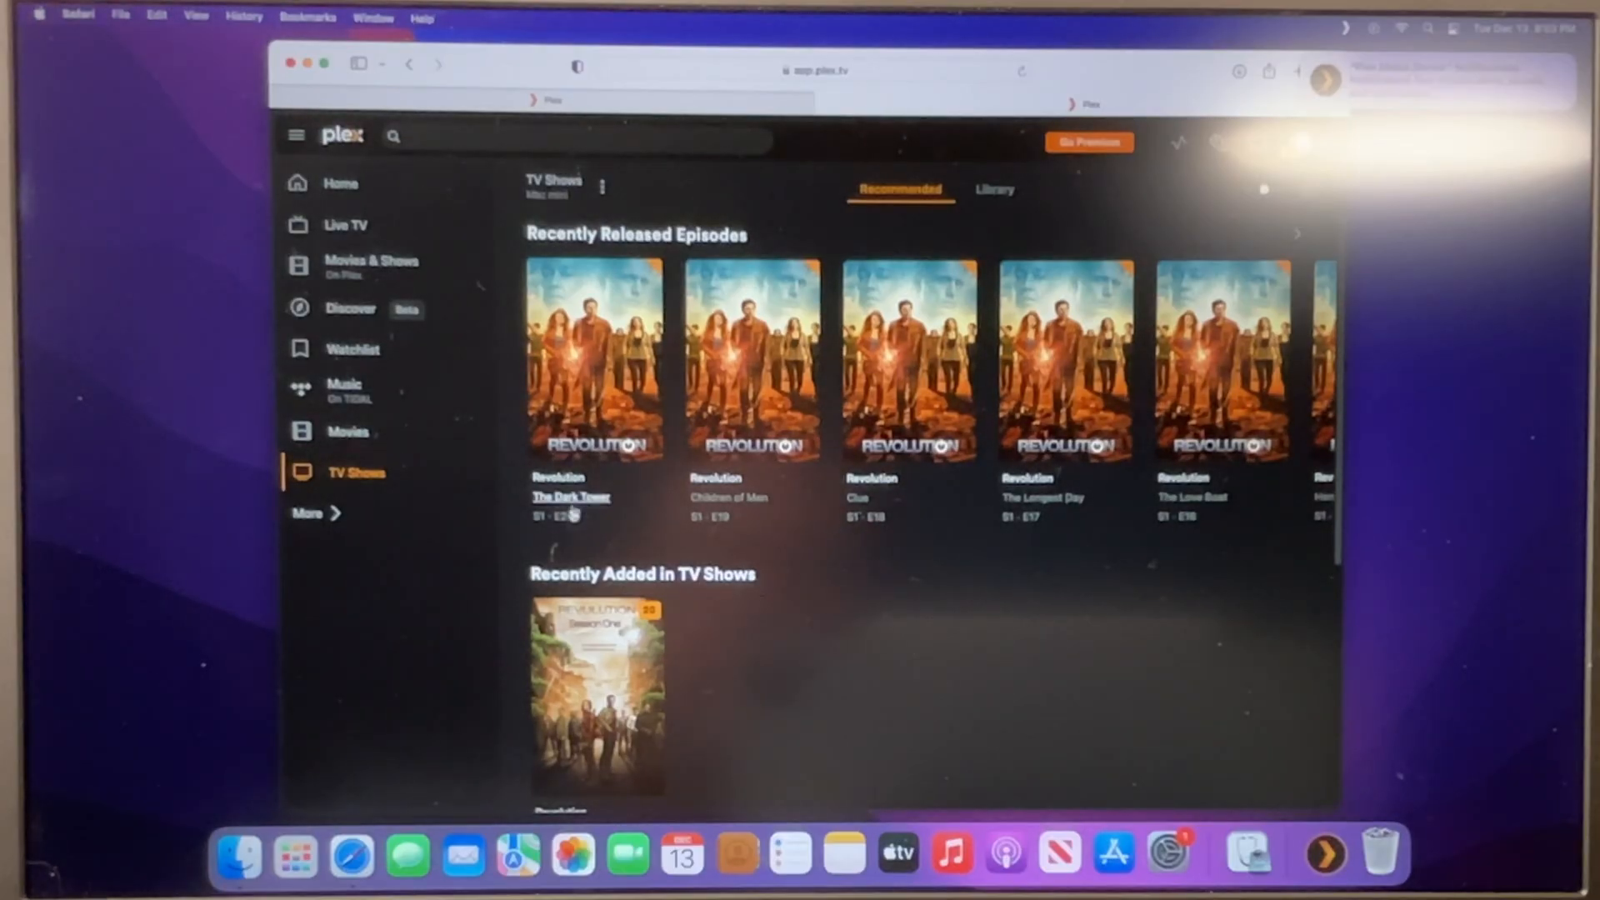
pyautogui.moveTo(679, 325)
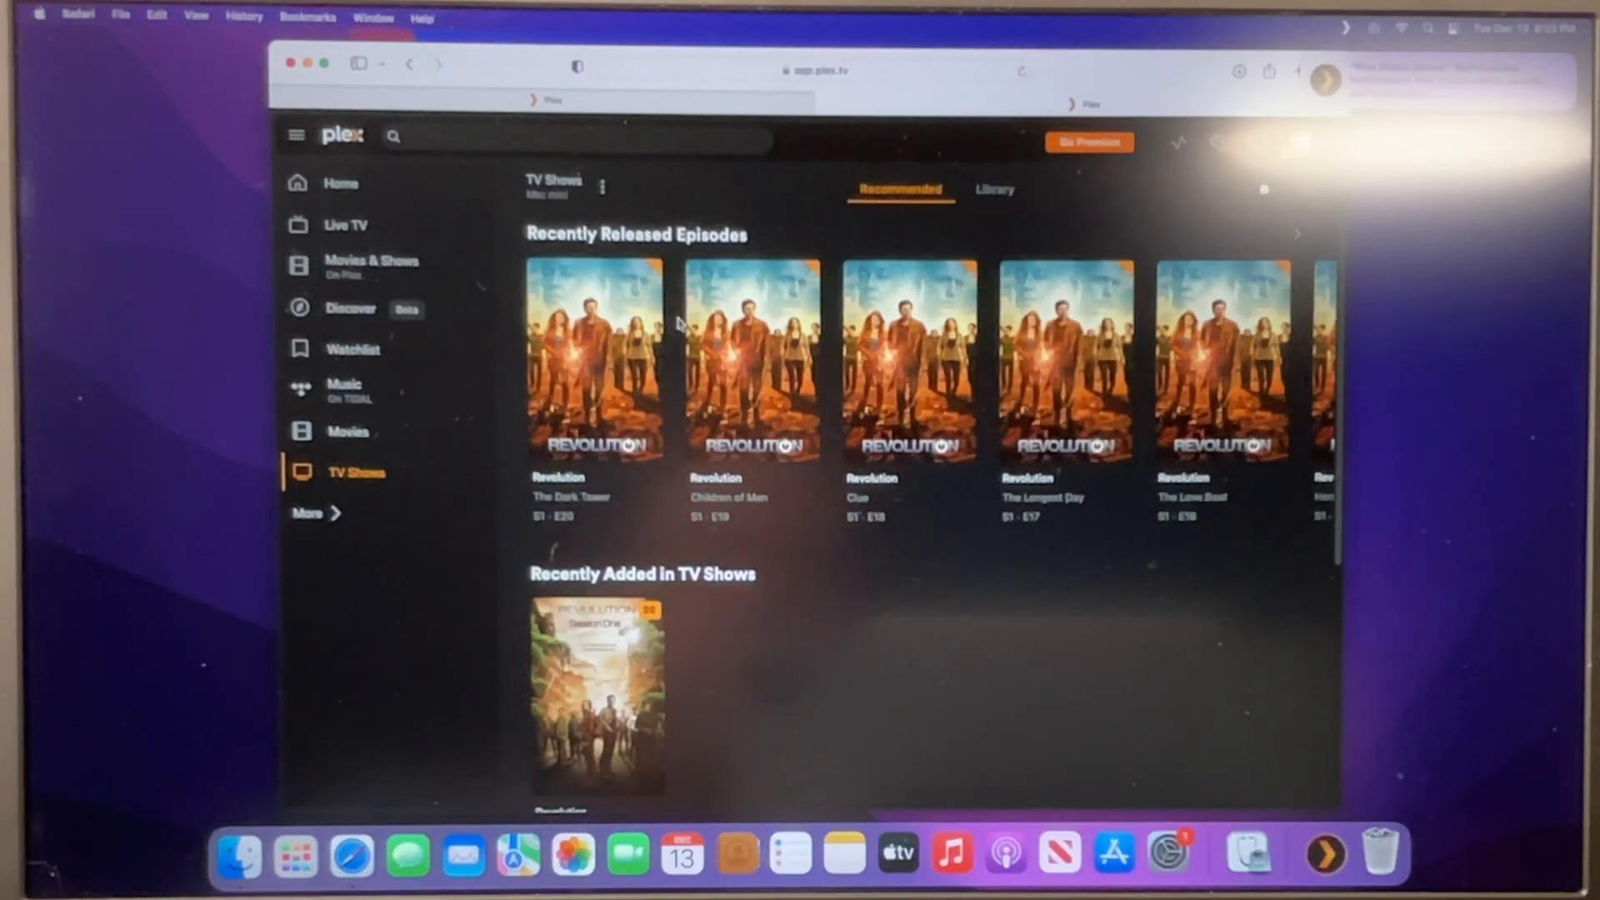
pyautogui.click(347, 432)
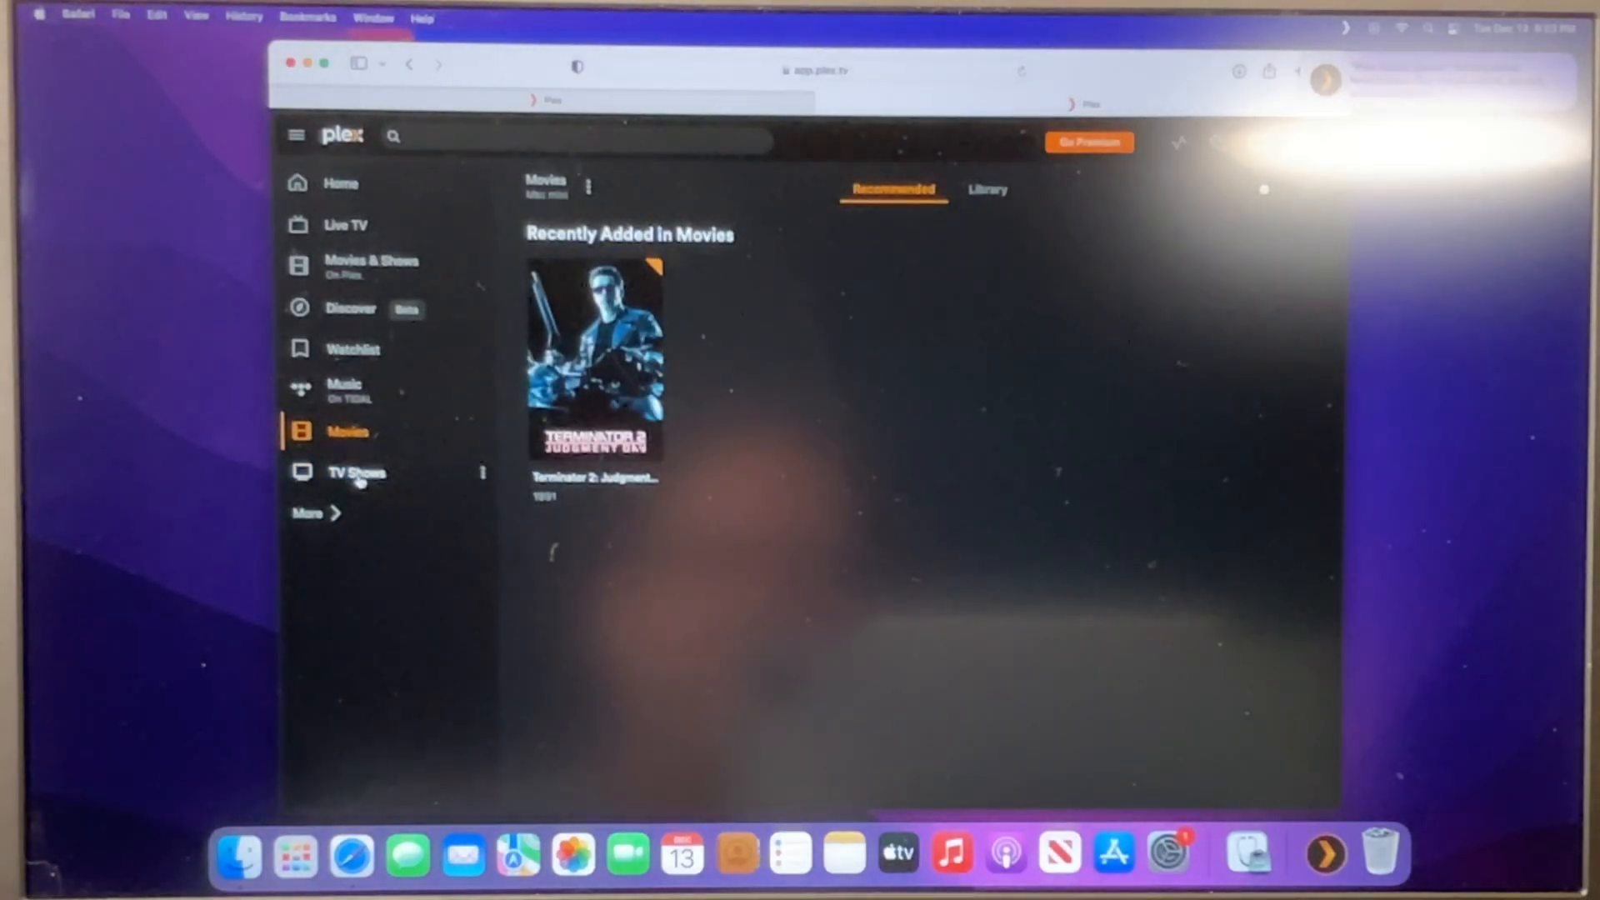
pyautogui.click(355, 471)
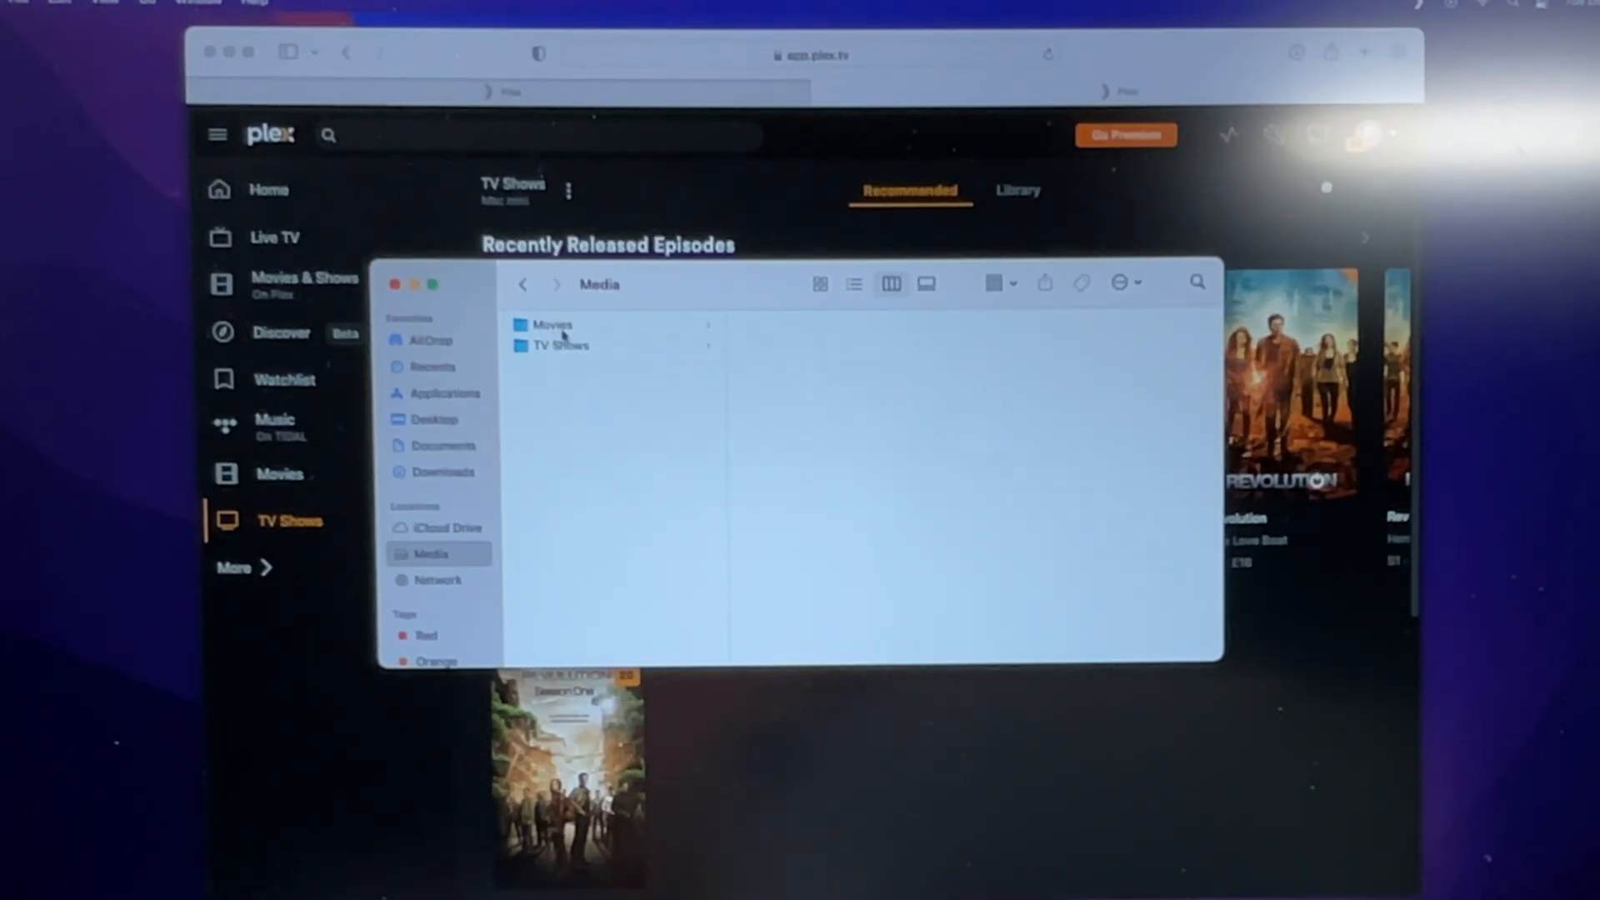
# - Reveal the Movies folder, then drill through TV Shows > Revolution > Season 1 to the episode files
pyautogui.click(553, 325)
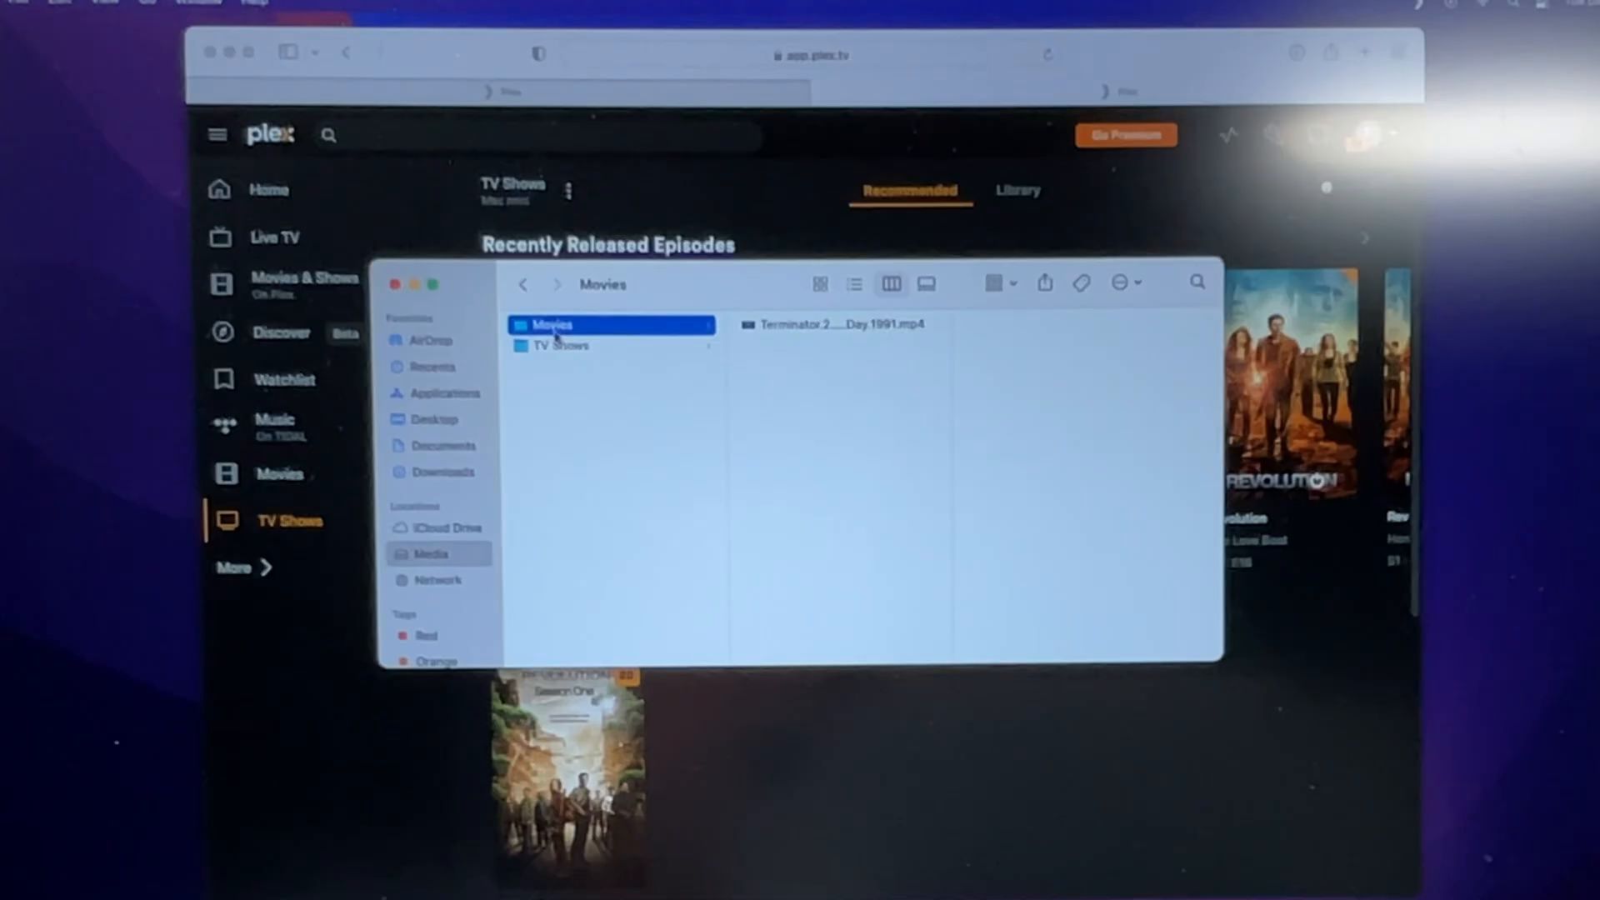
pyautogui.moveTo(760, 354)
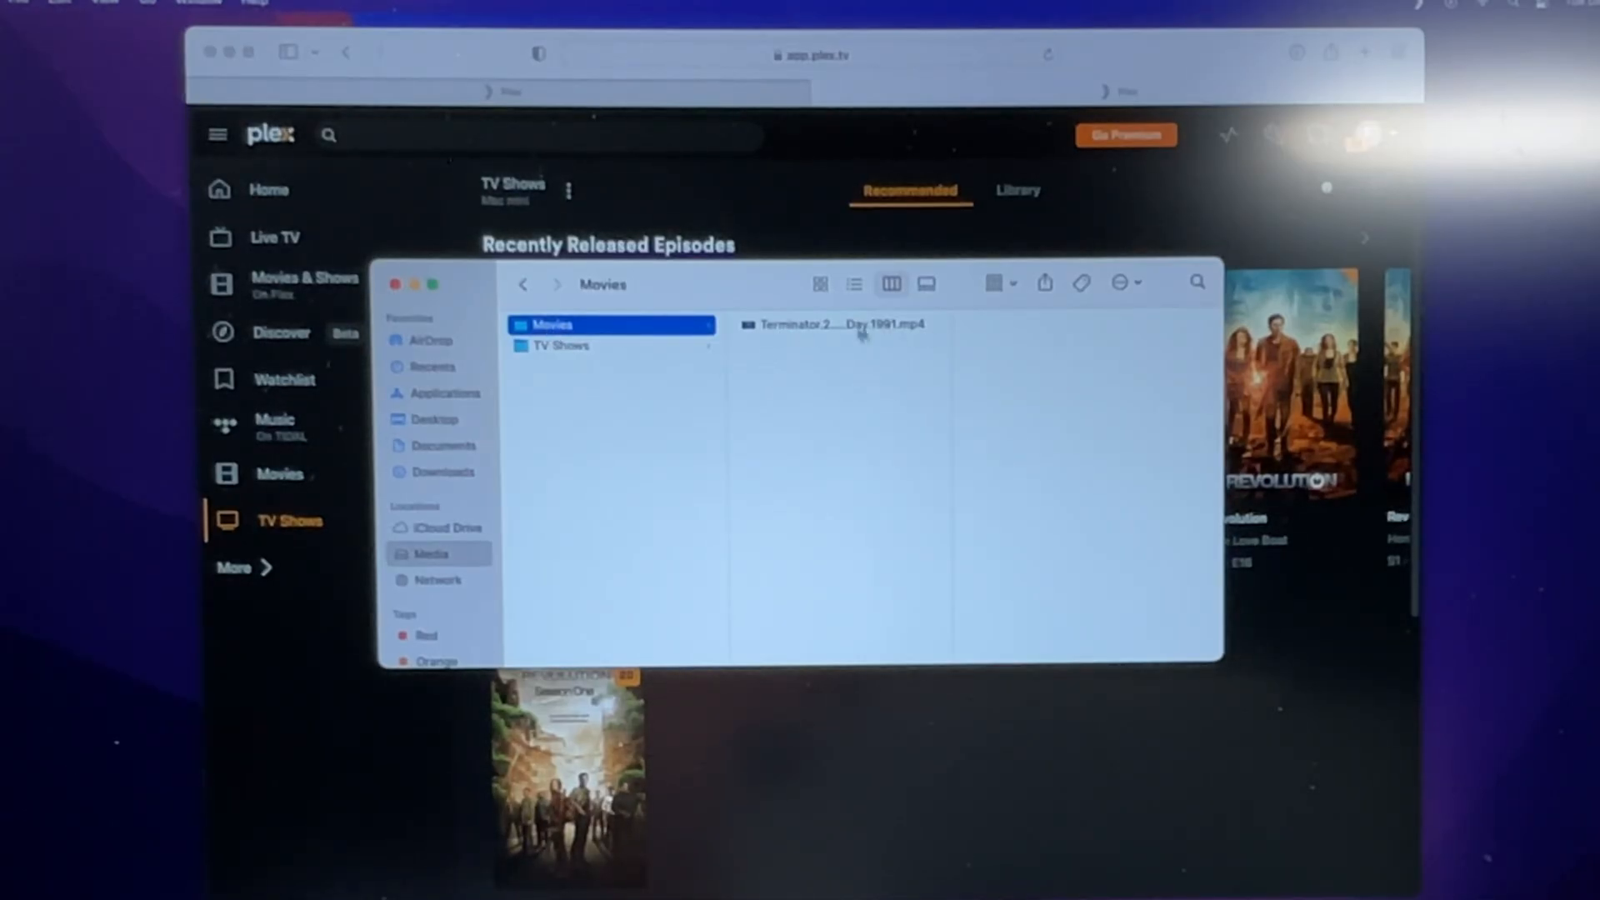
pyautogui.moveTo(907, 423)
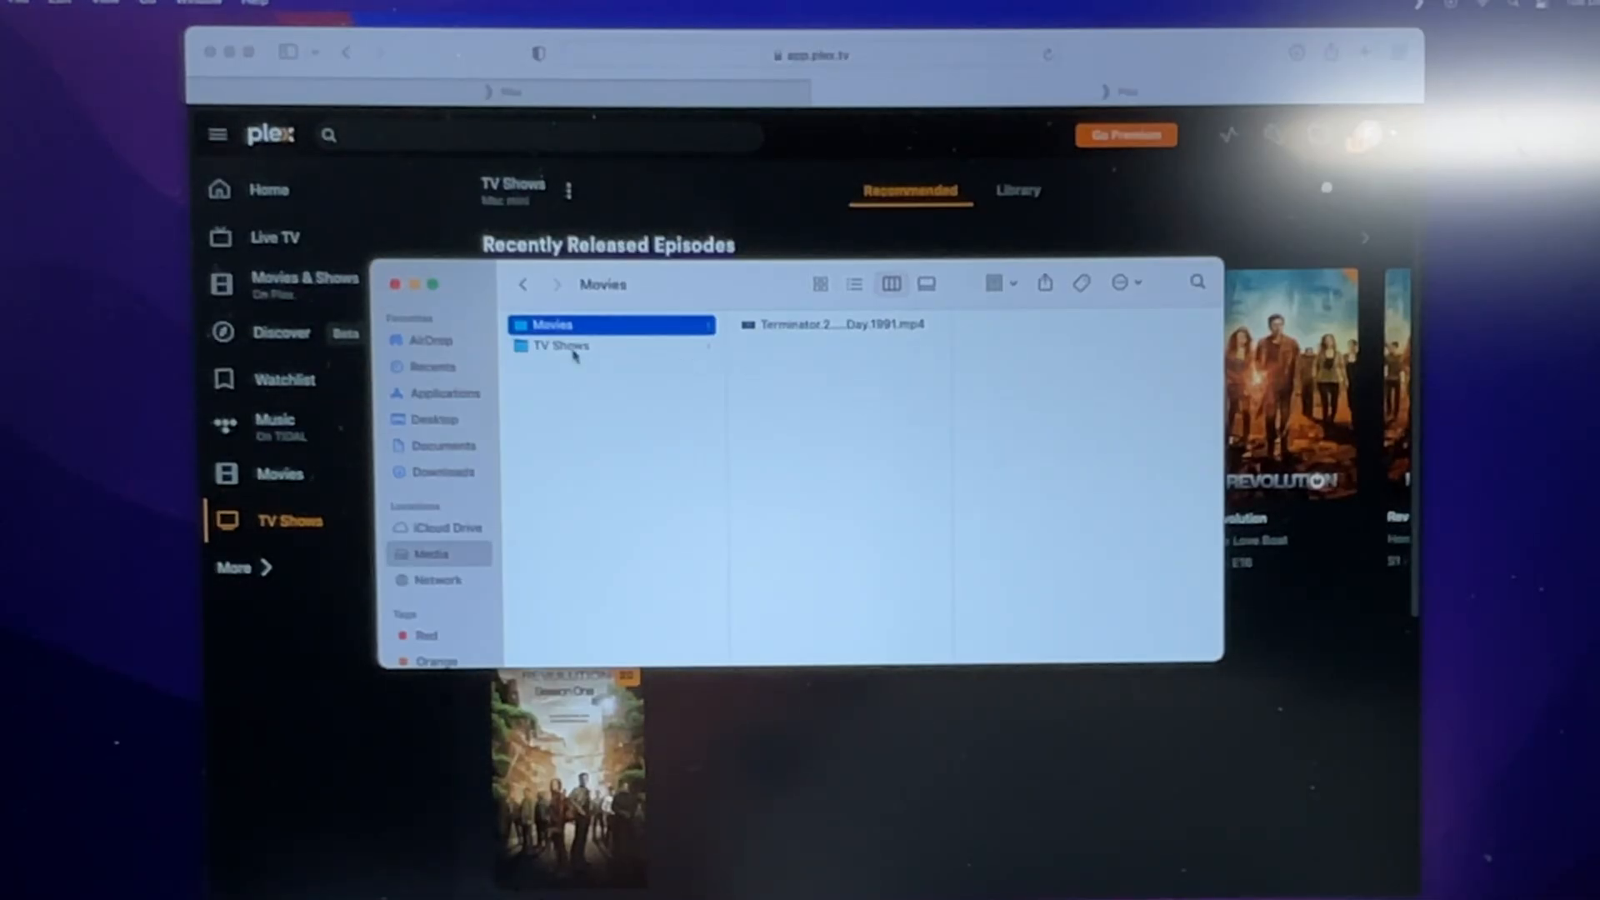
pyautogui.click(560, 345)
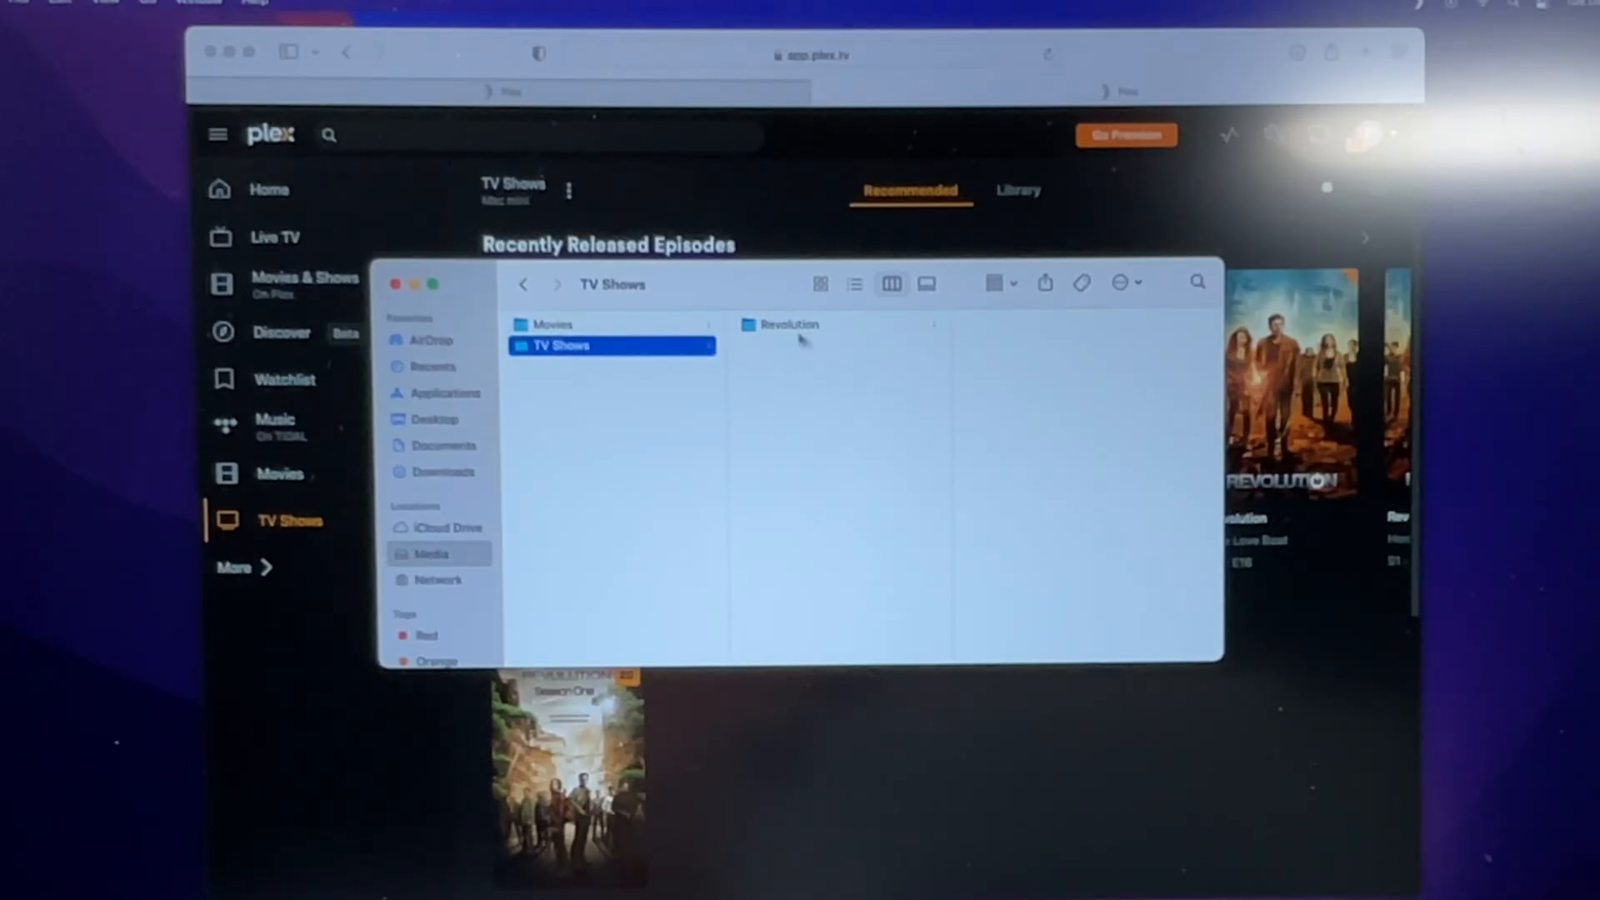
pyautogui.click(790, 325)
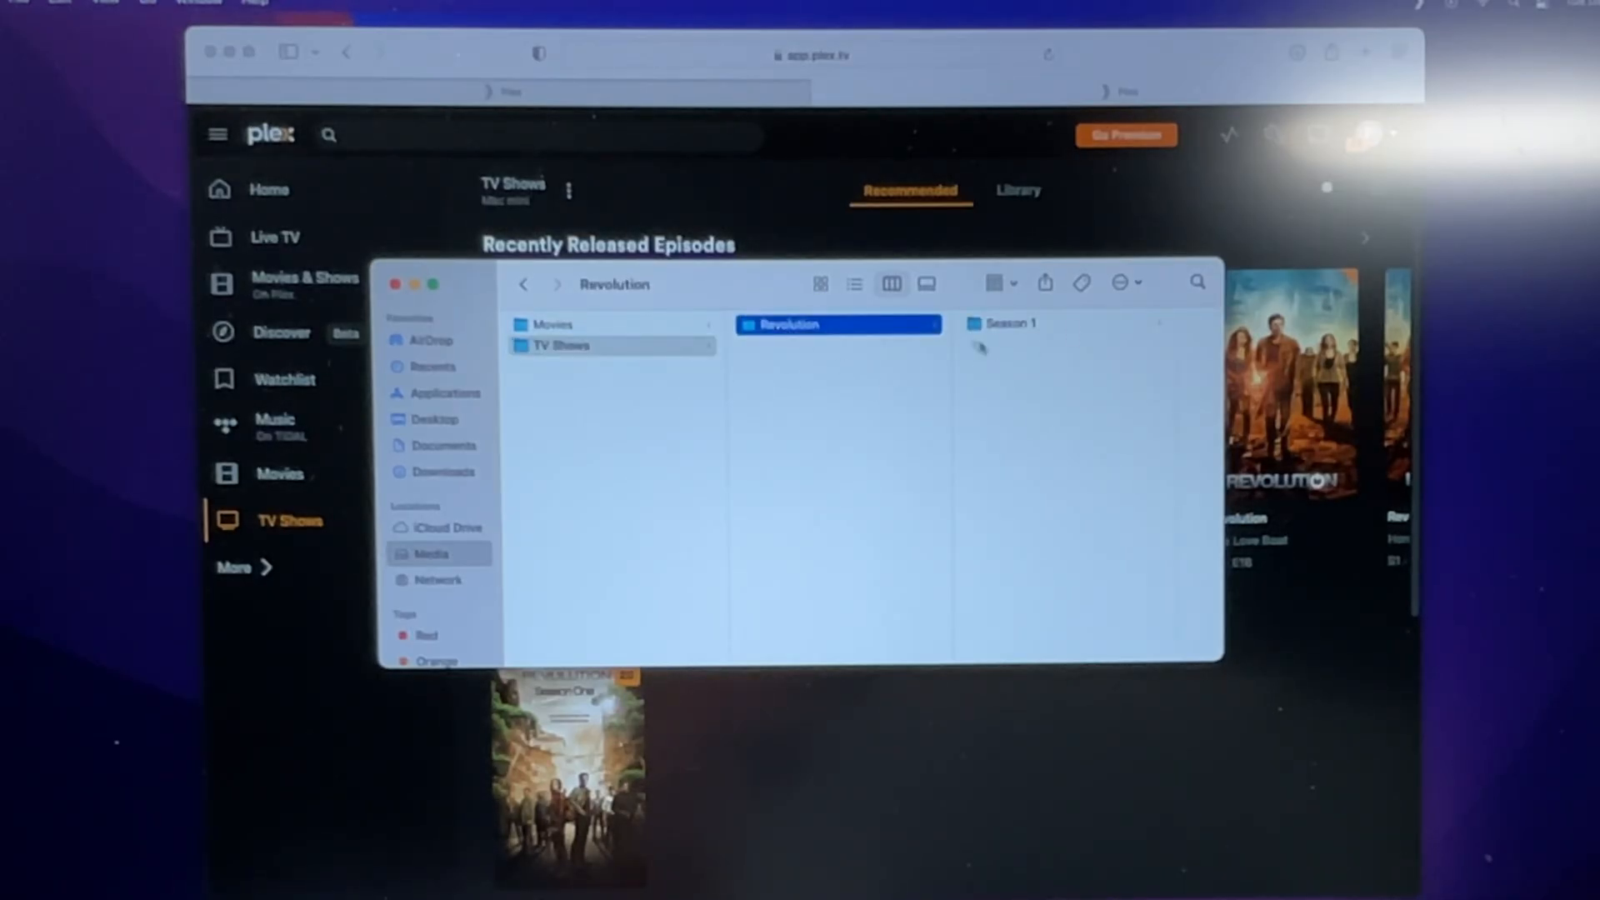
pyautogui.moveTo(1000, 394)
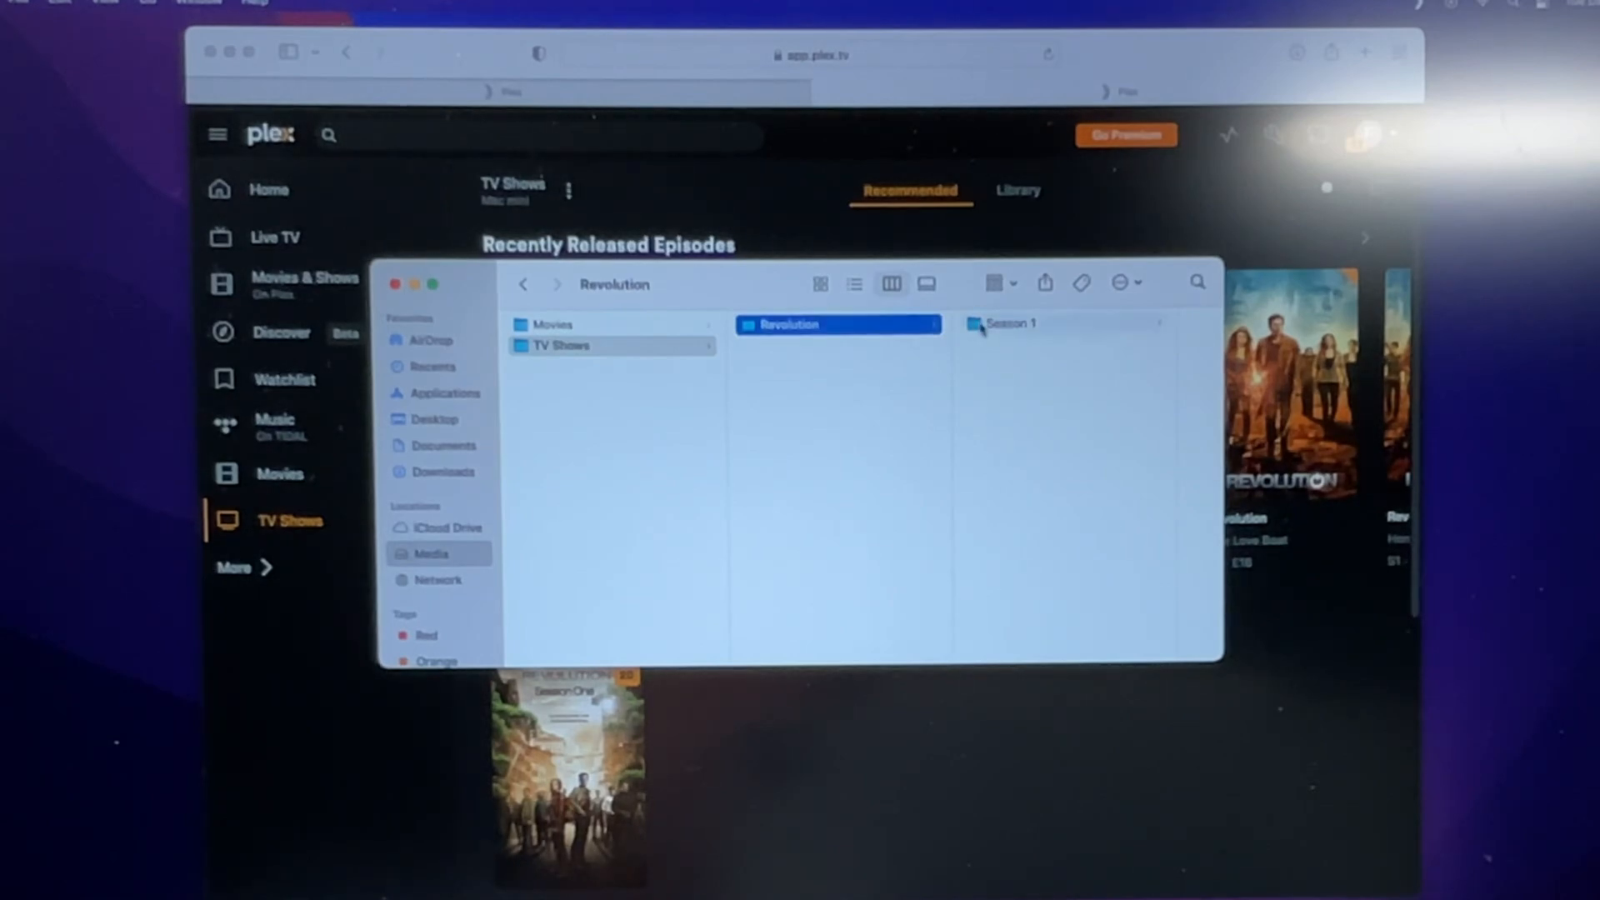
pyautogui.click(1012, 323)
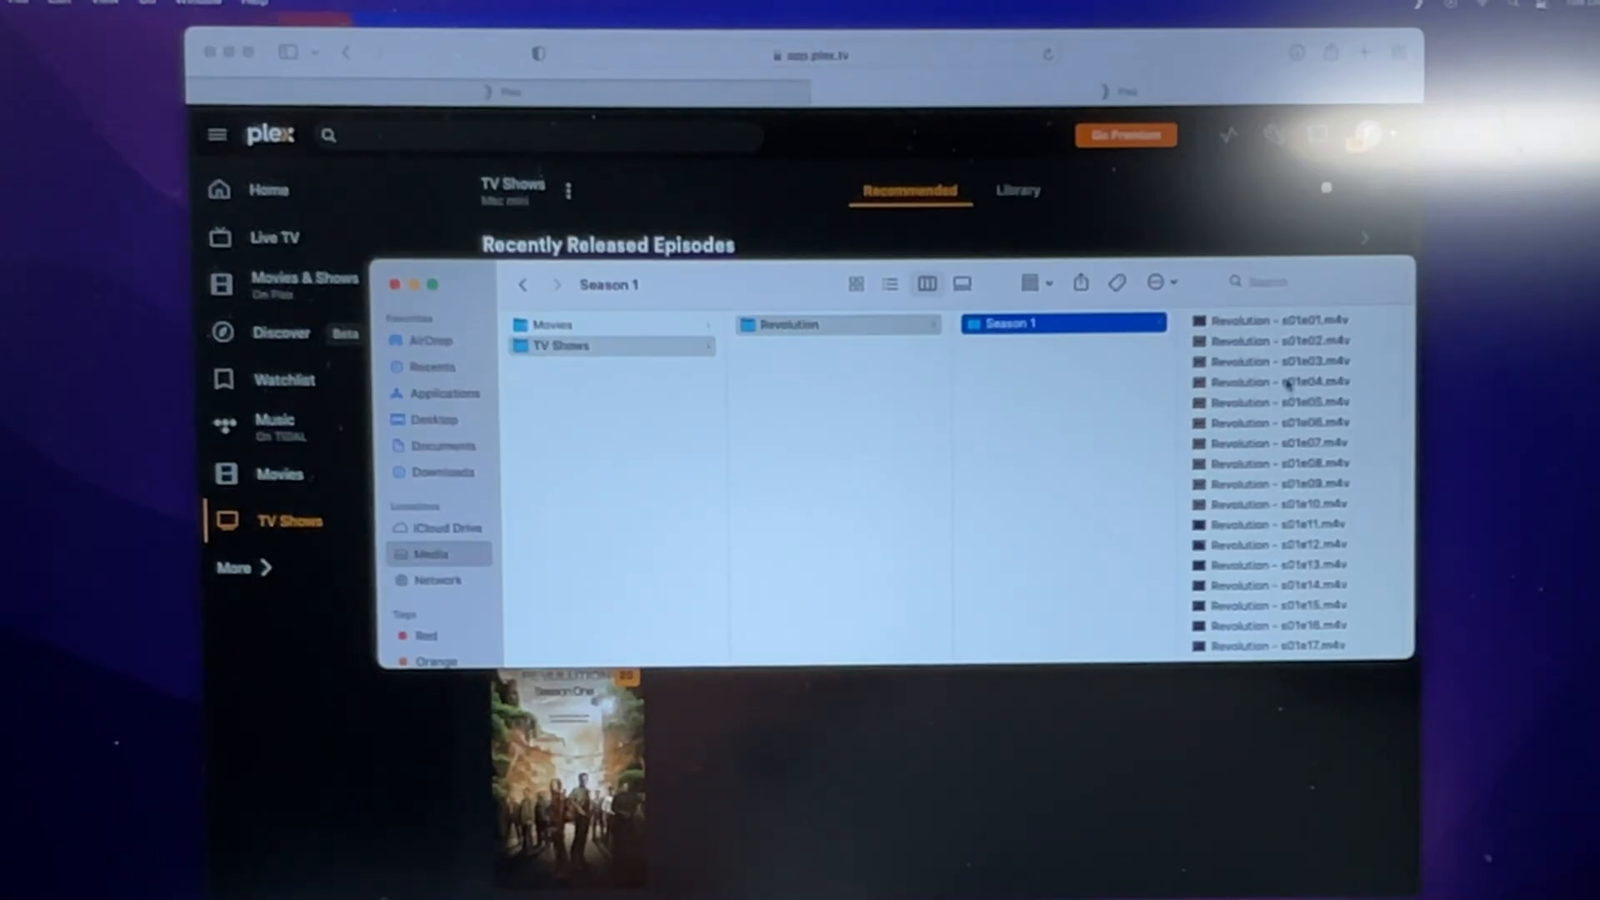
pyautogui.moveTo(1384, 433)
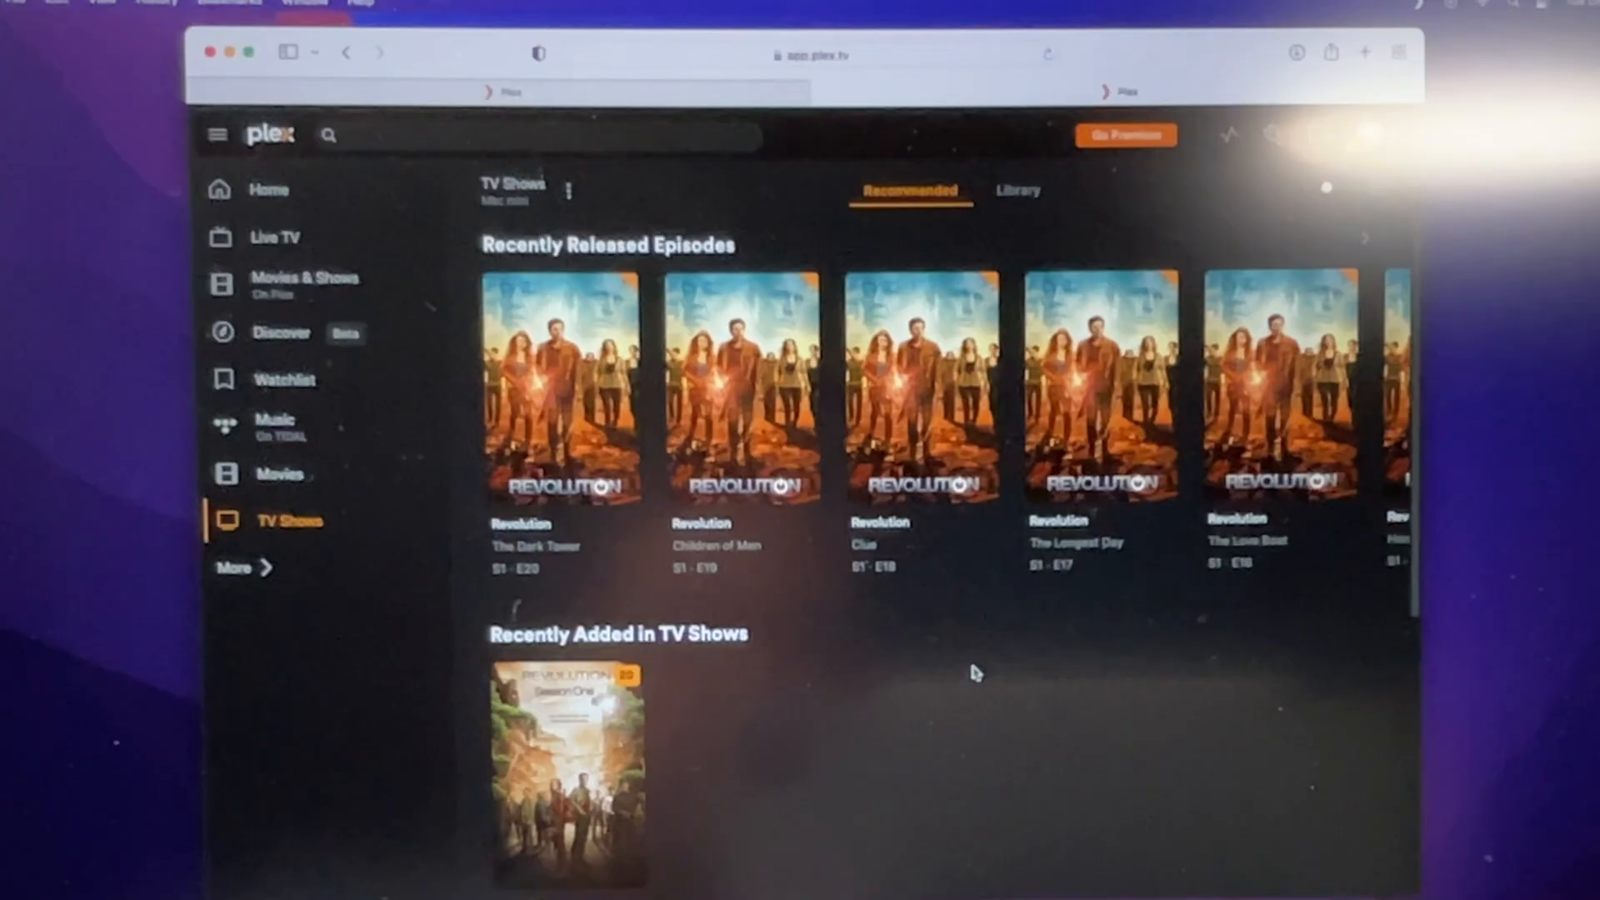
pyautogui.moveTo(1220, 557)
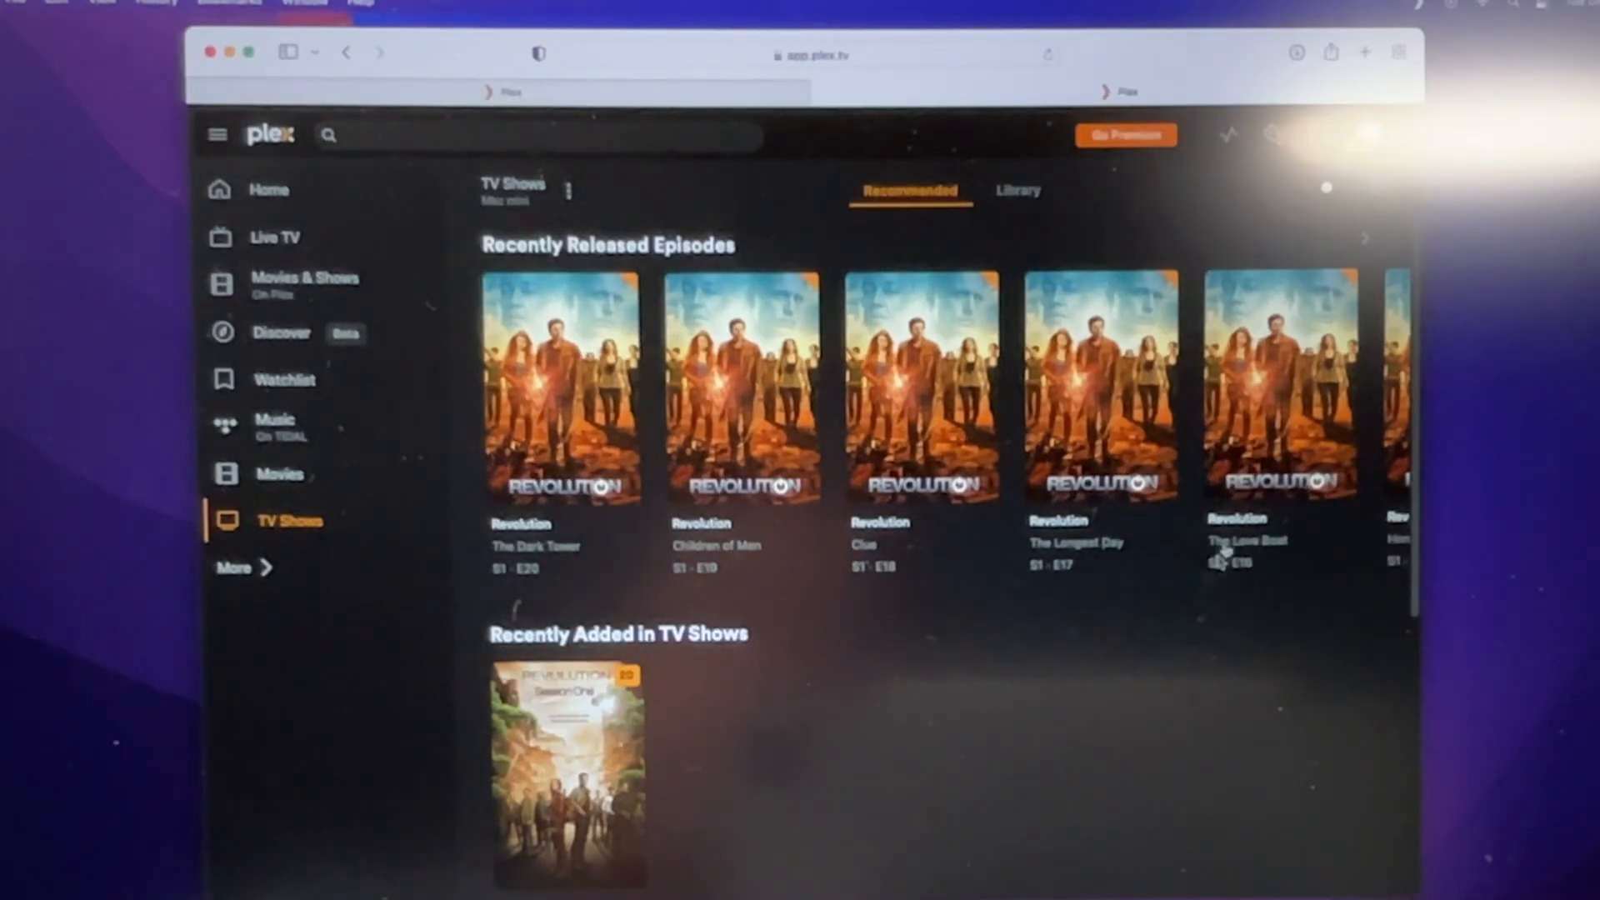
pyautogui.moveTo(935, 712)
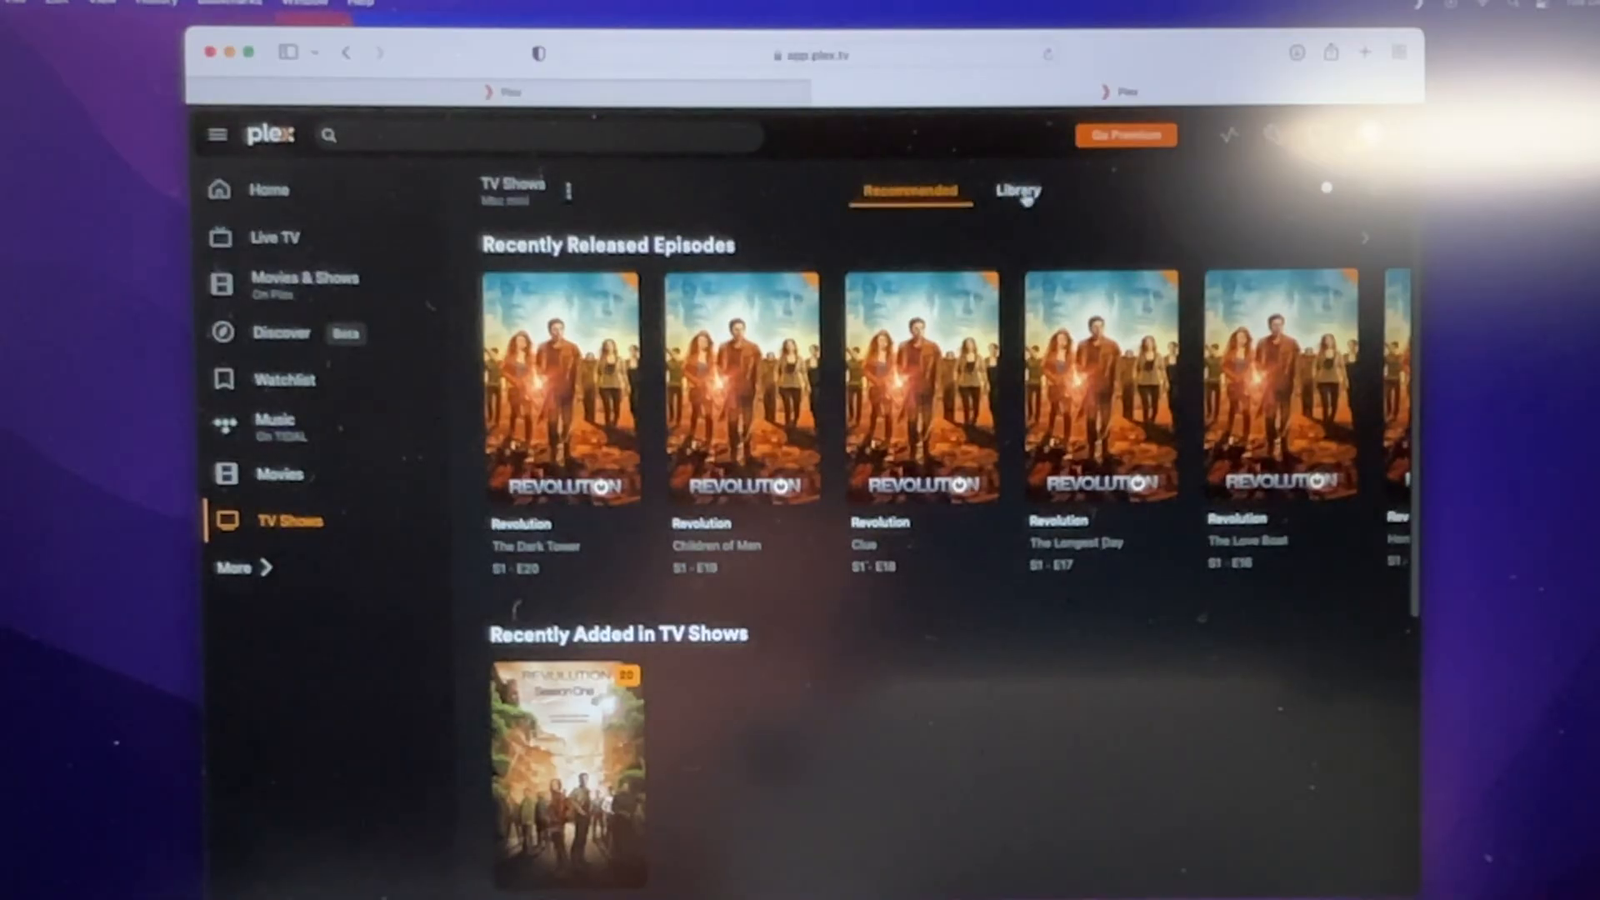
# - Show the full TV Shows library and open Revolution to its Season 1 list of 20 episodes
pyautogui.click(1017, 190)
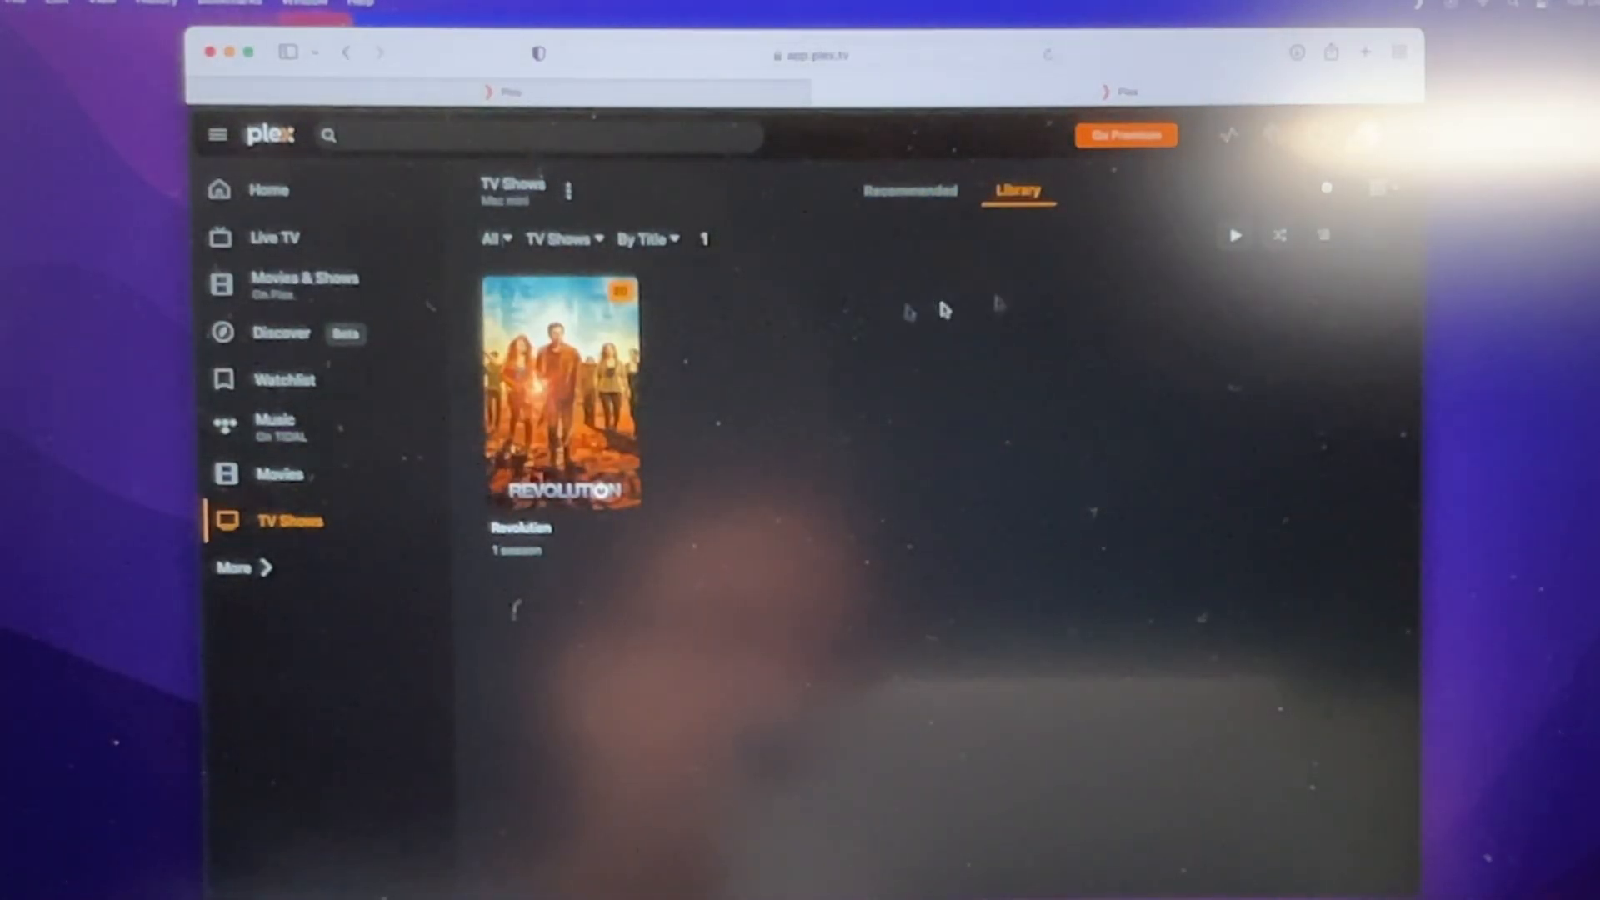
pyautogui.moveTo(639, 500)
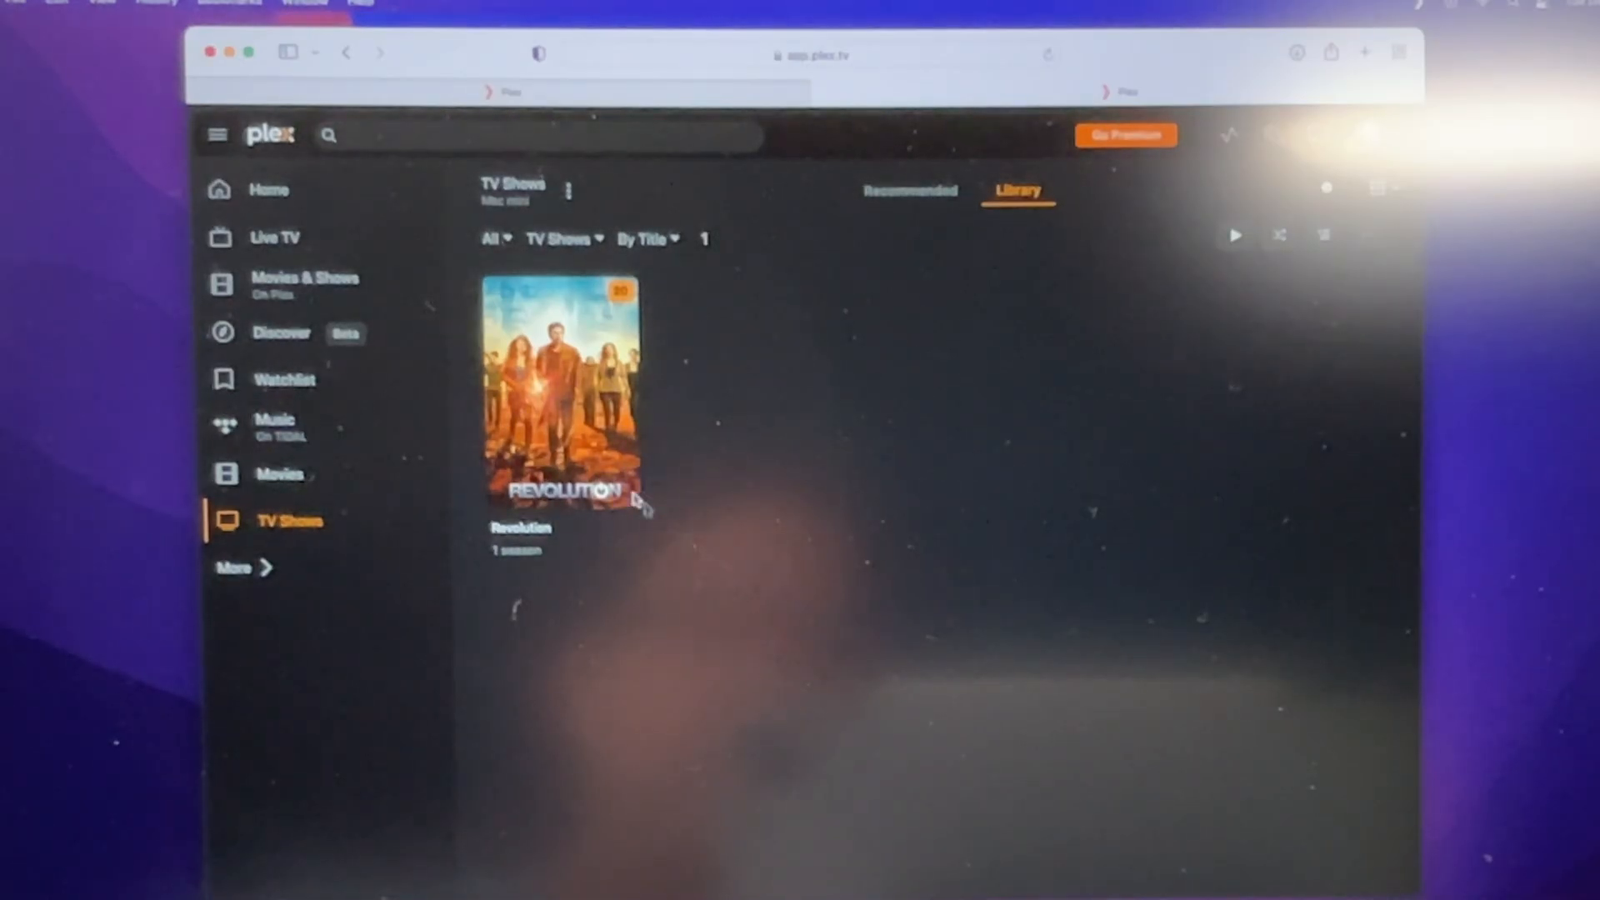
pyautogui.click(562, 394)
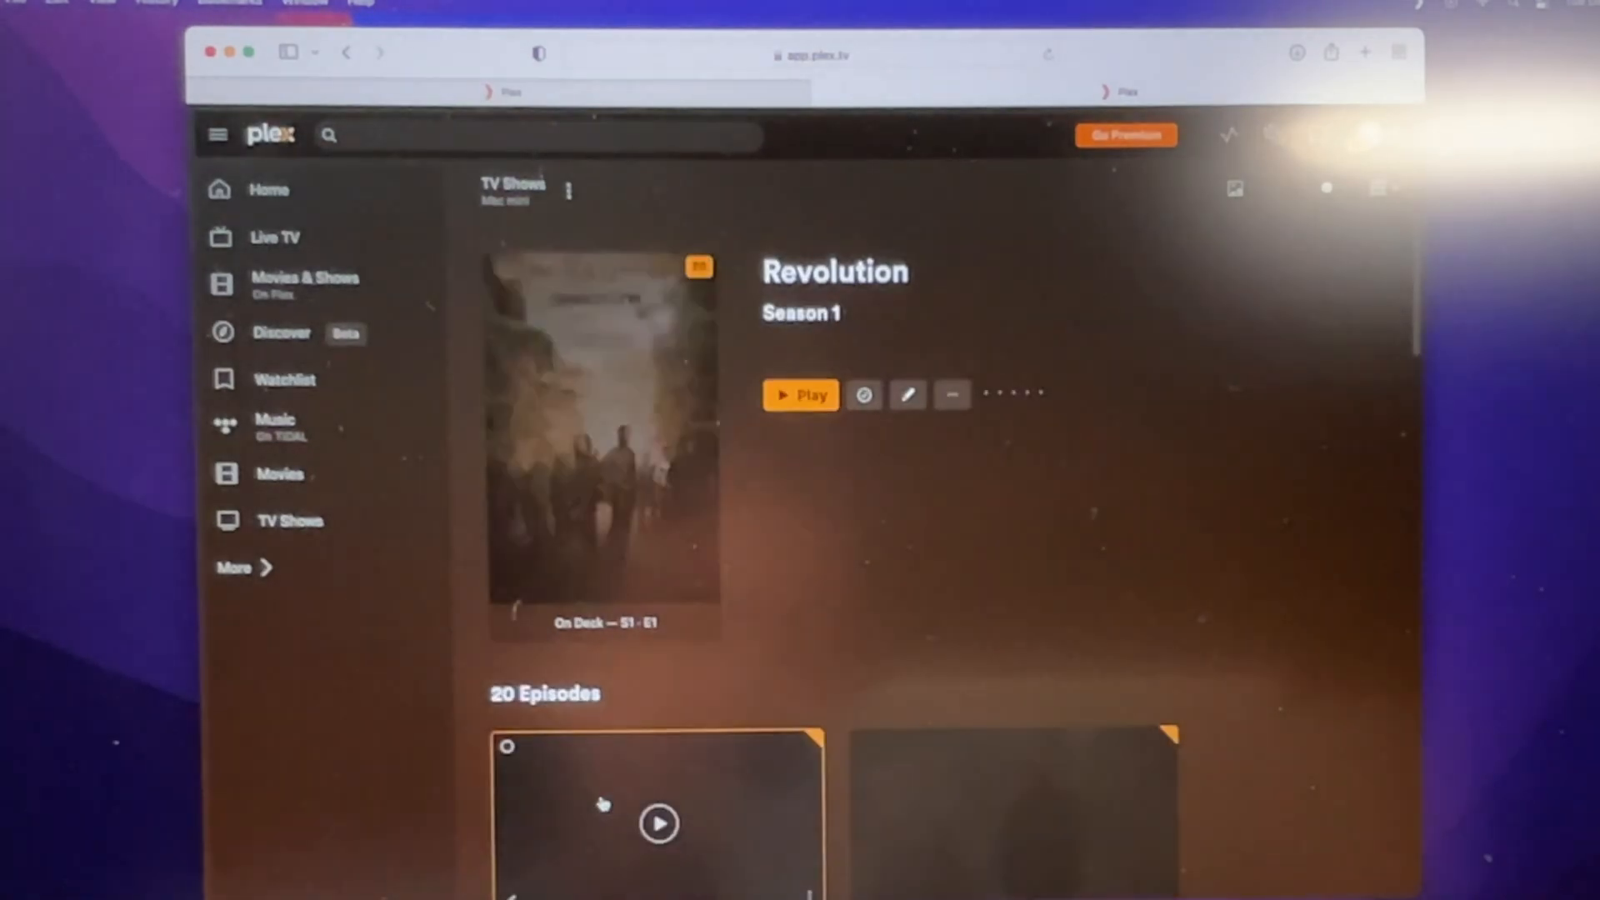
pyautogui.scroll(-3)
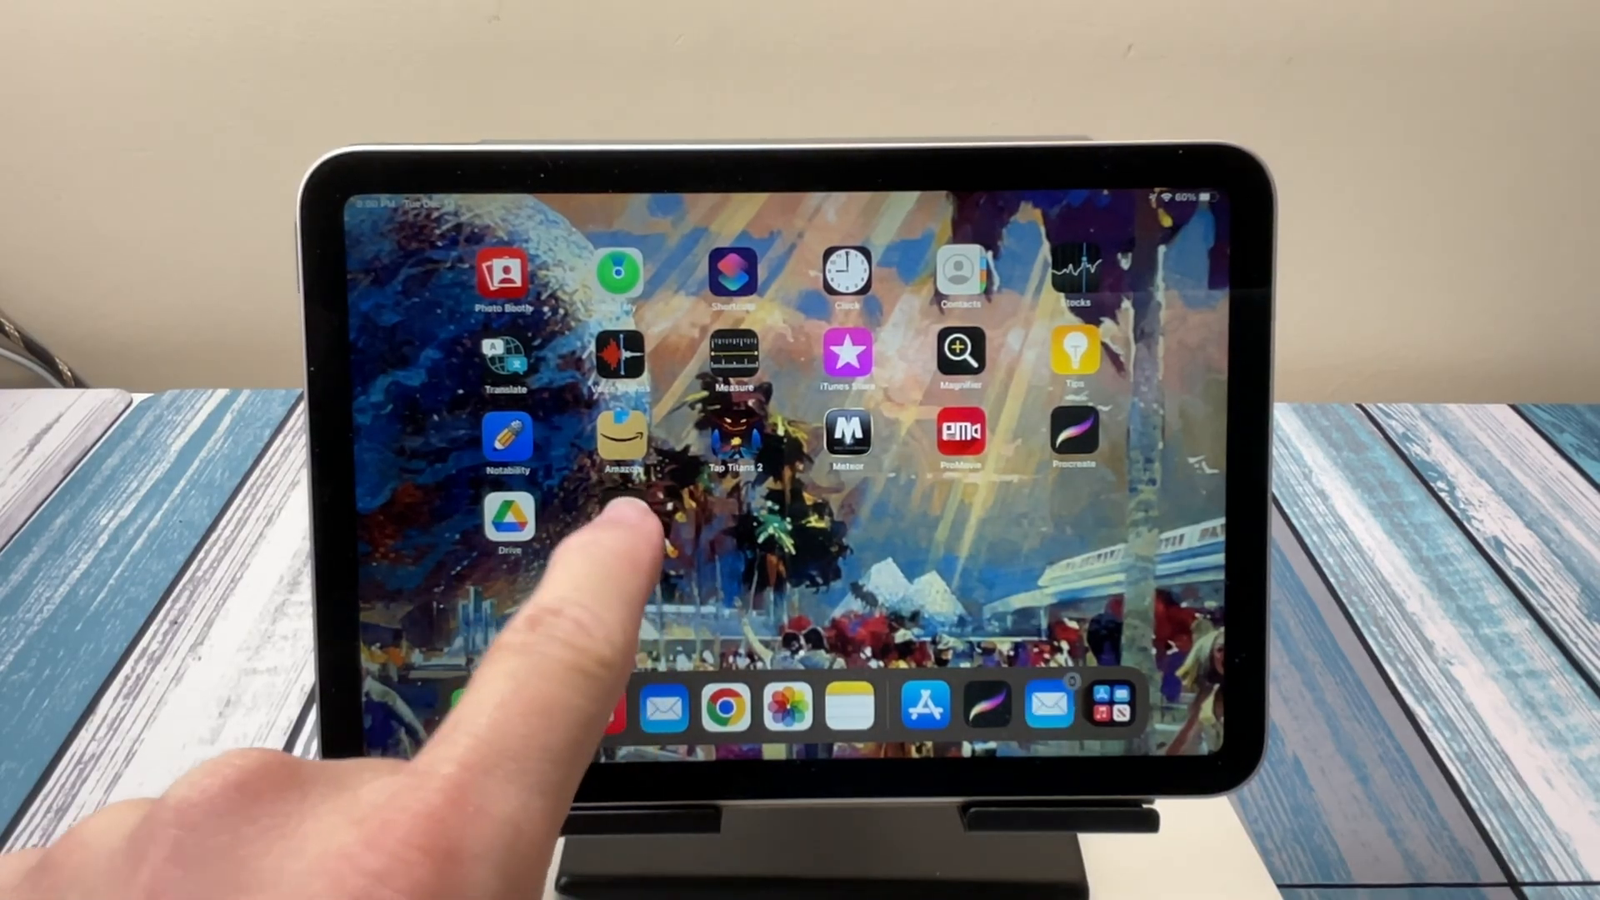
# - Launch Plex on the iPad, sign in and allow local network access to find devices
pyautogui.click(622, 447)
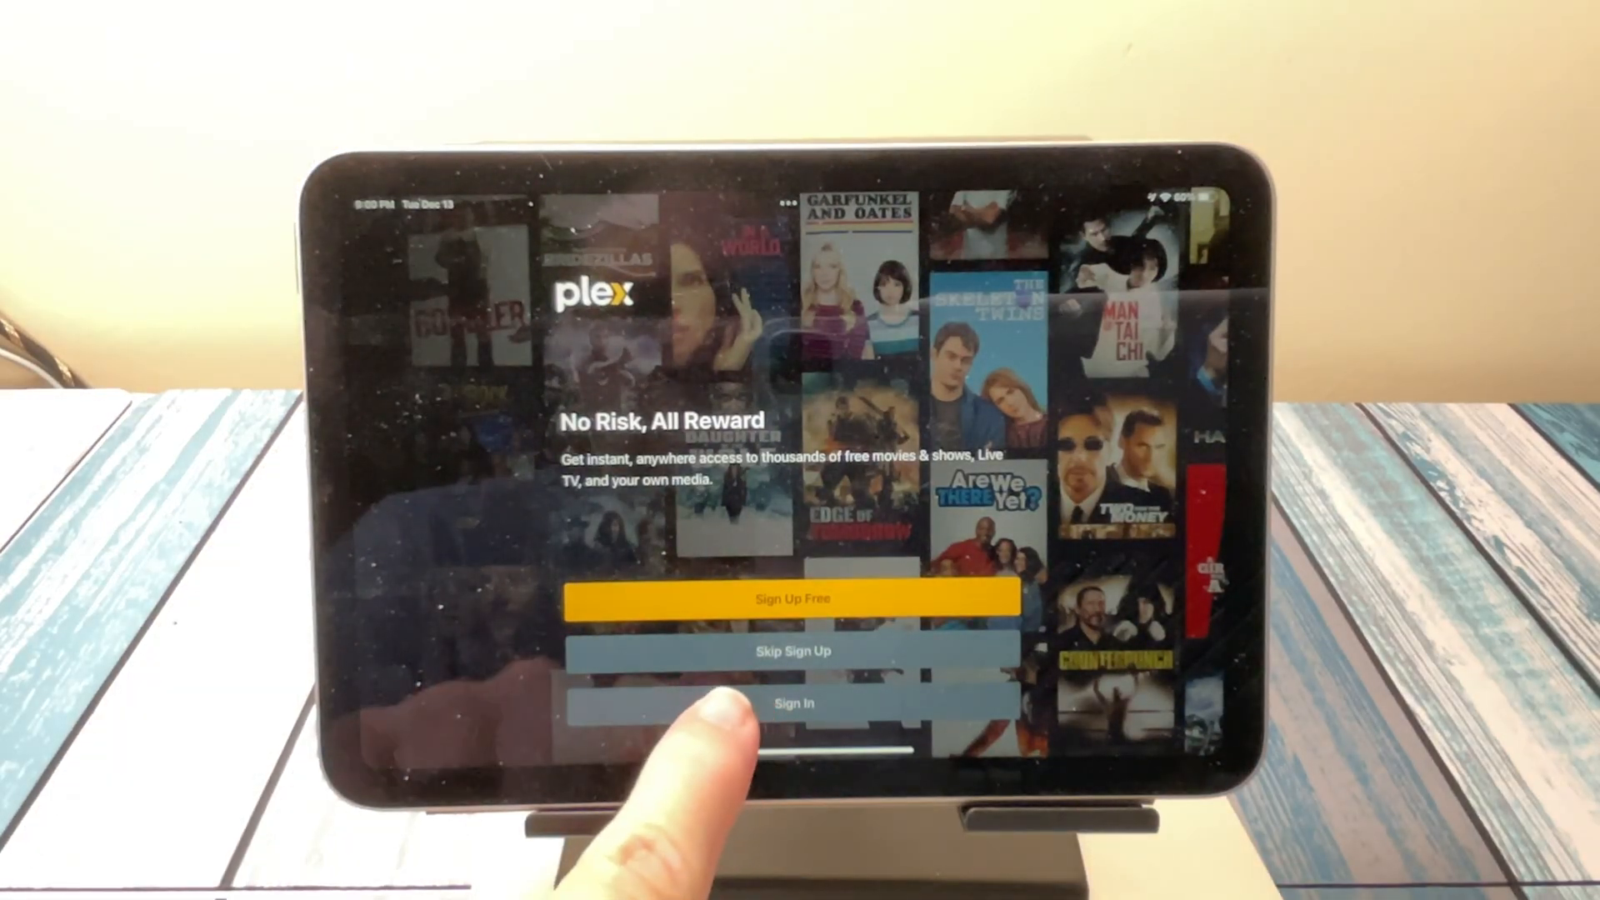
pyautogui.click(793, 651)
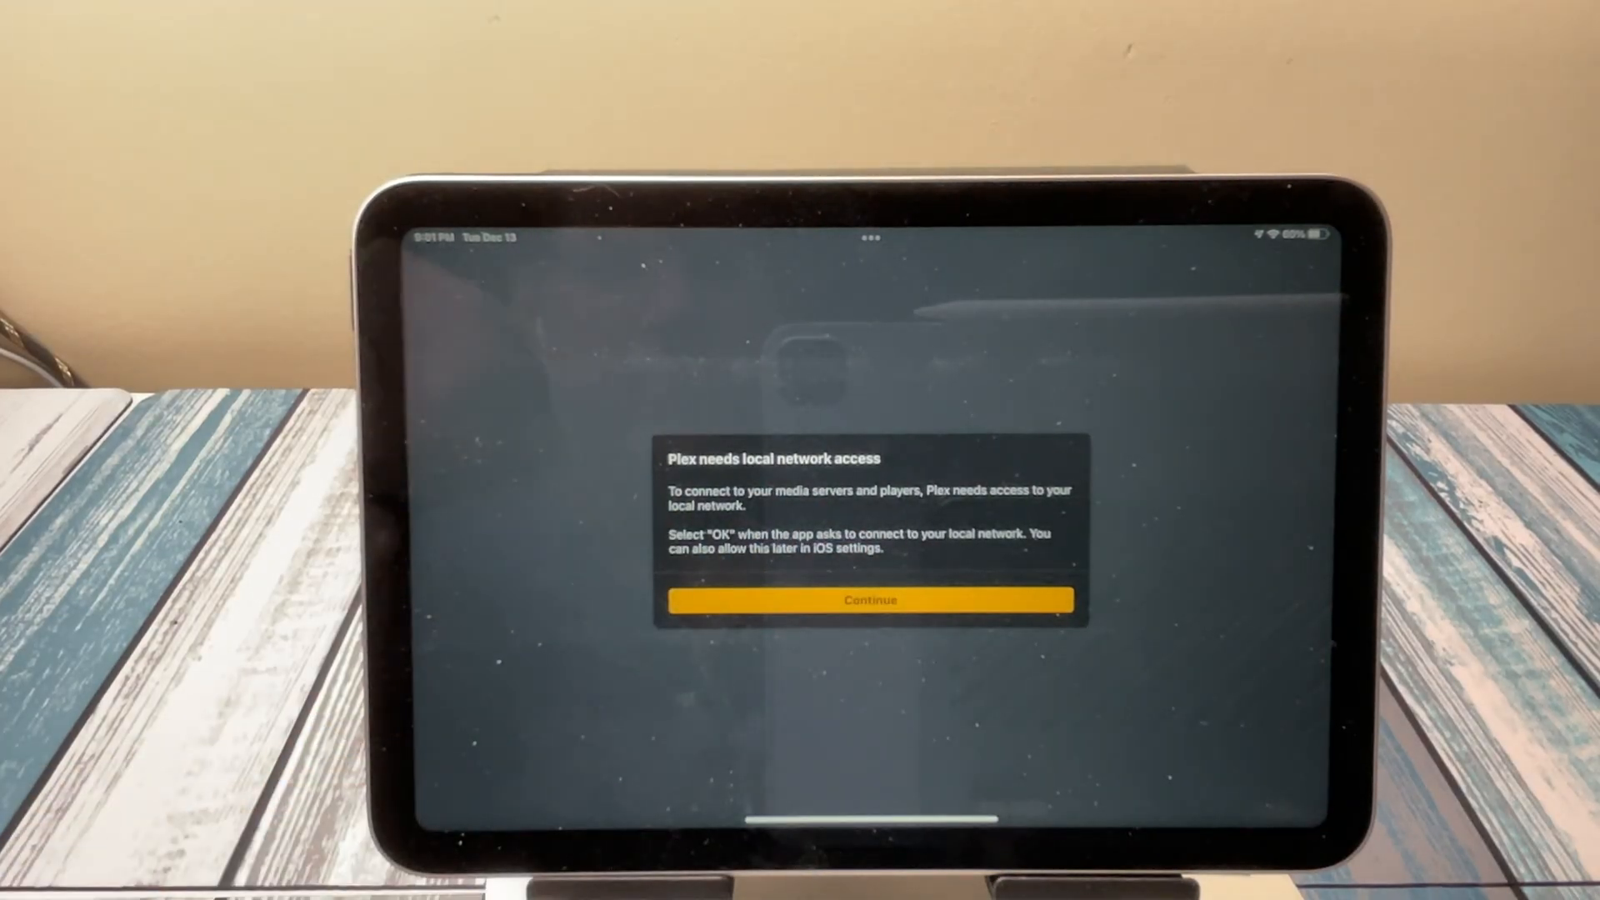
pyautogui.click(870, 600)
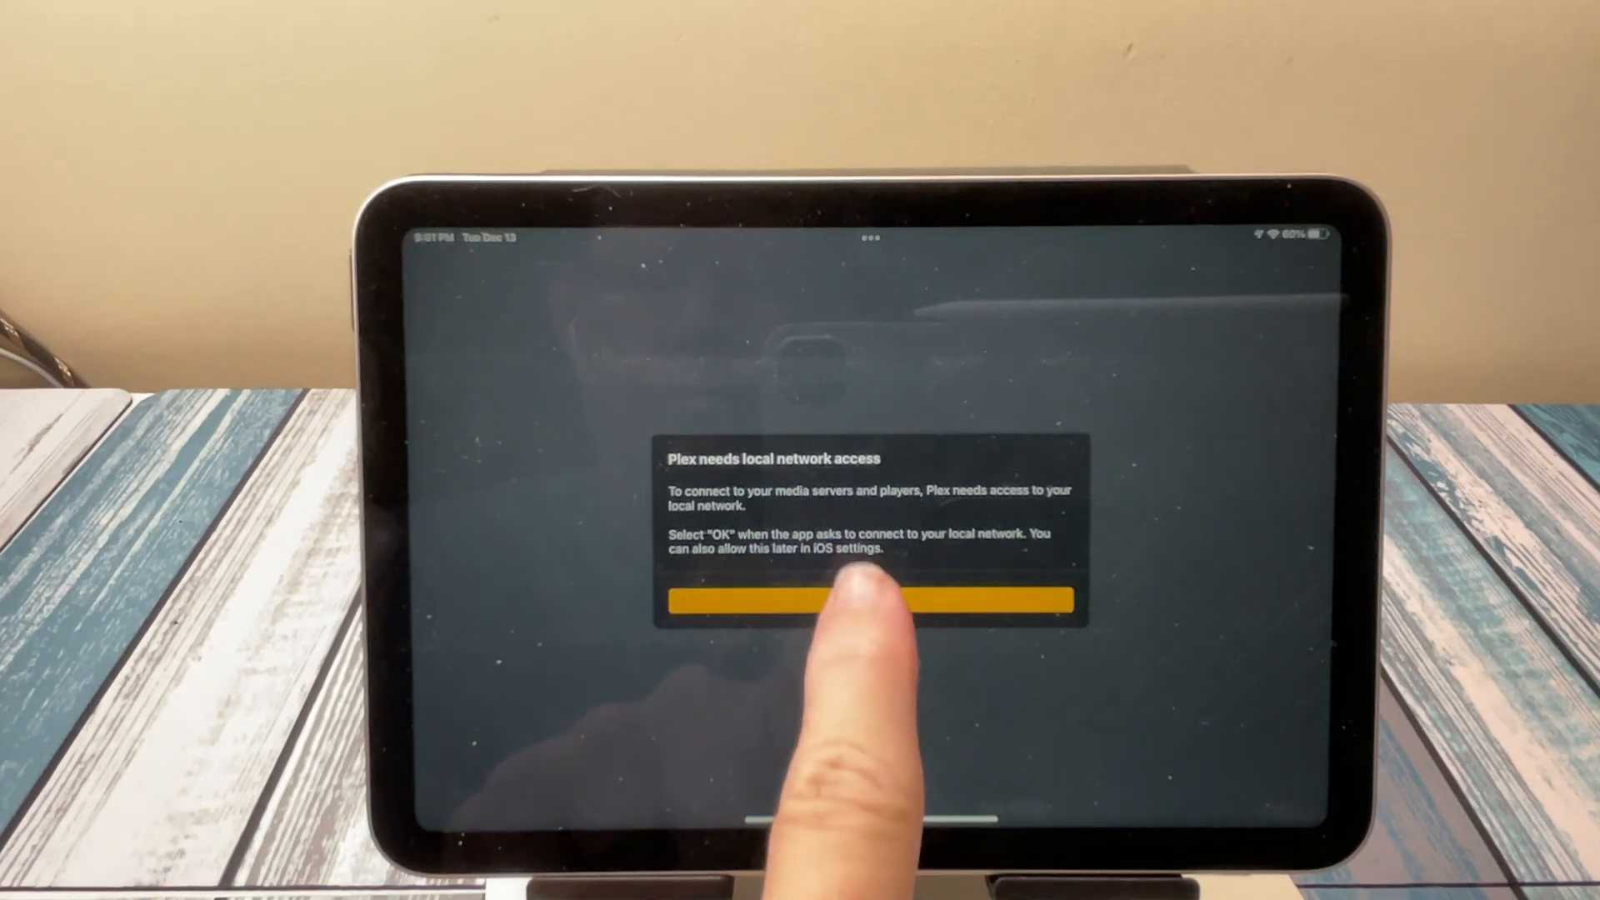
pyautogui.click(870, 600)
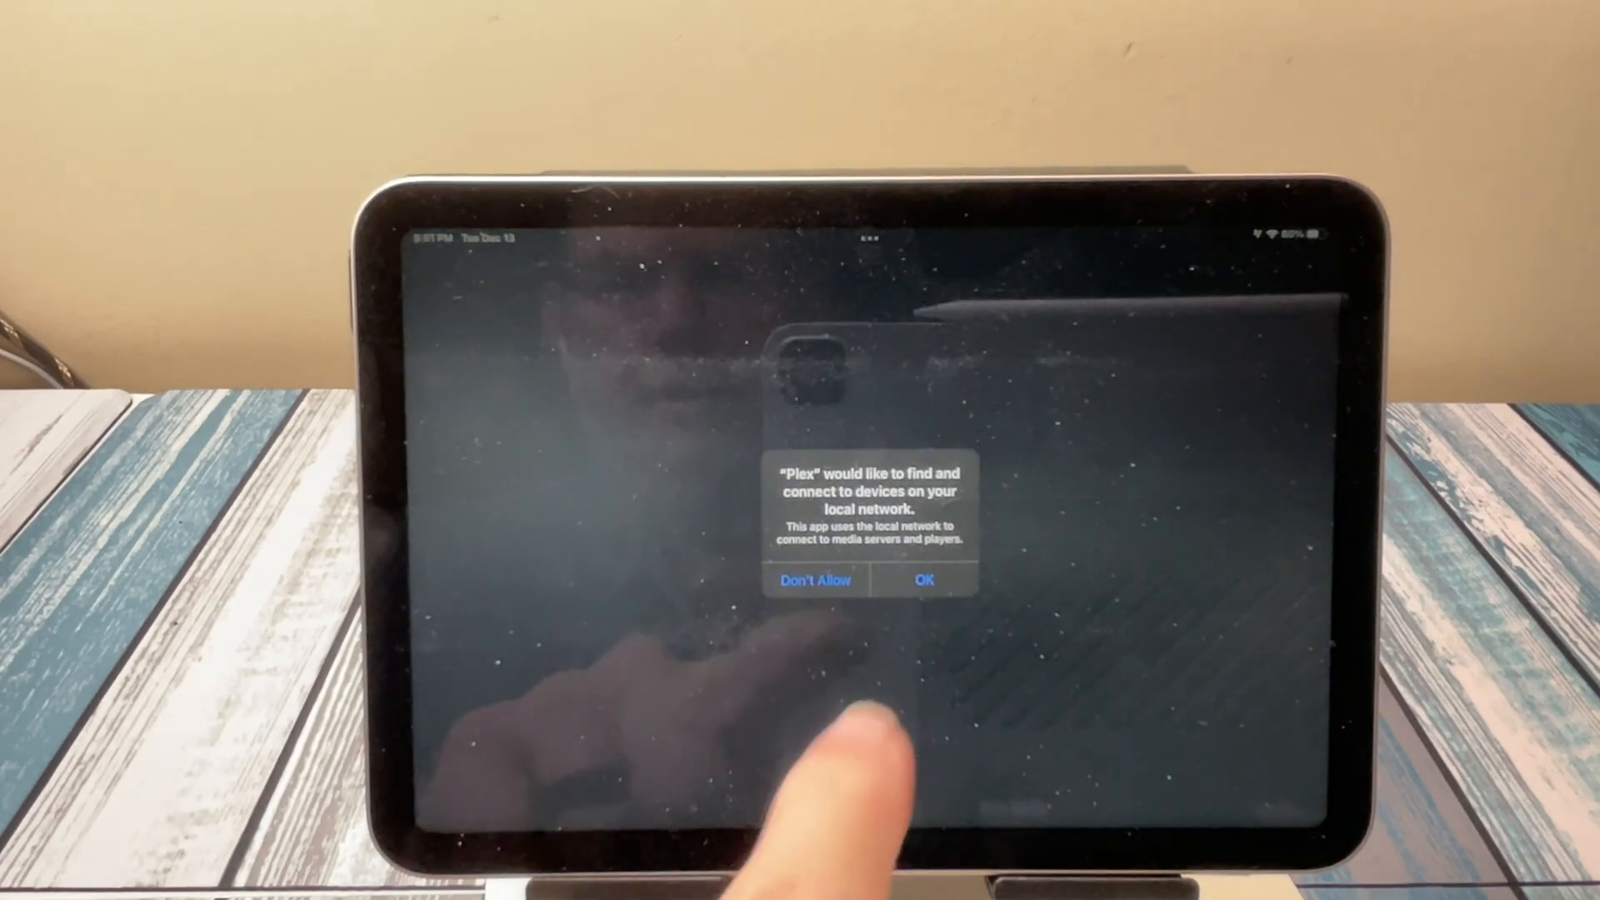
pyautogui.click(925, 580)
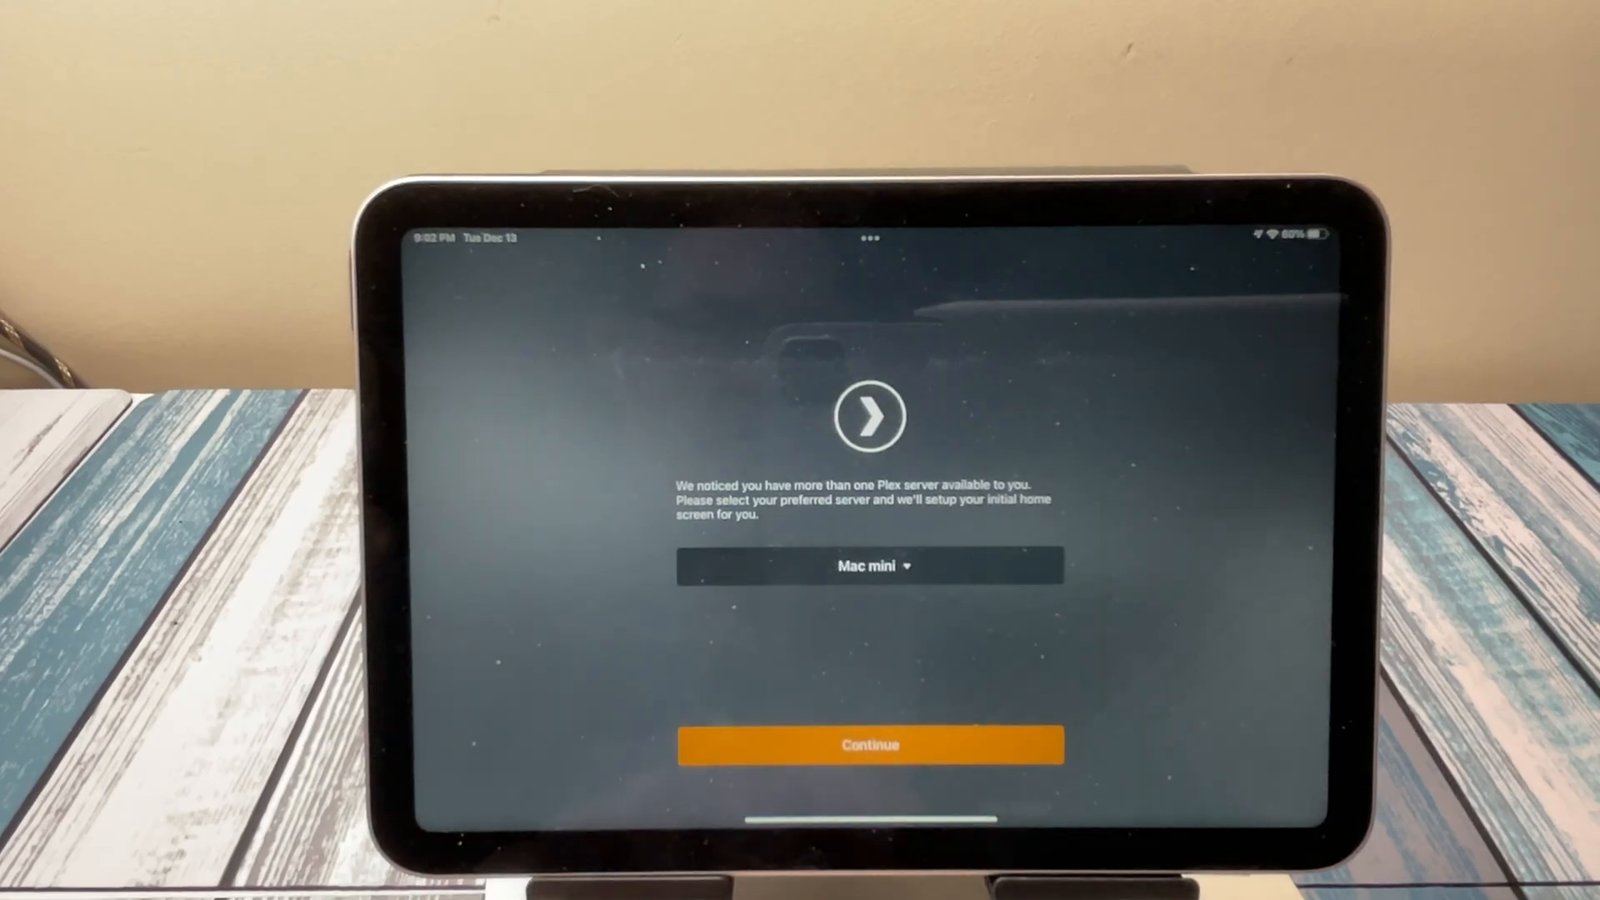
# - Keep Mac mini as the preferred server, leave all sources pinned and finish setup without streaming services
pyautogui.click(868, 744)
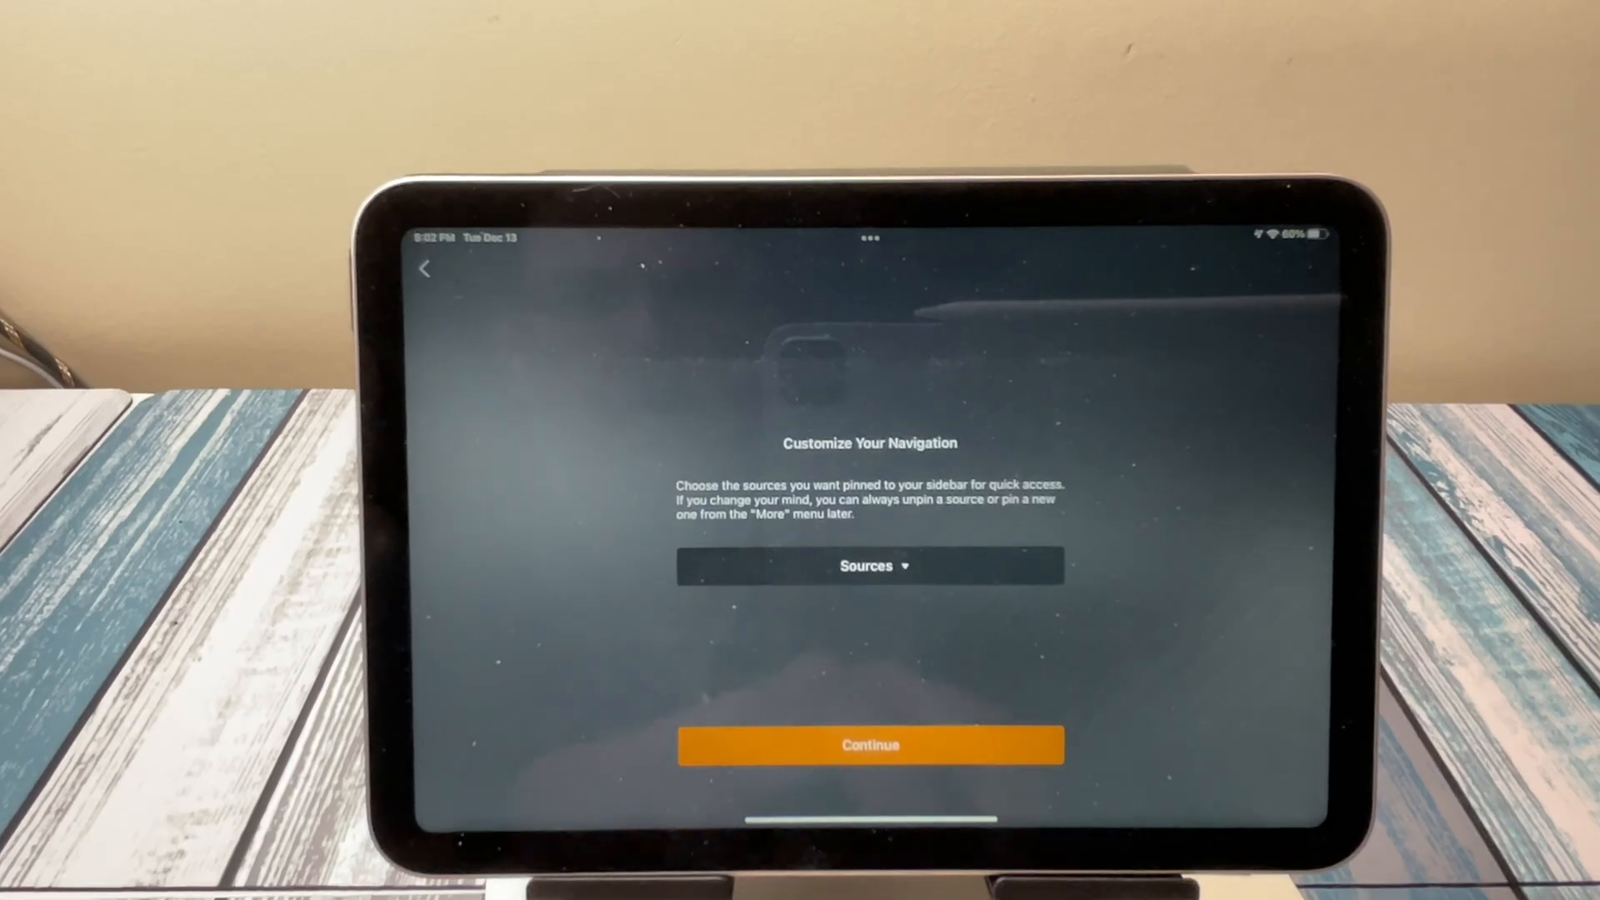
pyautogui.click(870, 565)
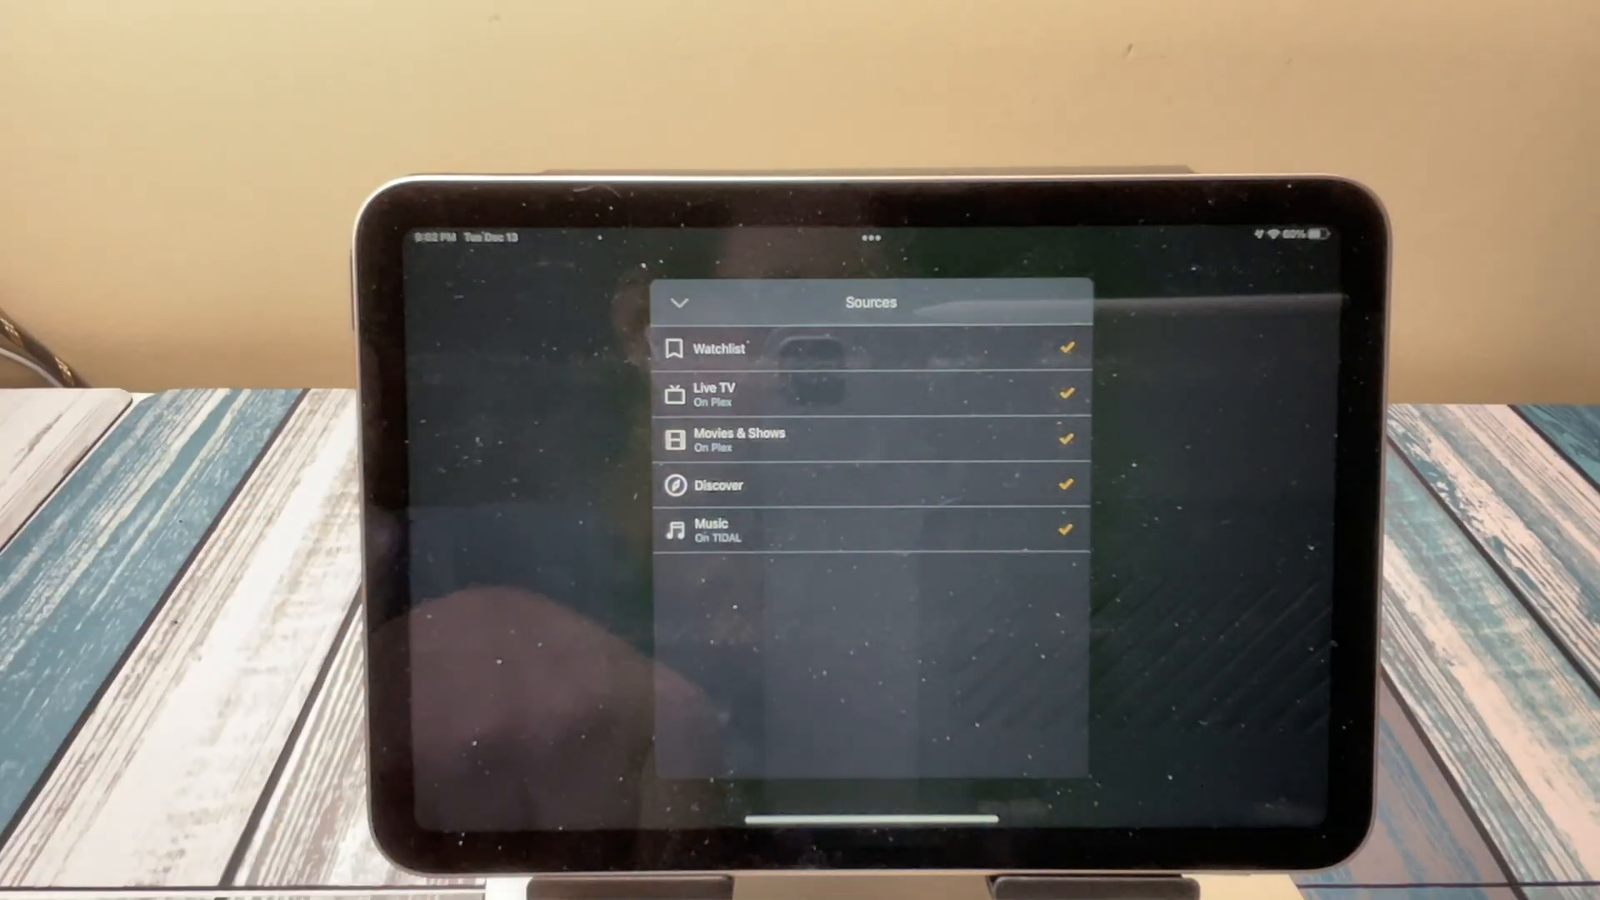
pyautogui.click(677, 301)
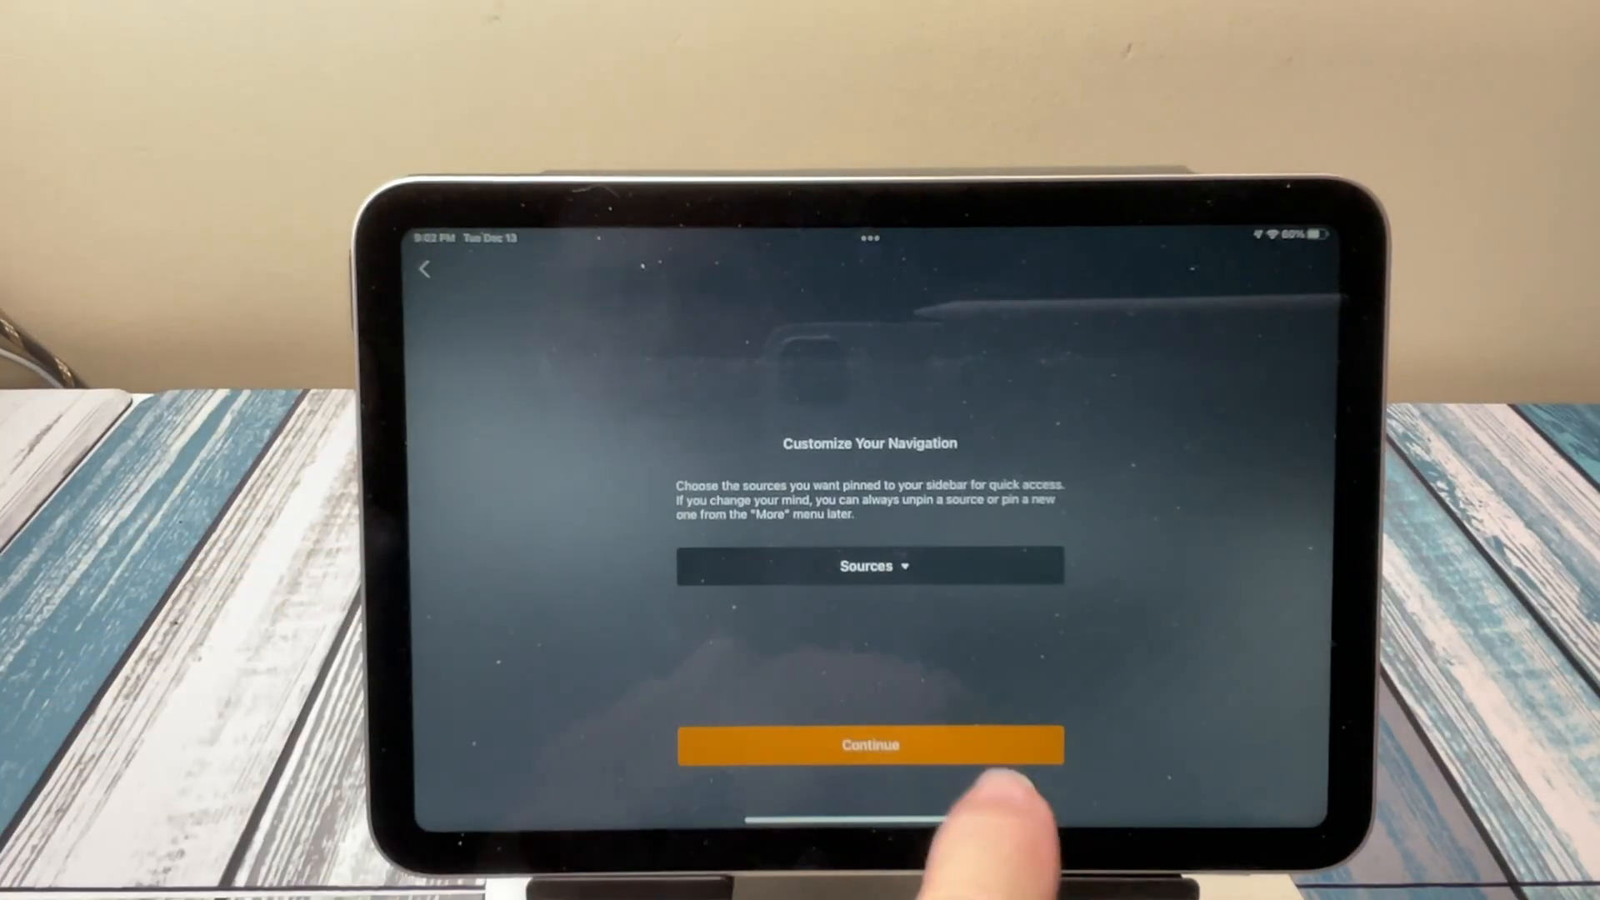
pyautogui.click(870, 744)
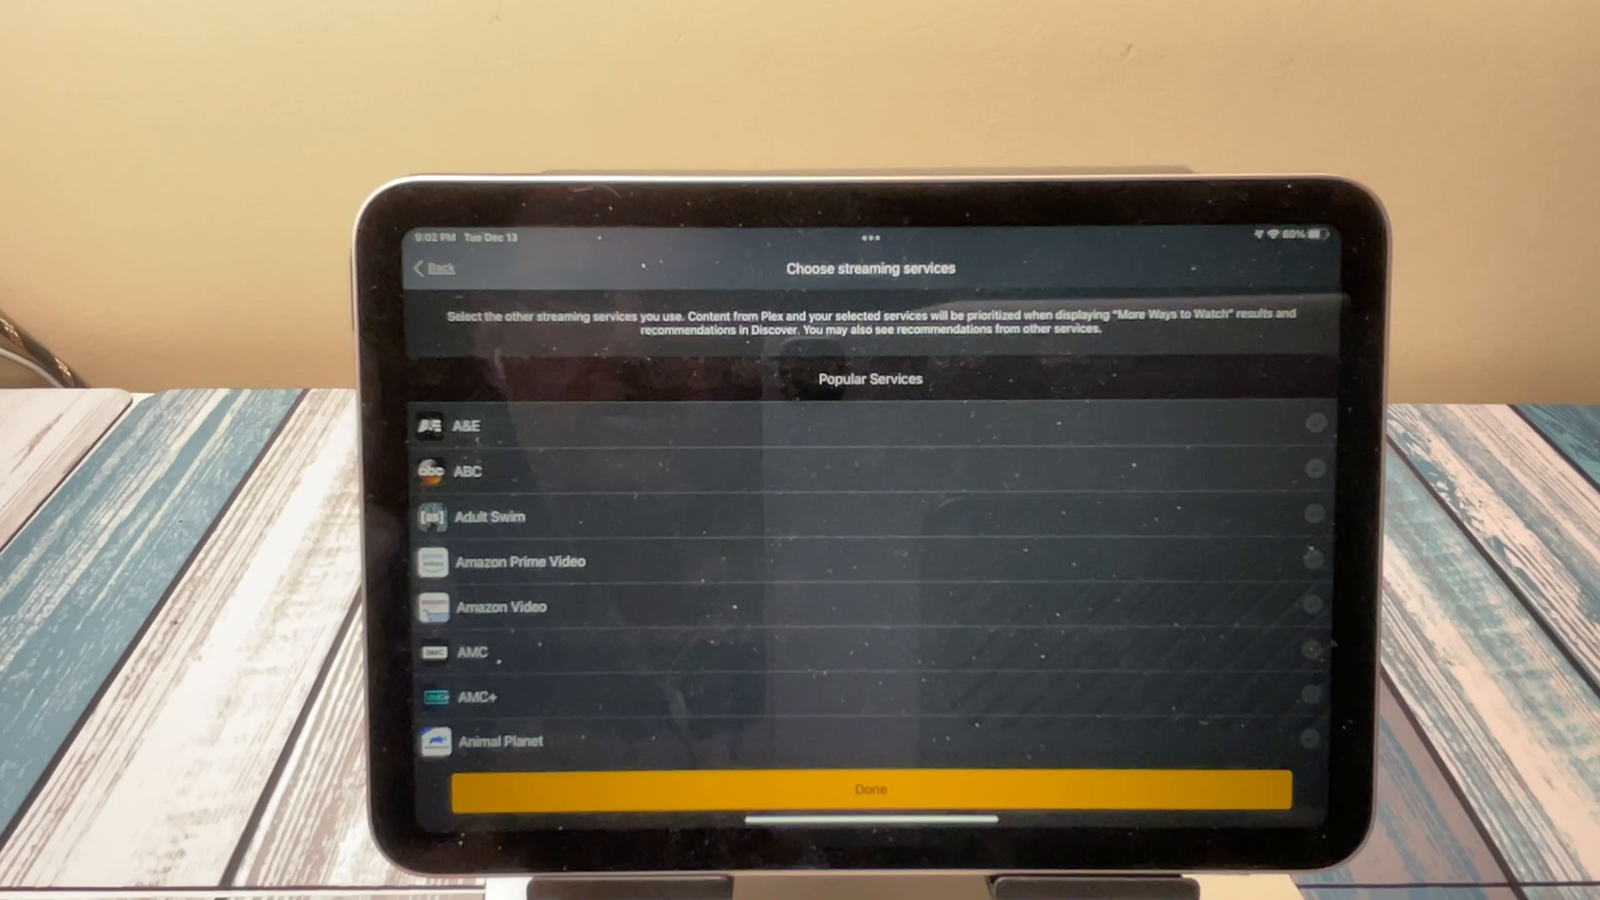
pyautogui.click(868, 788)
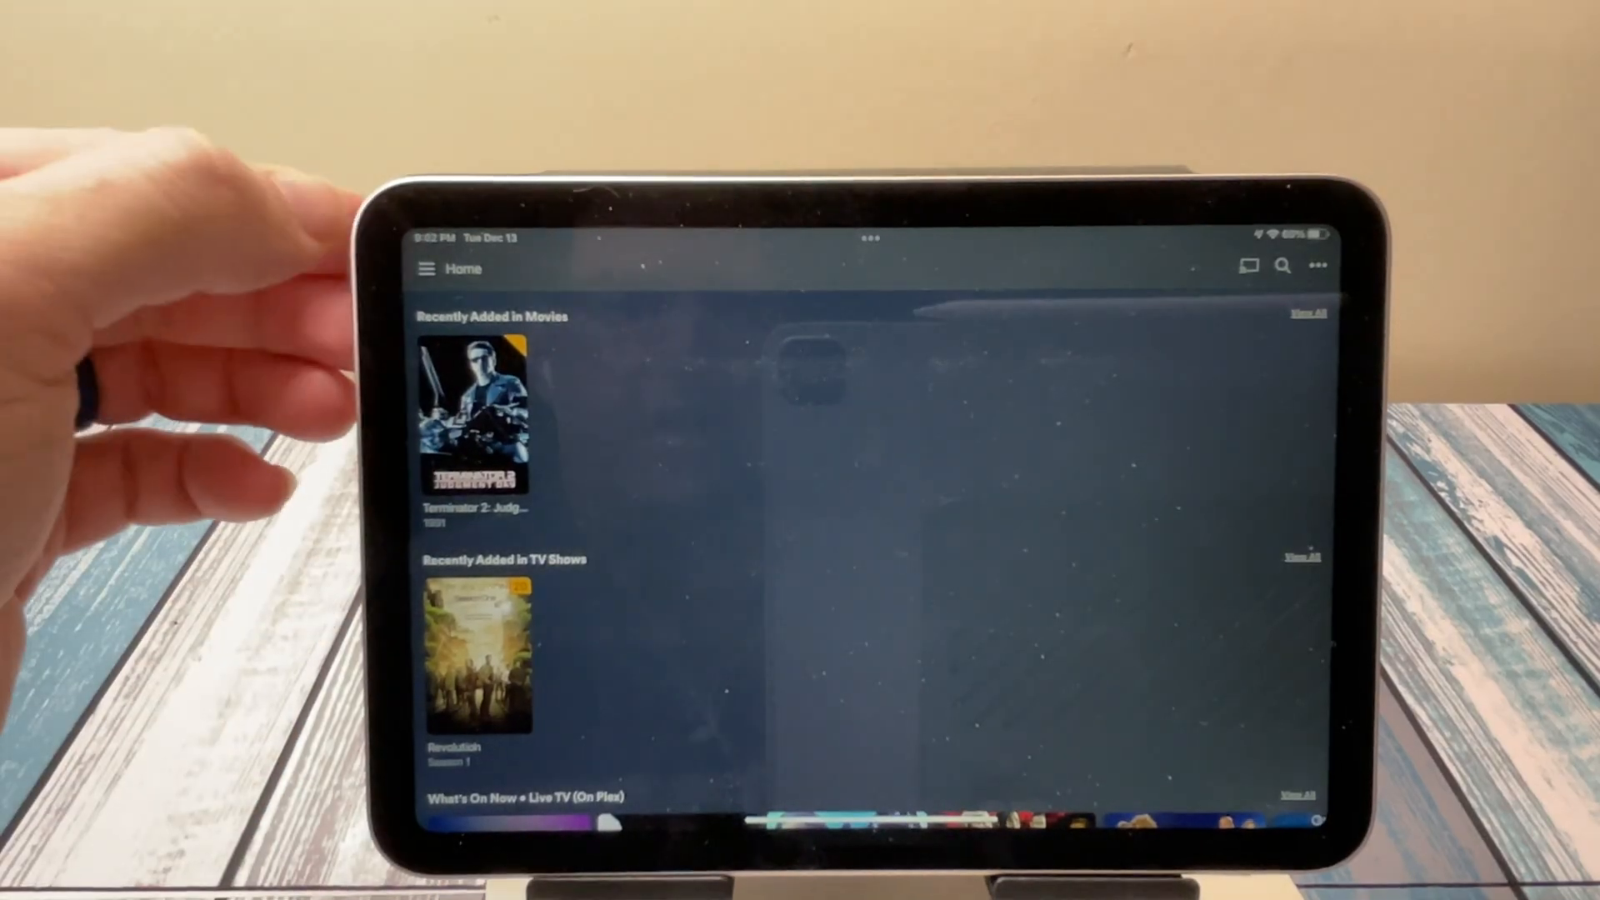
# - Open the TV Shows library from the sidebar and show every show in it
pyautogui.click(428, 268)
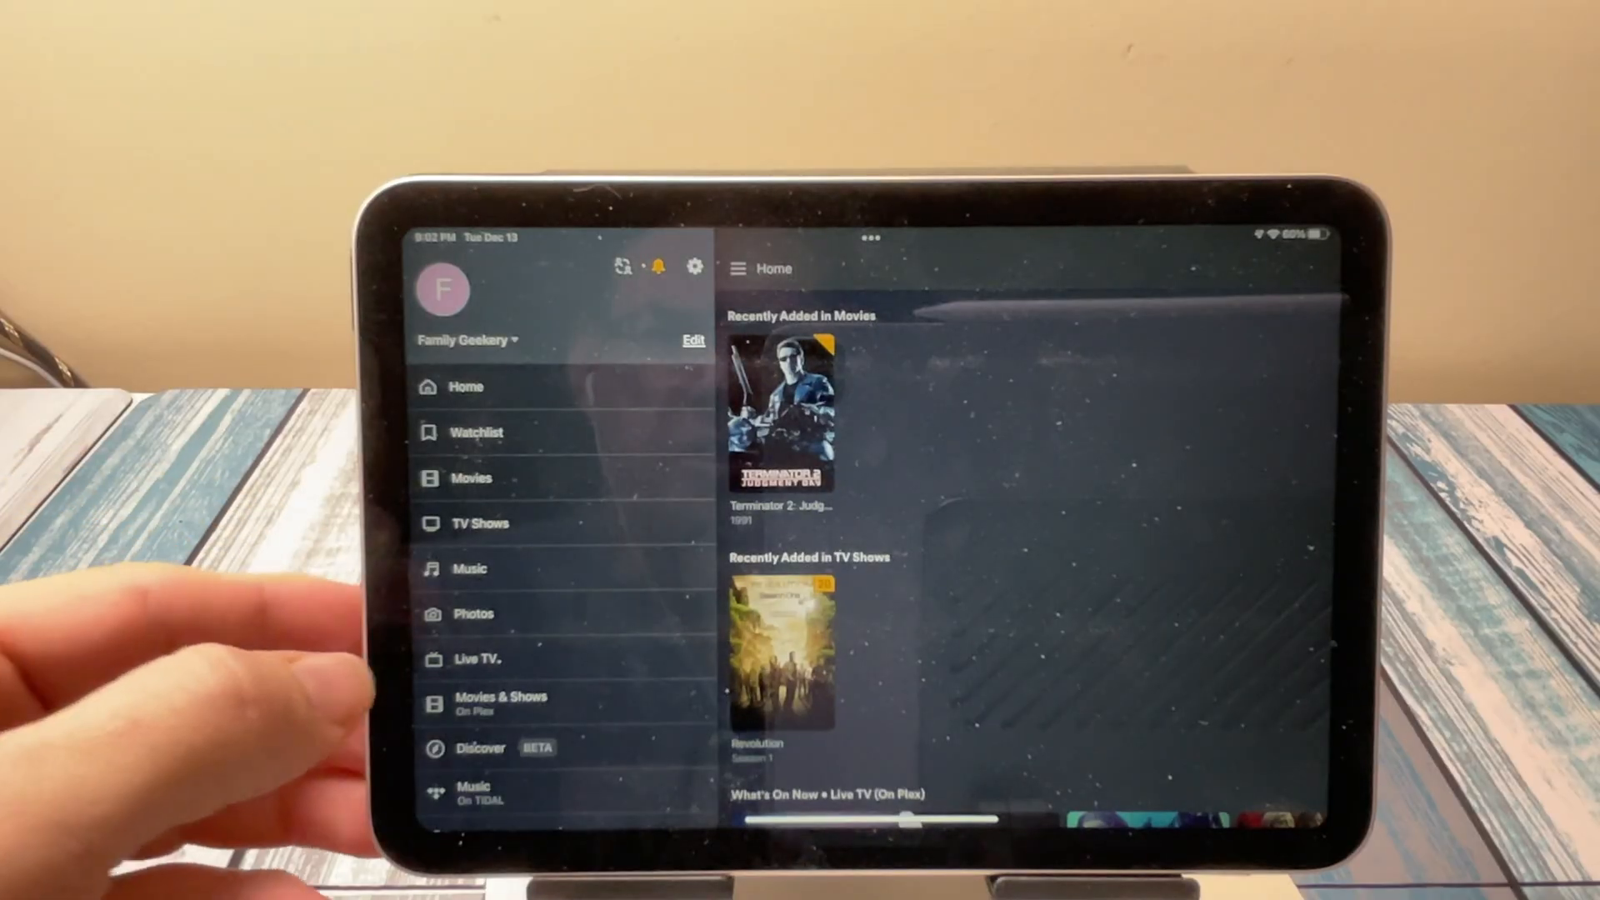
pyautogui.click(472, 478)
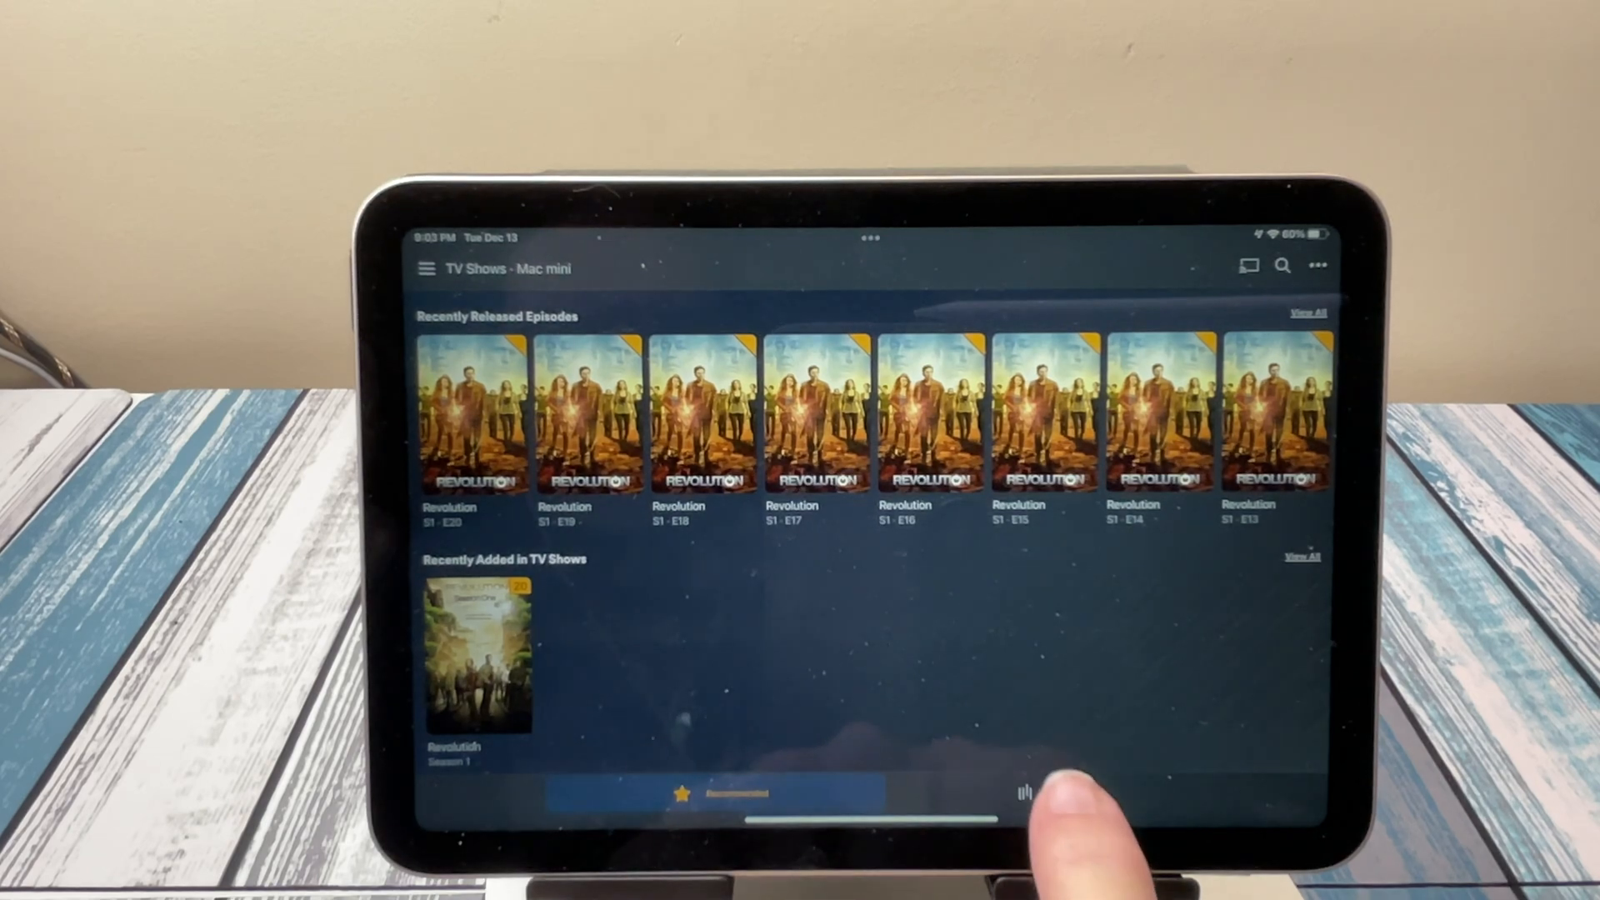
pyautogui.click(1043, 794)
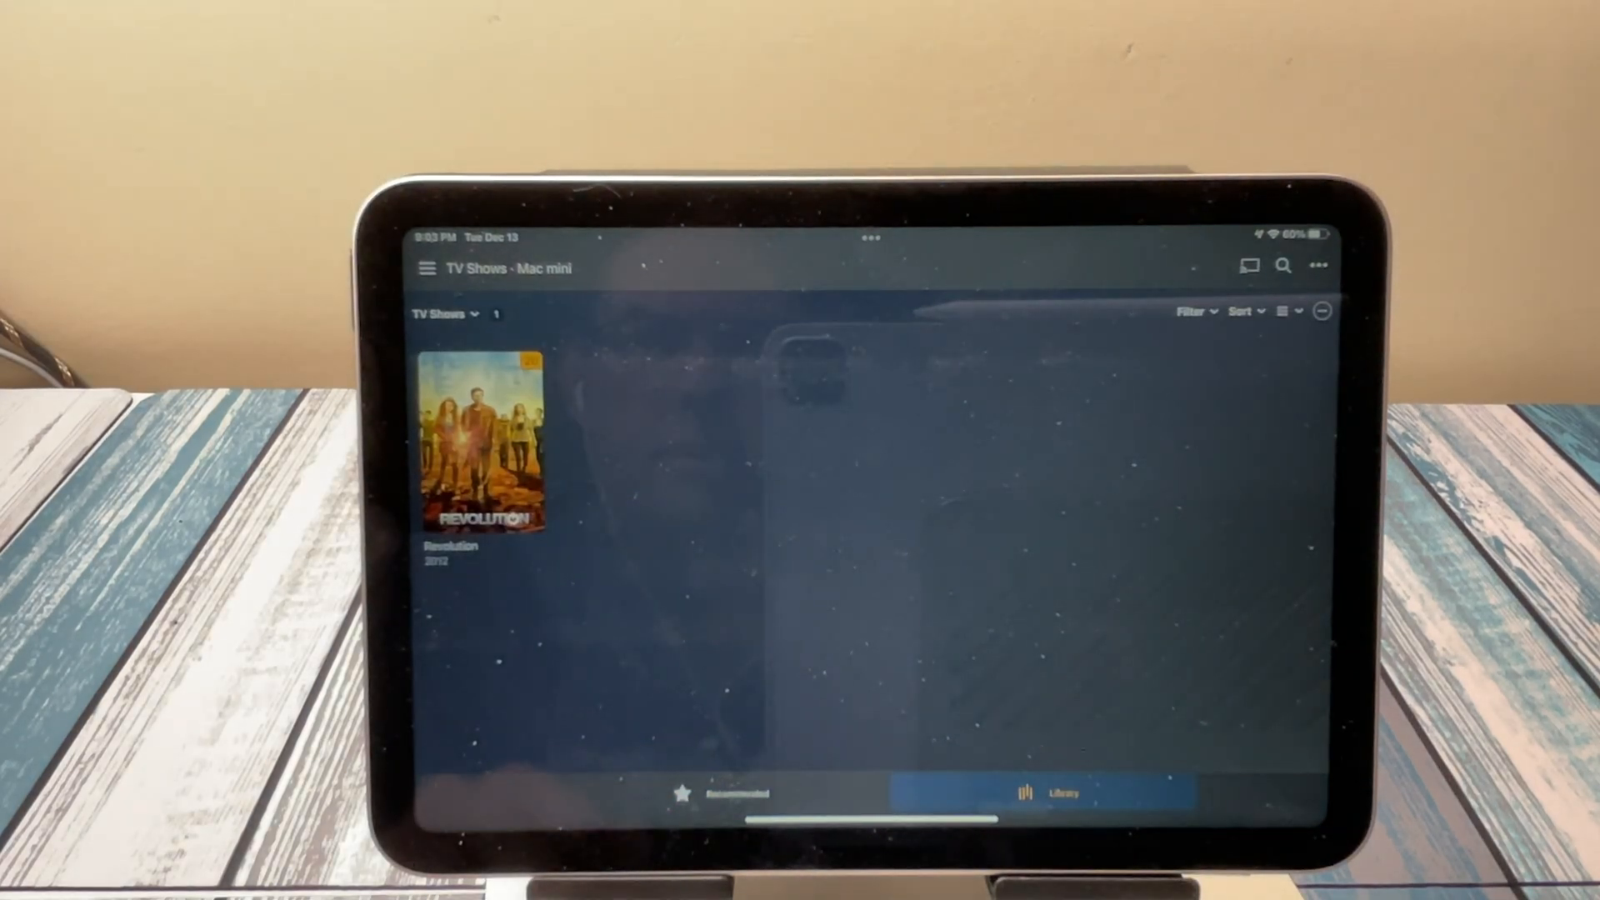
# - Open Revolution, its Season 1, and the Pilot episode page
pyautogui.click(482, 447)
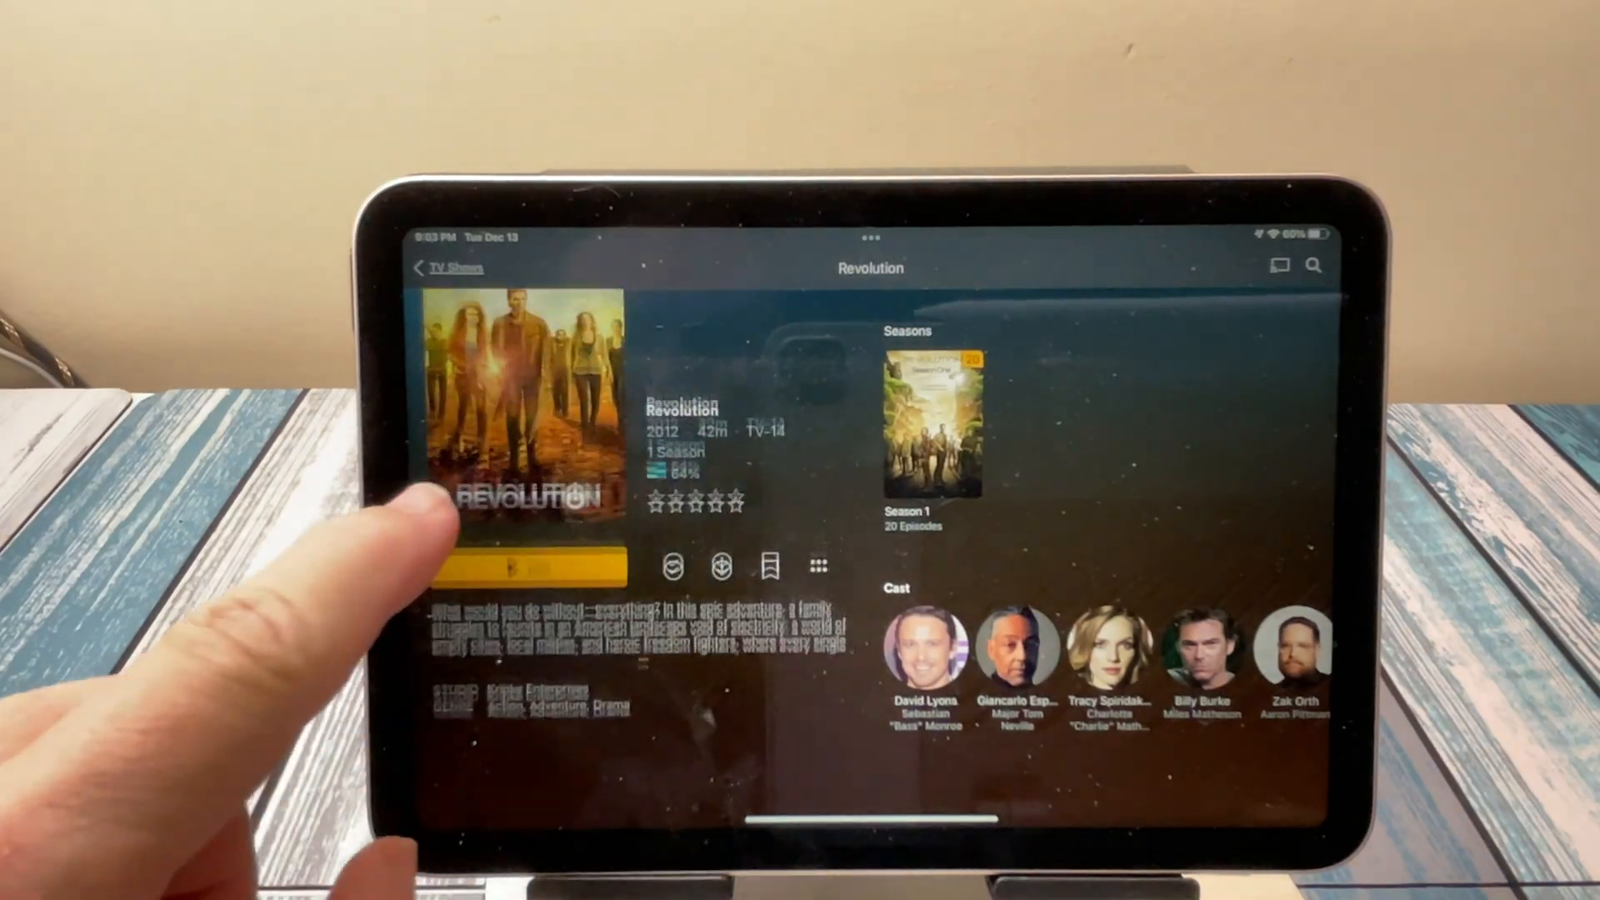
pyautogui.click(932, 423)
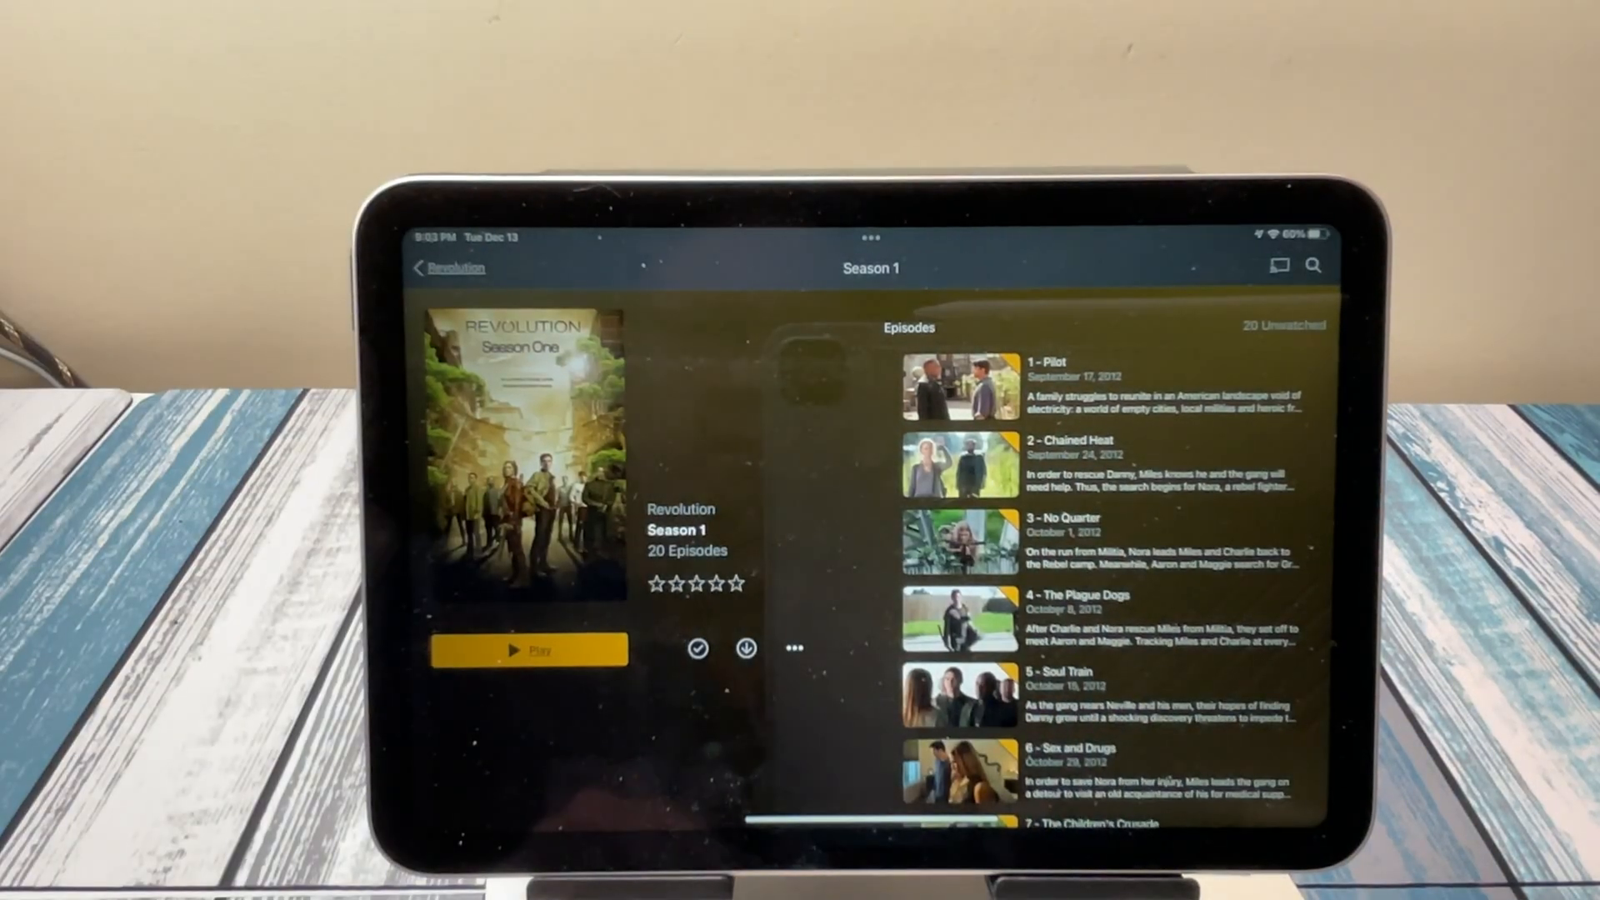
pyautogui.click(960, 385)
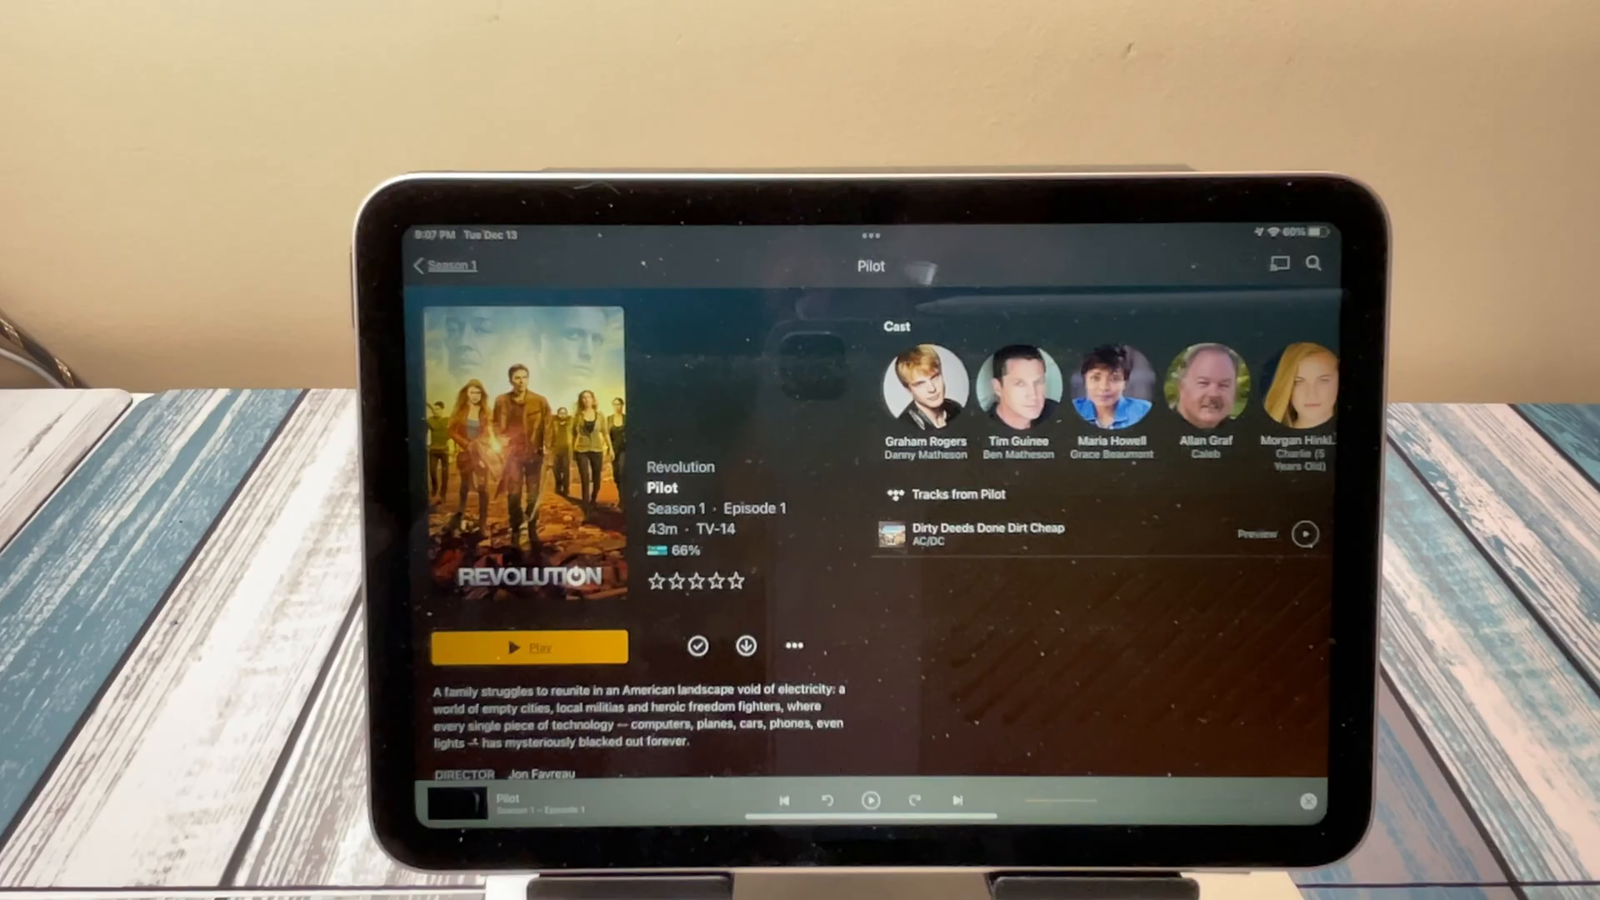